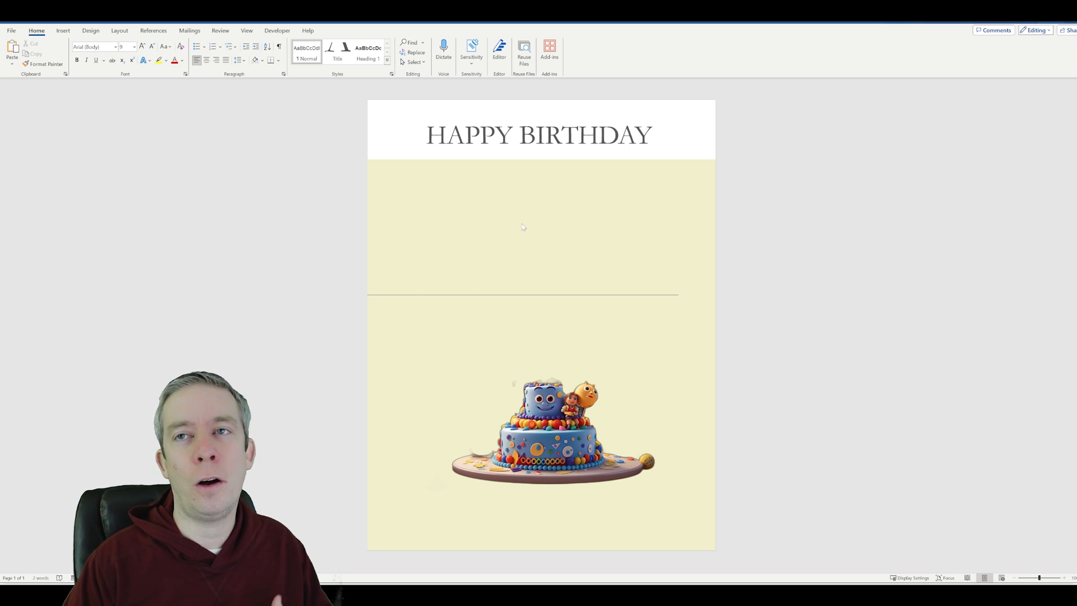
pyautogui.moveTo(480, 247)
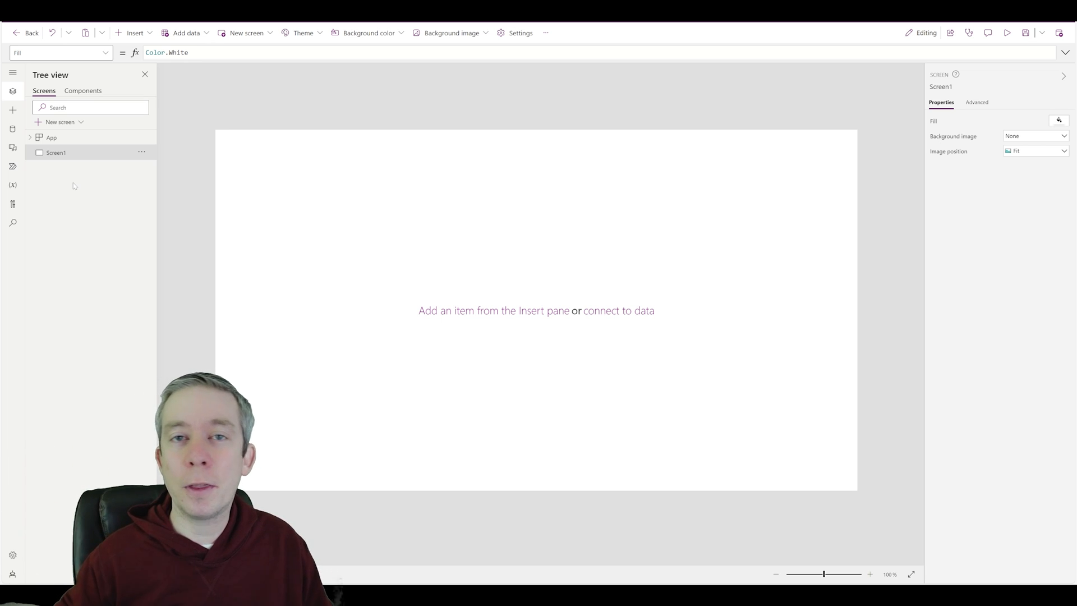
# Add a Portrait print template screen as Screen2 and delete its Print button.
pyautogui.click(54, 121)
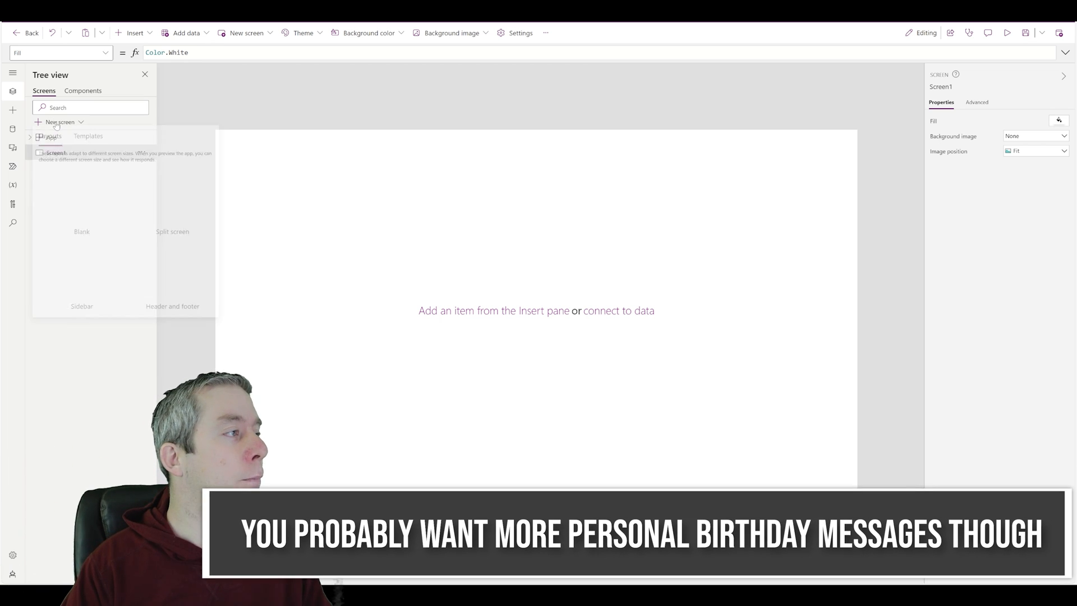
pyautogui.click(89, 141)
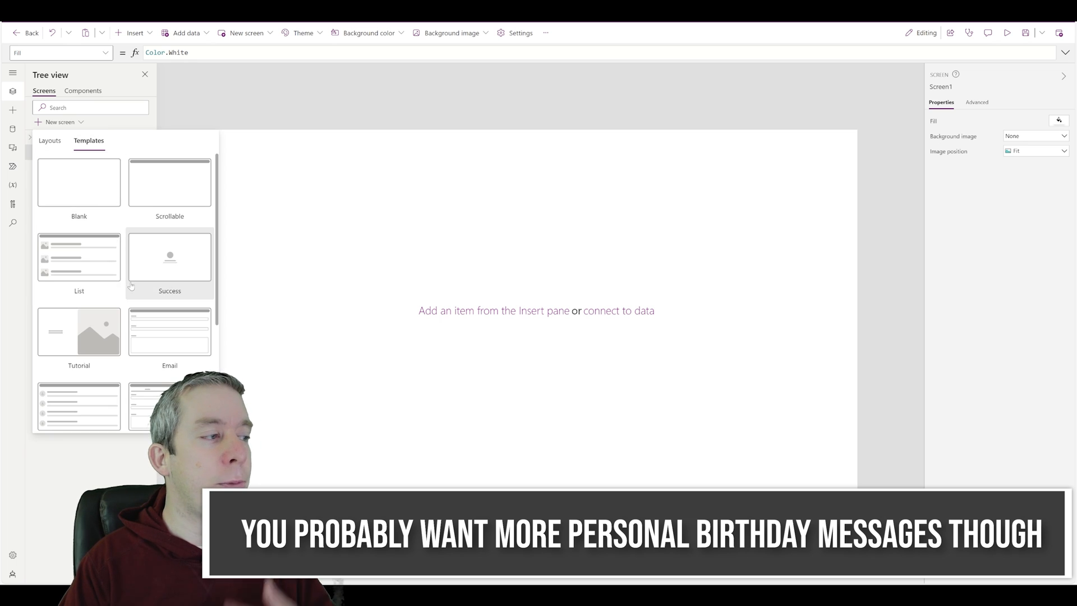
pyautogui.scroll(-3)
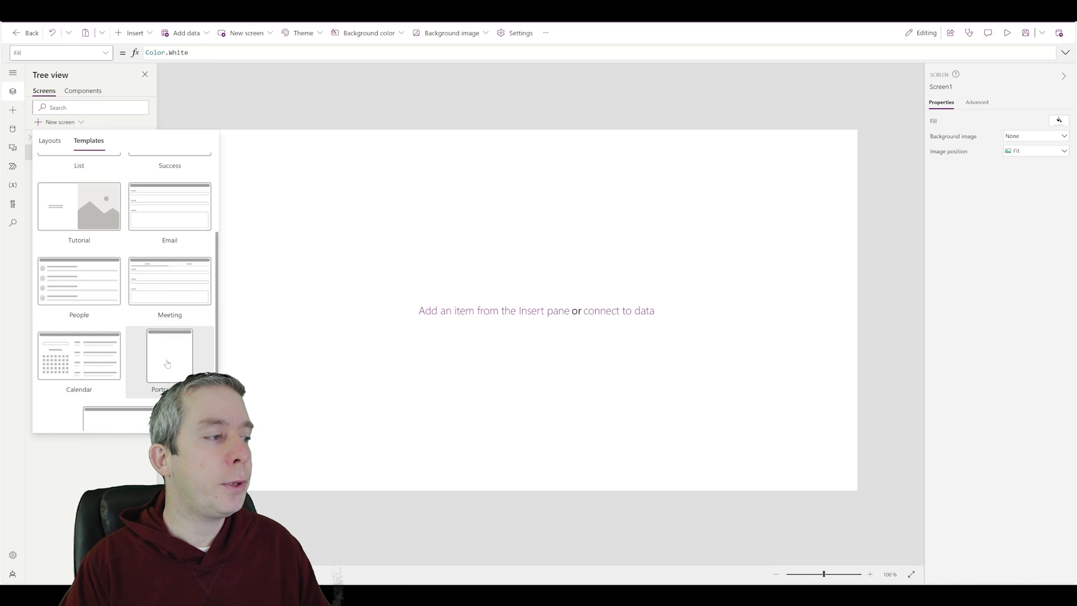
pyautogui.click(169, 359)
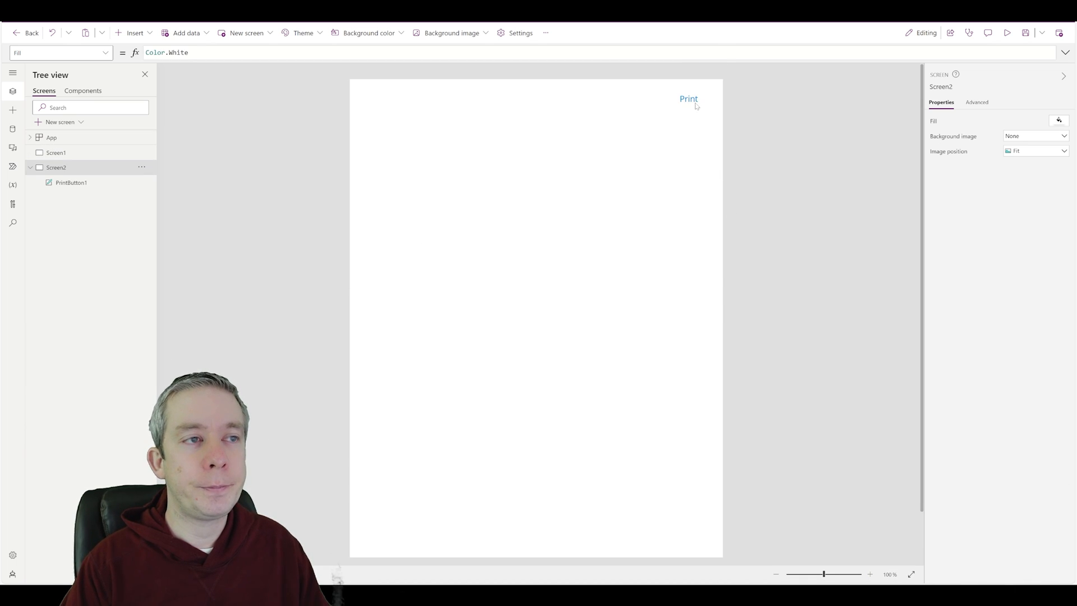
pyautogui.click(688, 99)
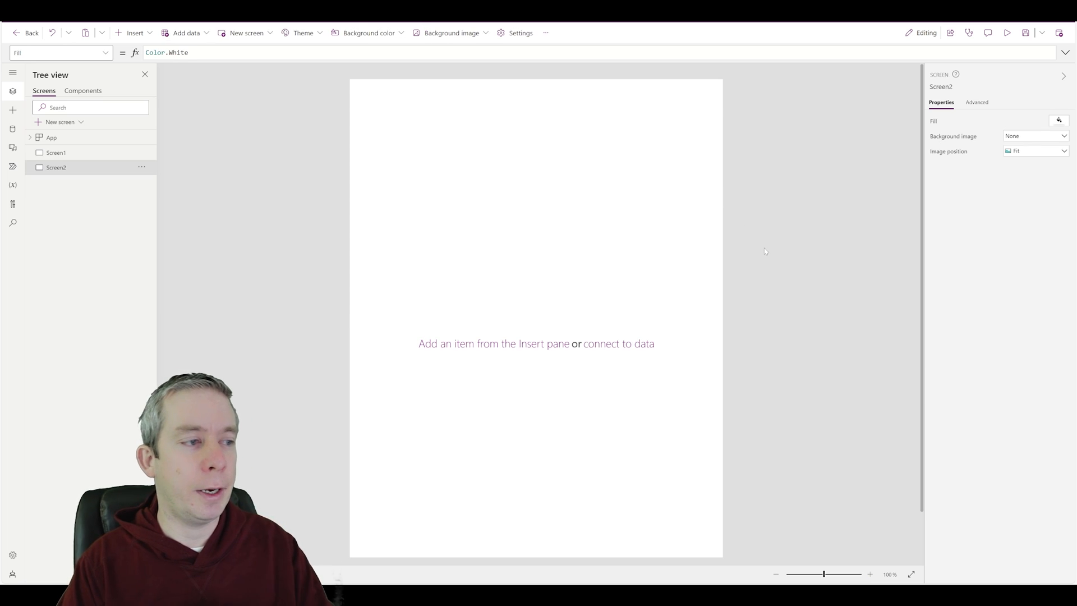
pyautogui.click(53, 152)
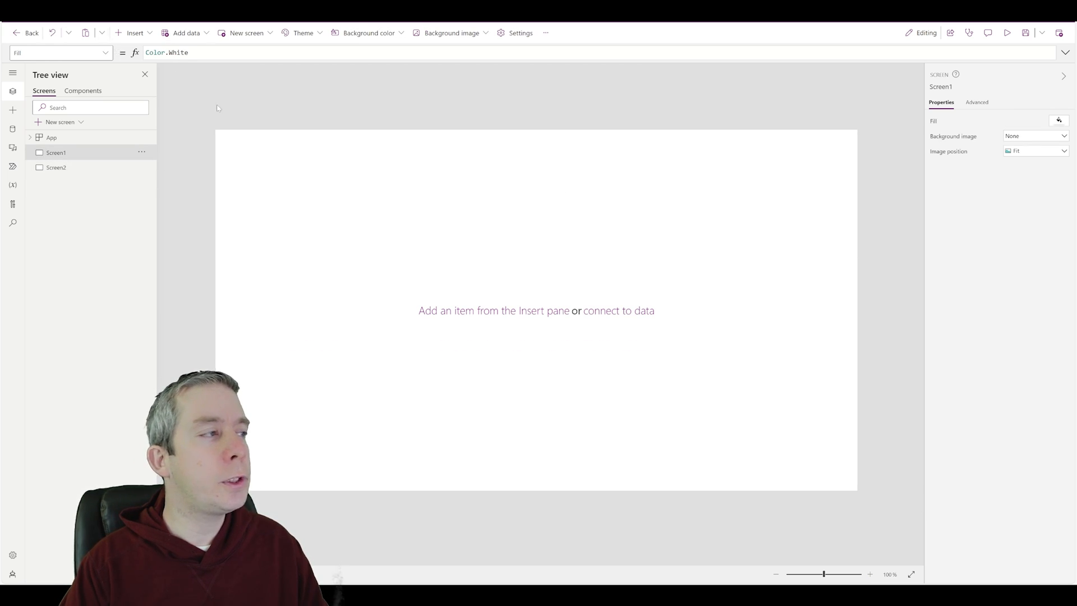
# Insert an image control on Screen2 and upload happybirthday.JPG as its picture.
pyautogui.click(54, 167)
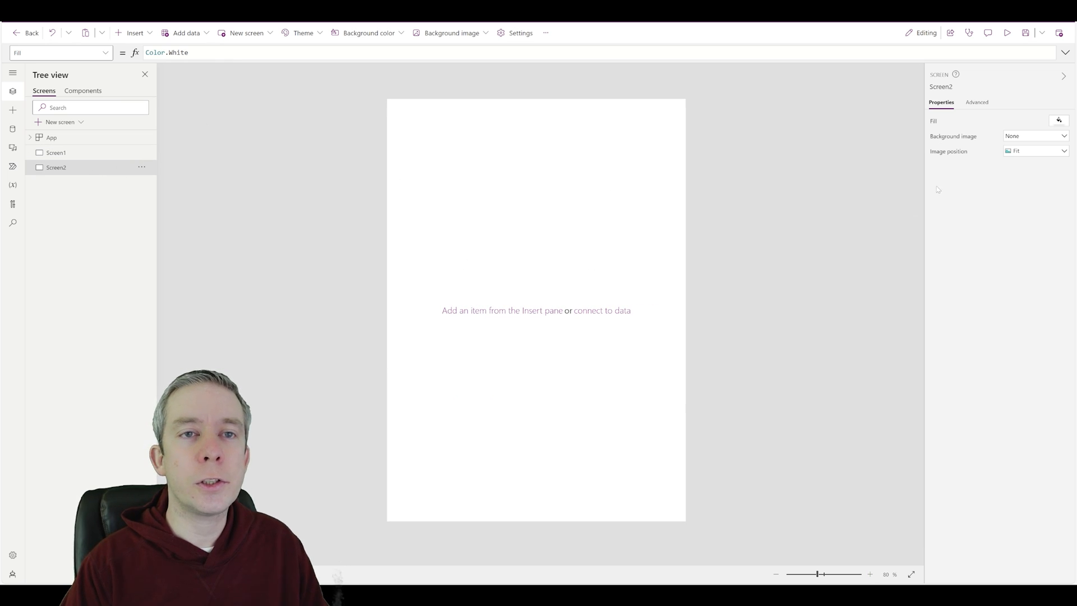
pyautogui.click(132, 33)
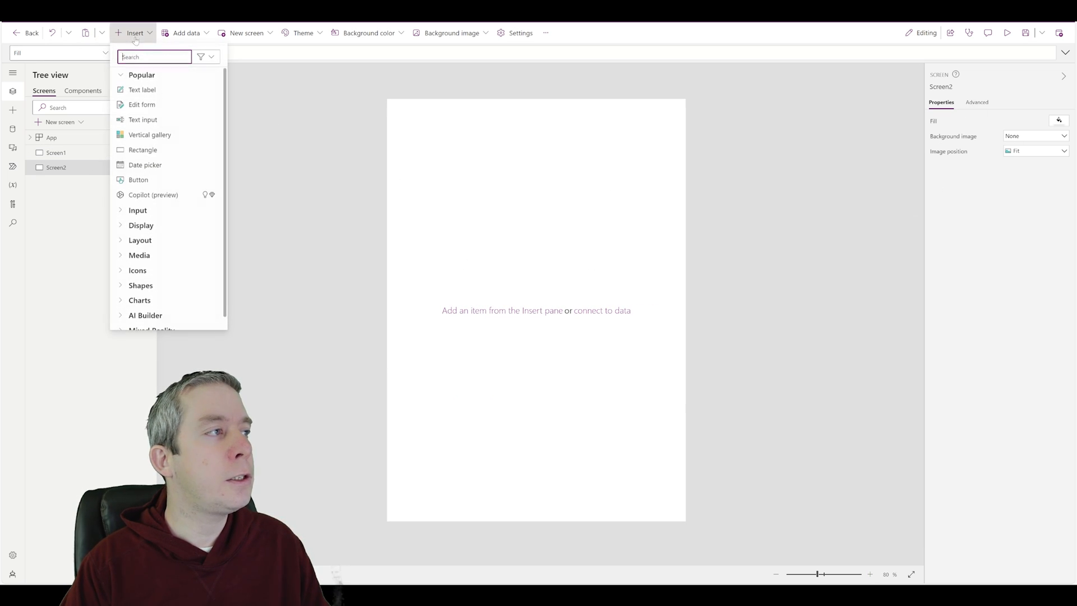
pyautogui.write('image')
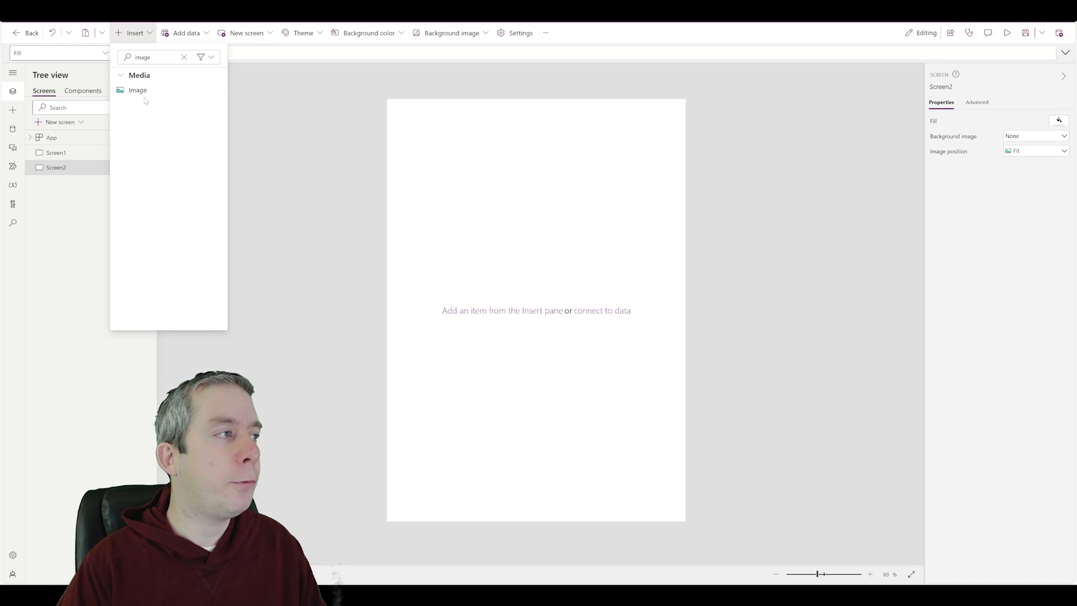
pyautogui.click(138, 89)
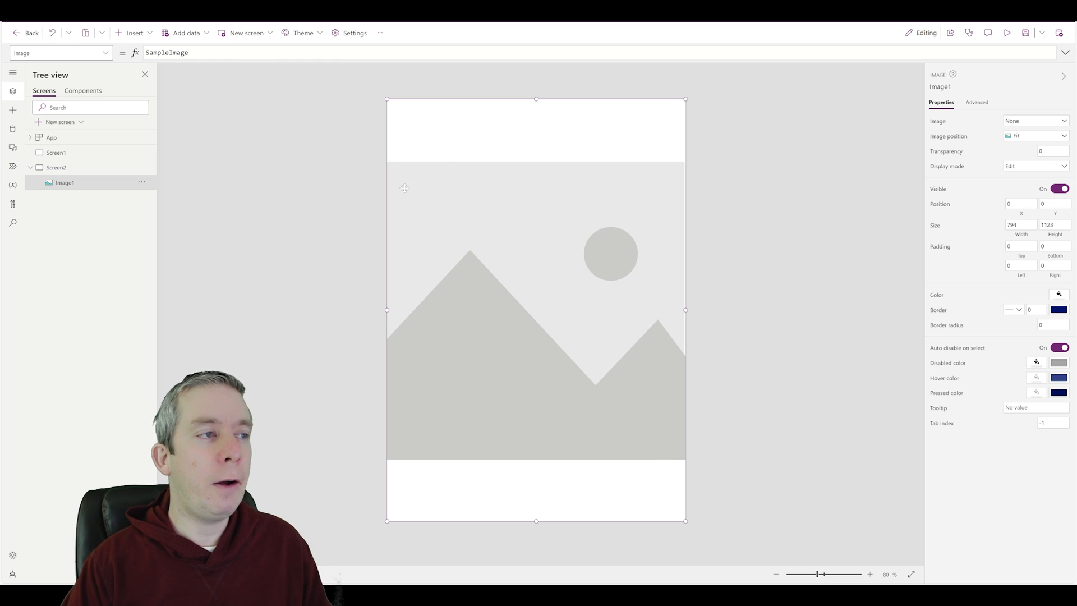
pyautogui.click(1035, 120)
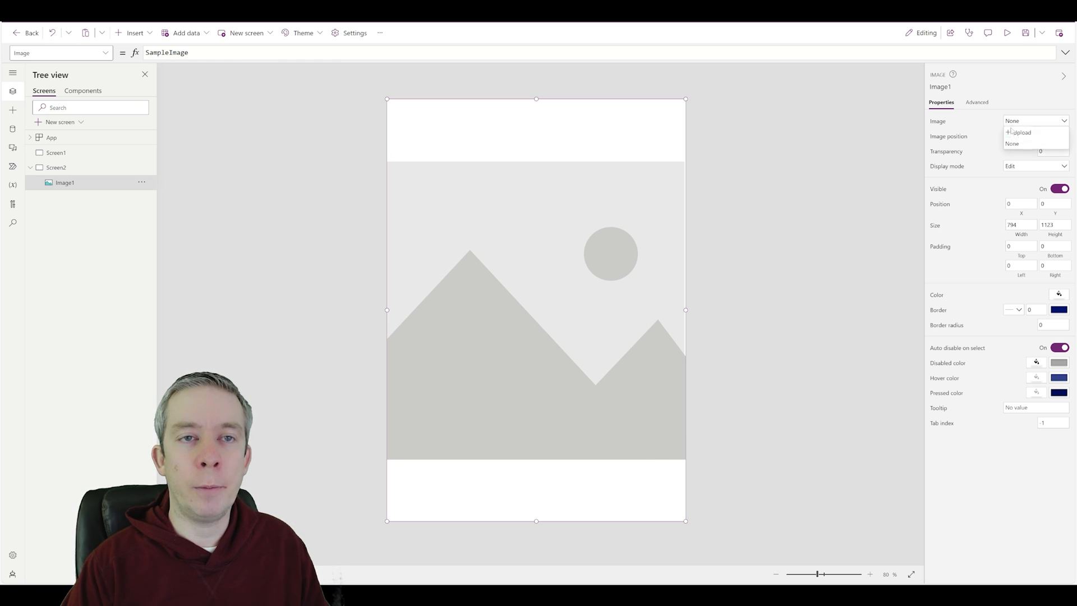
pyautogui.click(1018, 133)
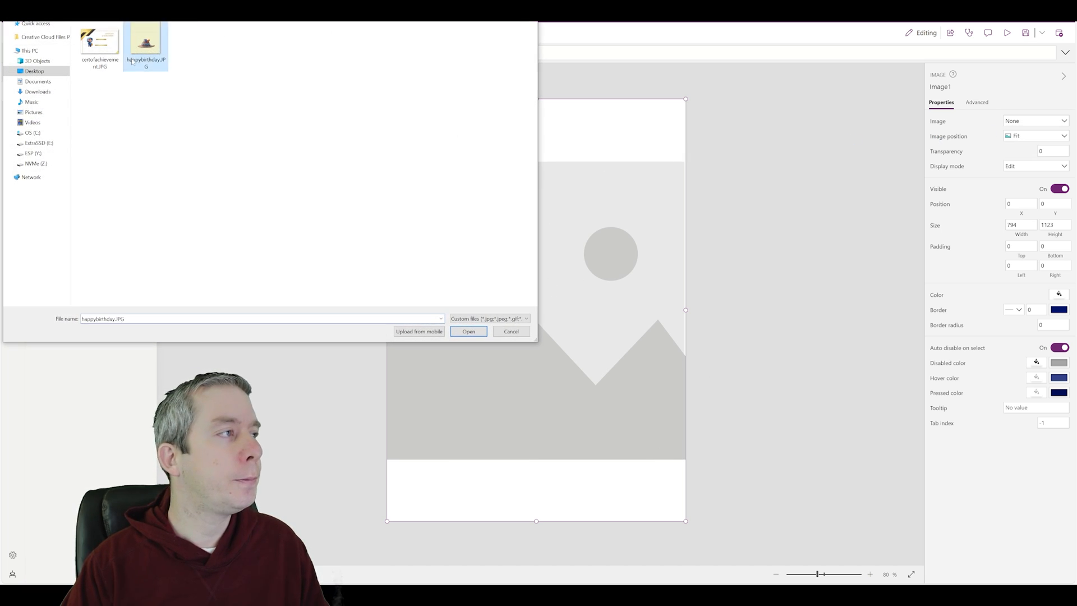
pyautogui.click(511, 331)
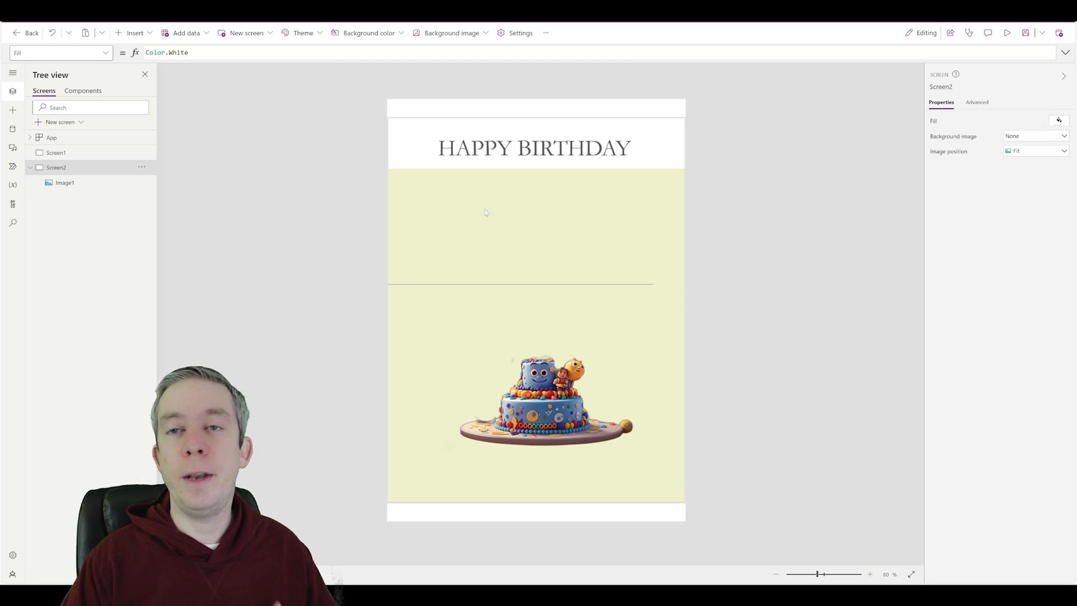
# Insert a container and stretch it to cover the whole card.
pyautogui.click(131, 33)
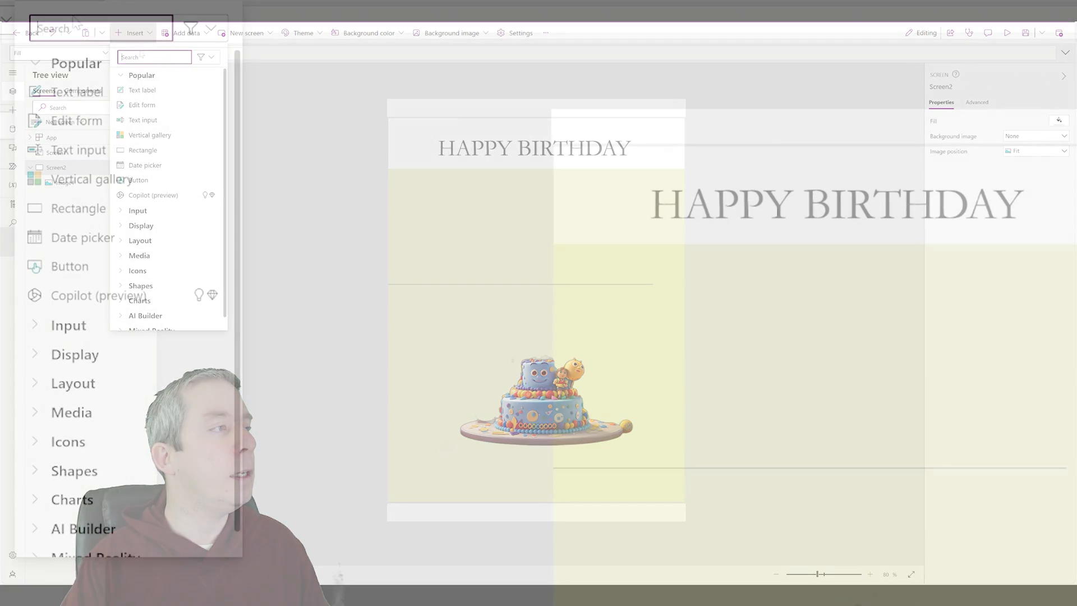
pyautogui.write('contain')
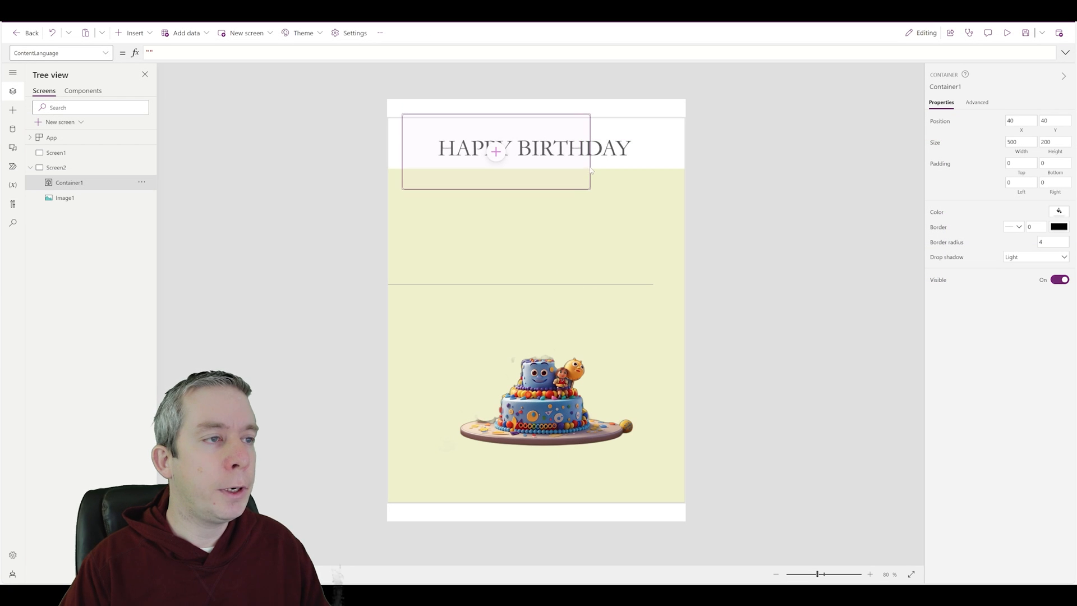
pyautogui.moveTo(494, 151); pyautogui.dragTo(481, 157)
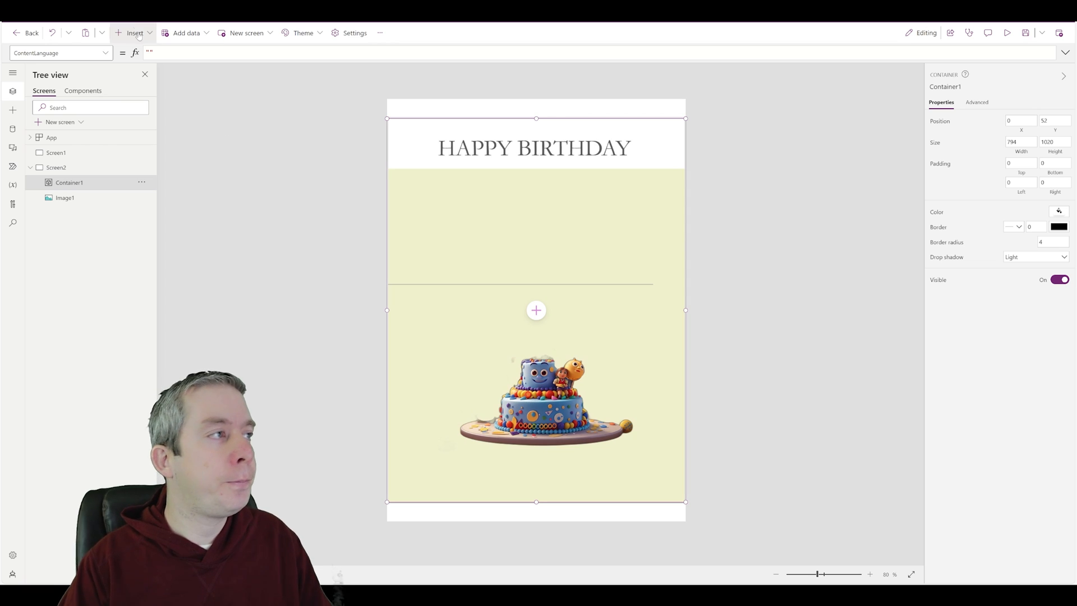
# Add text labels inside the container, below the heading and under the card's line.
pyautogui.click(133, 32)
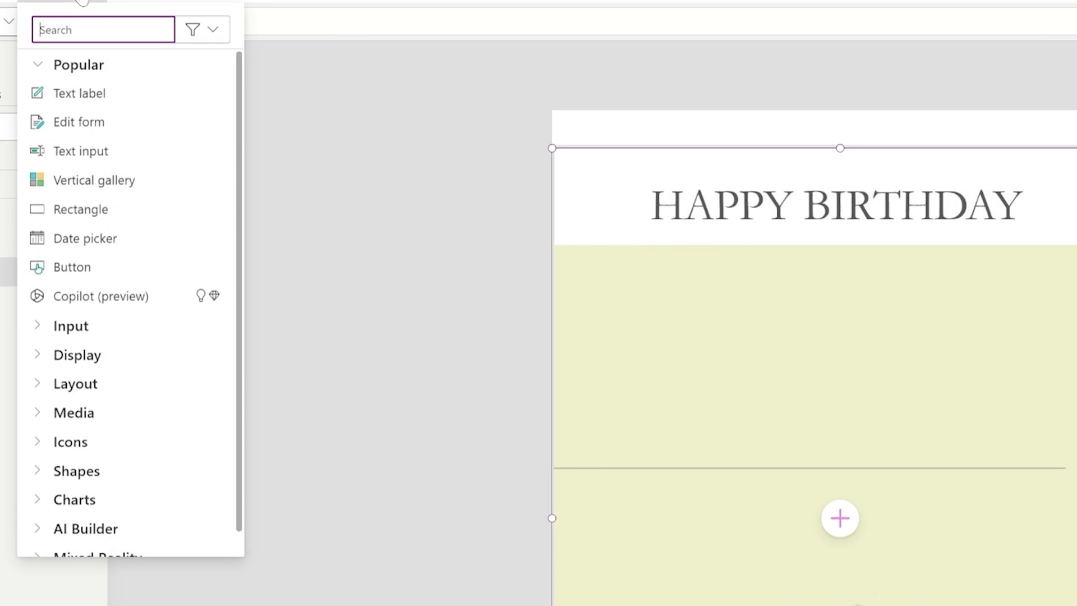
pyautogui.click(79, 93)
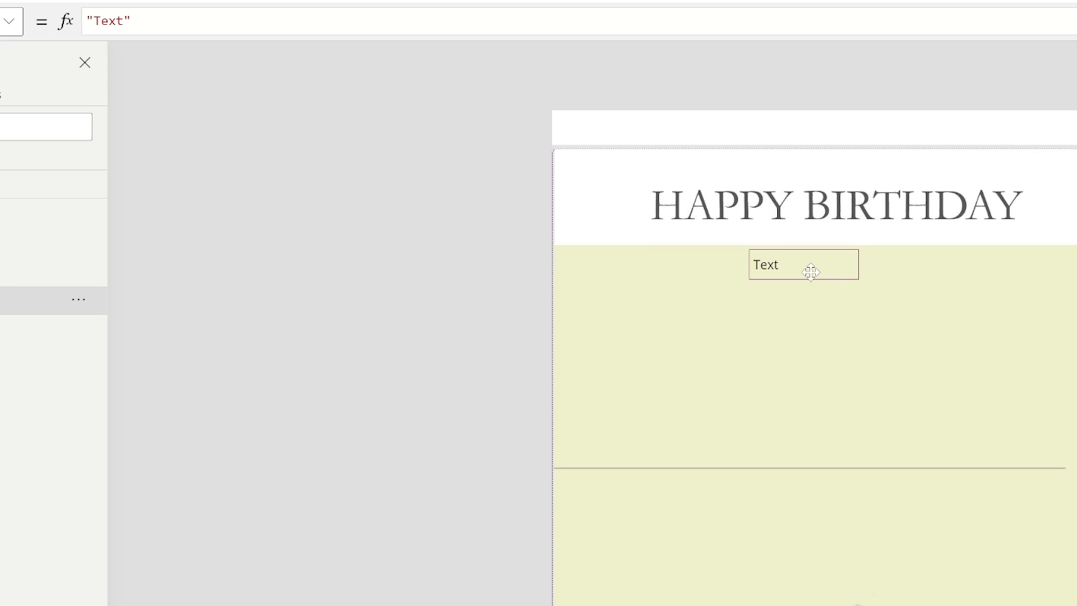
pyautogui.moveTo(804, 264); pyautogui.dragTo(705, 268)
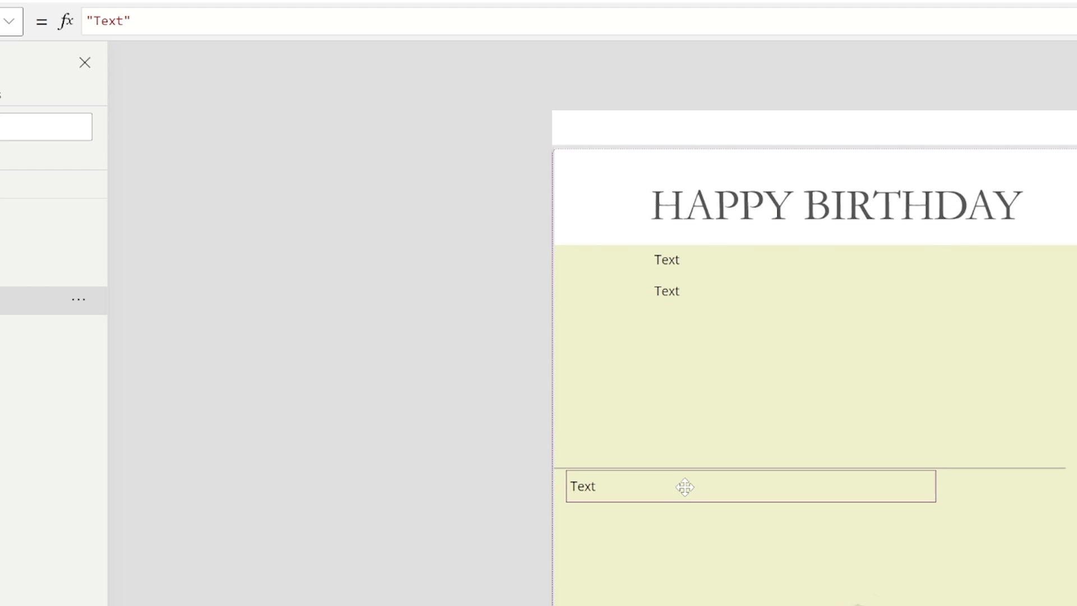
pyautogui.moveTo(683, 486); pyautogui.dragTo(740, 481)
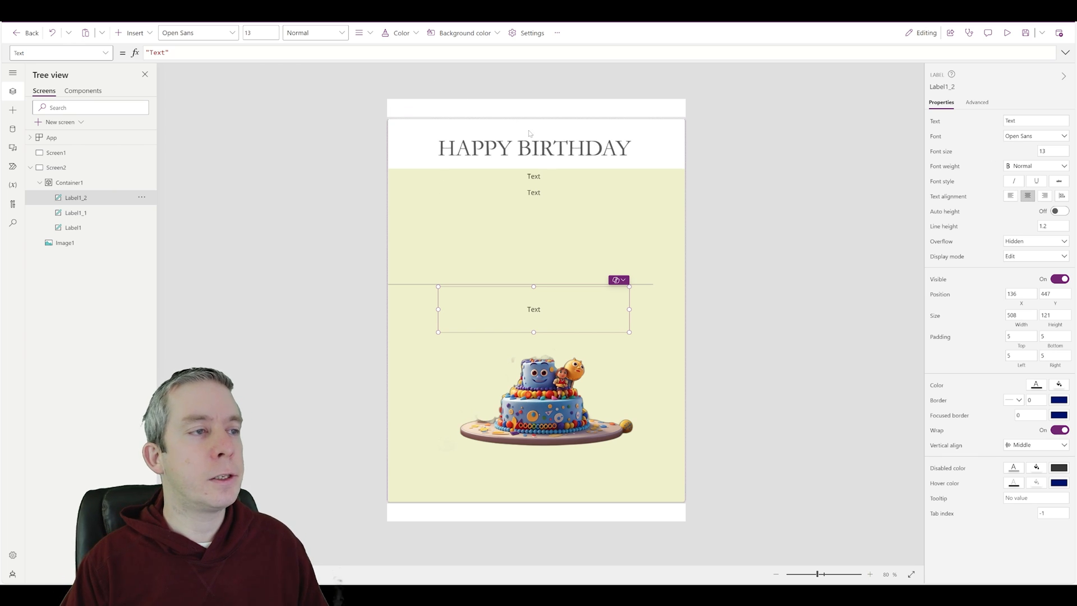
# Rename the card labels lblBdayName, lblCompanyName and lblComments in Tree view.
pyautogui.click(72, 228)
pyautogui.write('lblBdayName')
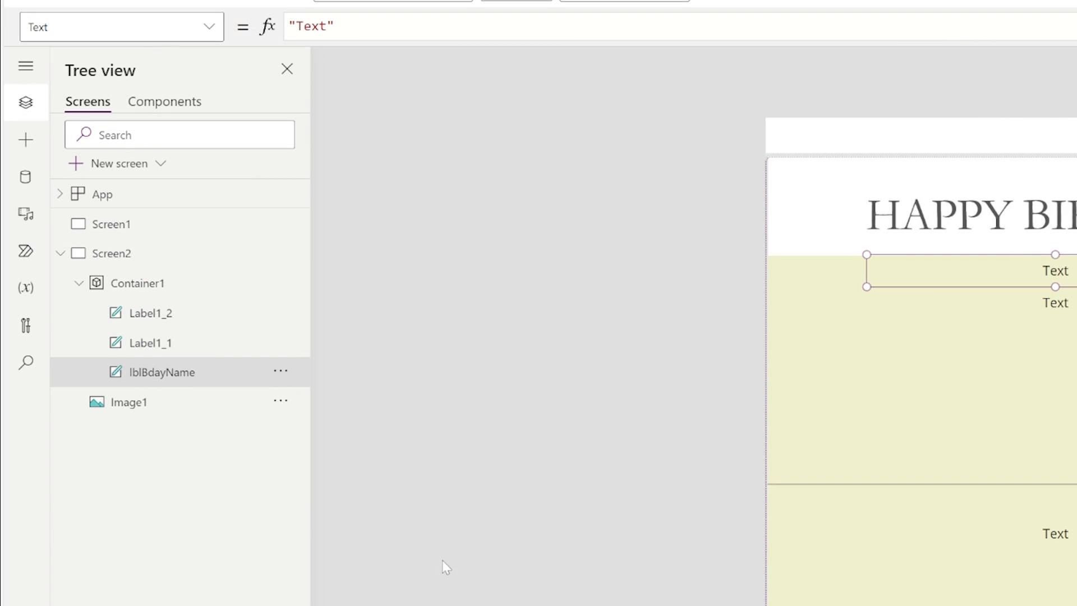
pyautogui.click(280, 341)
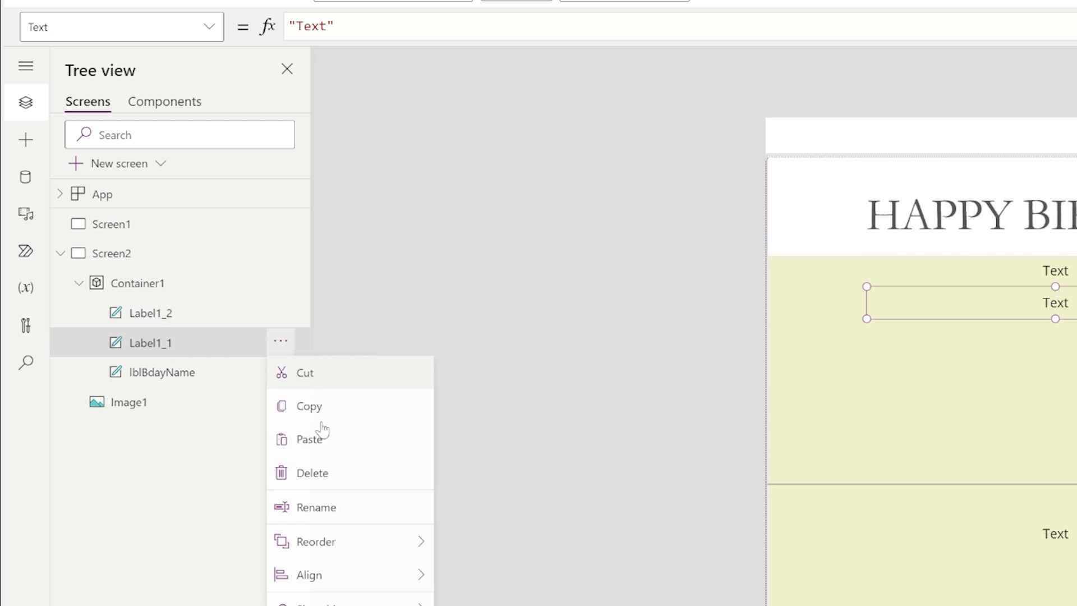
pyautogui.click(316, 507)
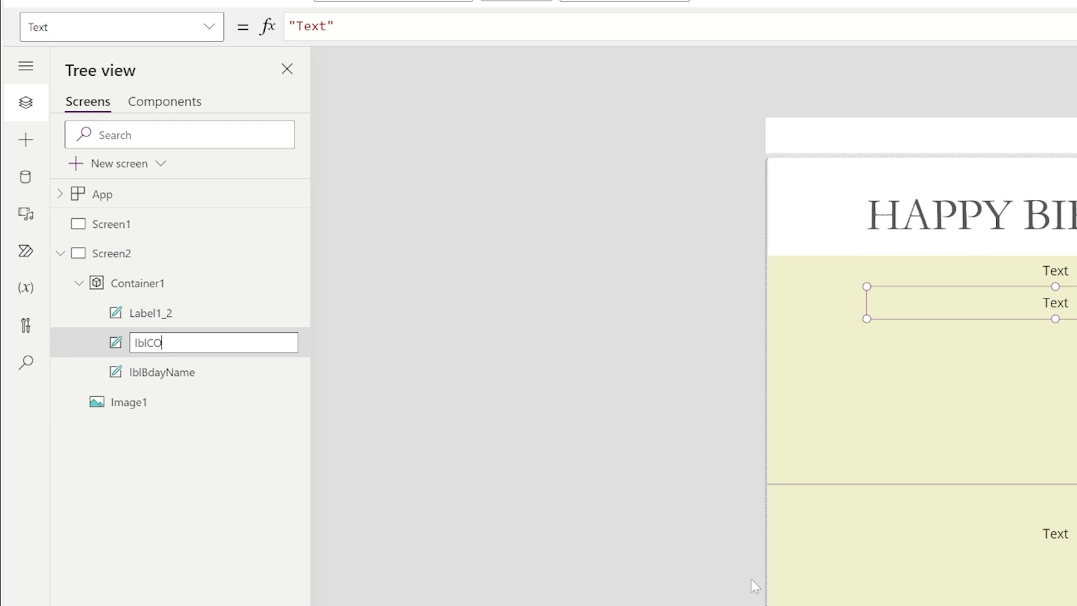
pyautogui.write('lblCompa')
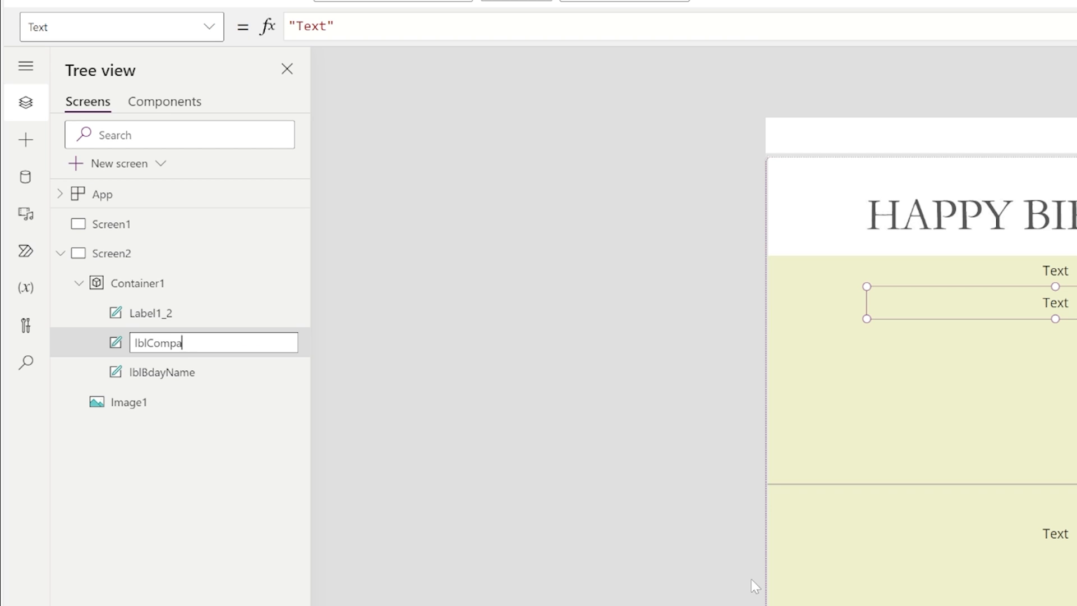
pyautogui.write('nyName')
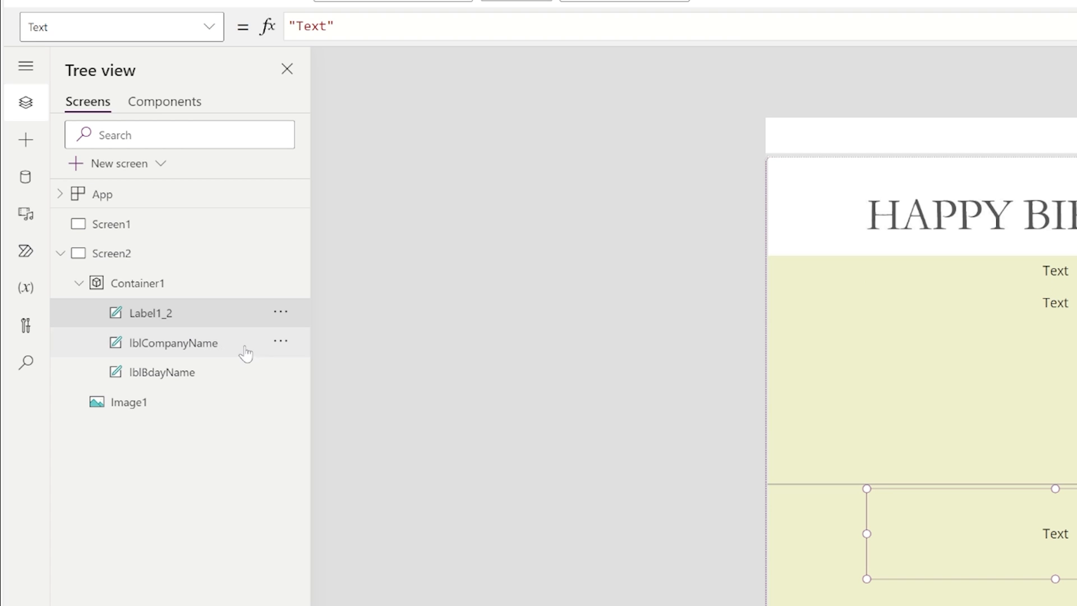
pyautogui.click(280, 312)
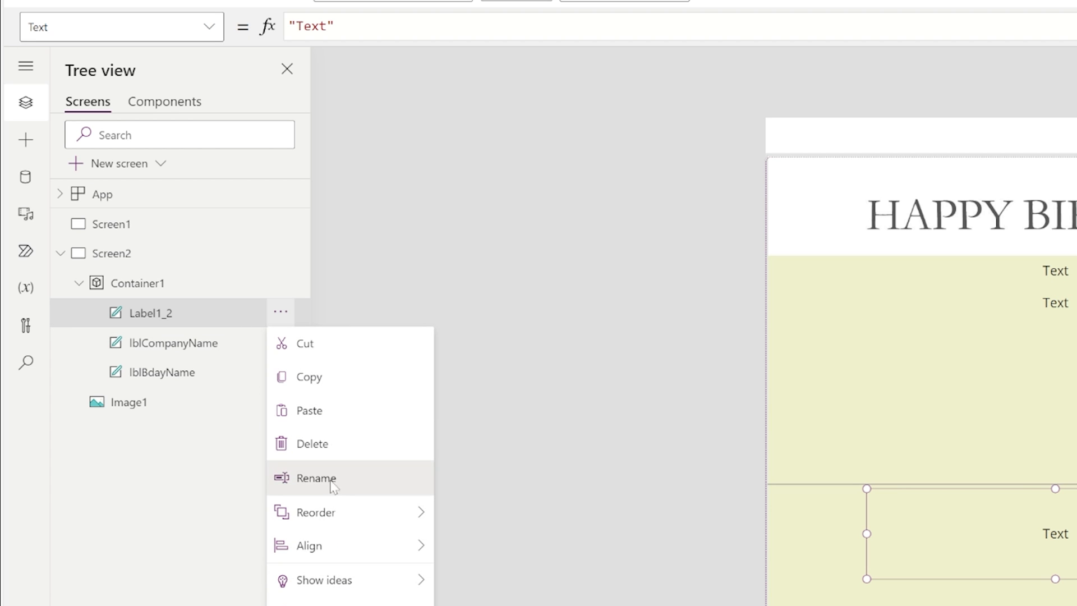
pyautogui.click(316, 478)
pyautogui.write('lblComments')
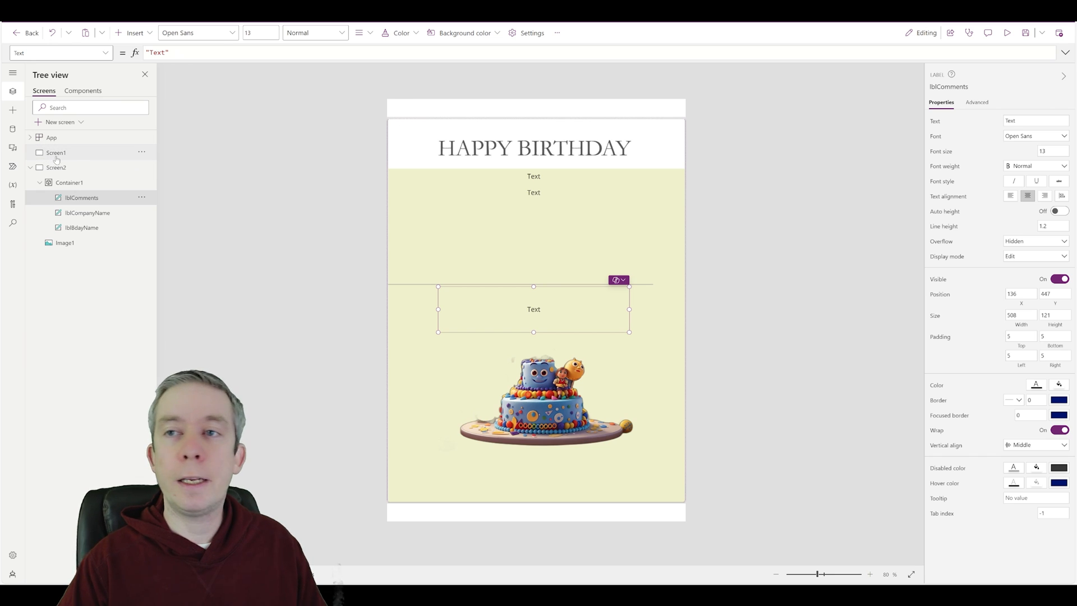
# Insert a text input on Screen1 and stack three text inputs in a column.
pyautogui.click(132, 32)
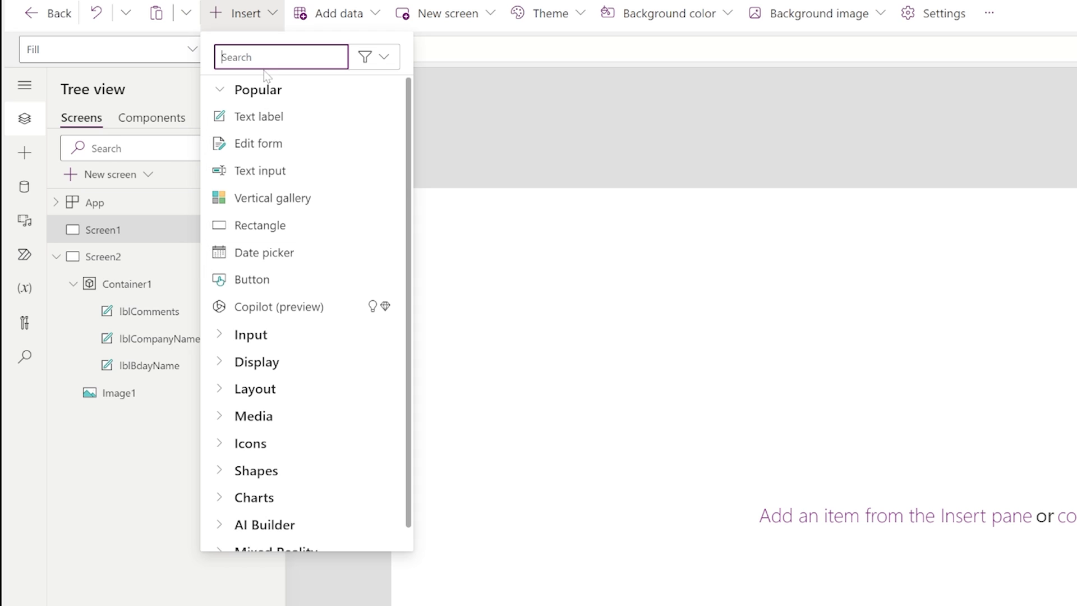
pyautogui.write('text')
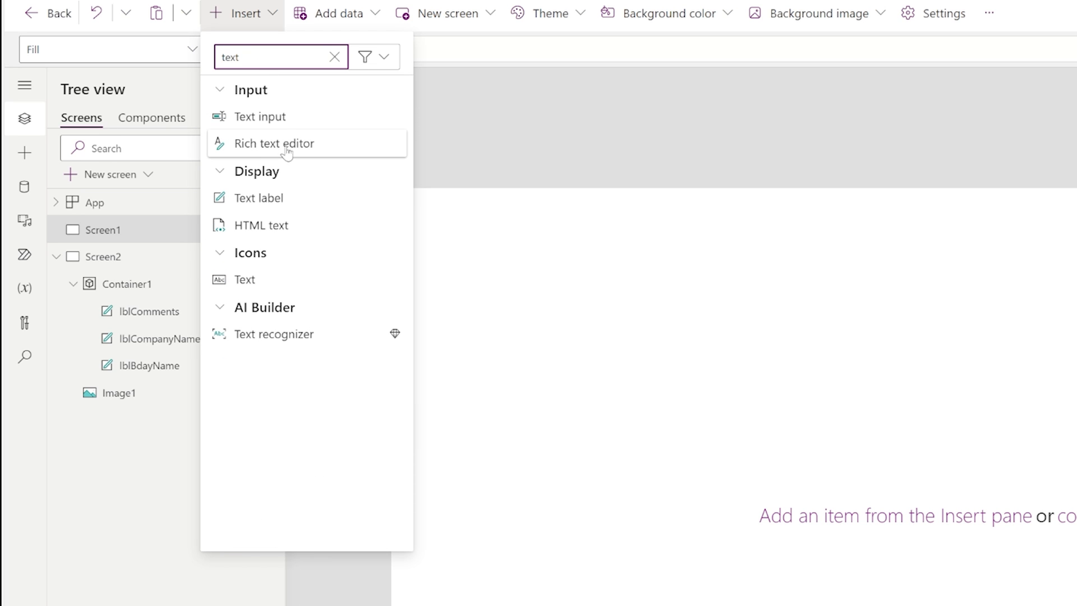
pyautogui.click(258, 116)
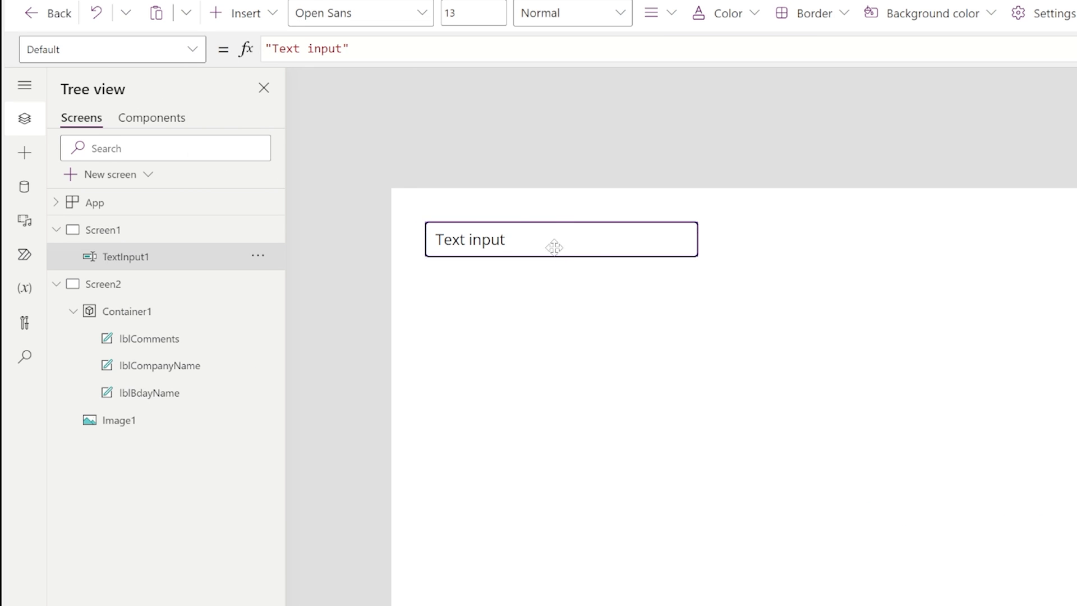
pyautogui.moveTo(554, 239); pyautogui.dragTo(934, 299)
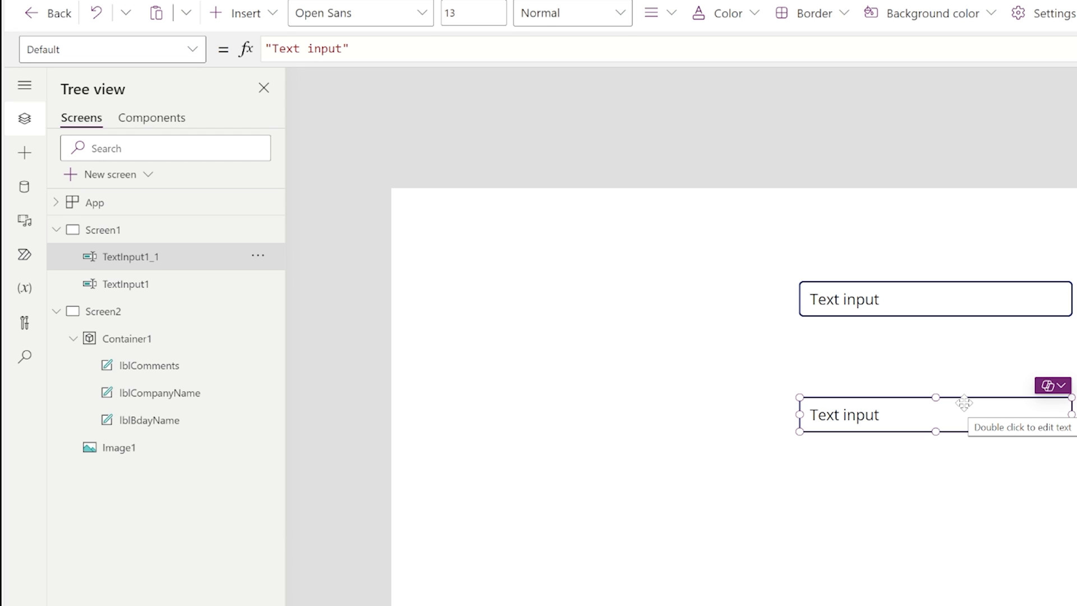
pyautogui.moveTo(853, 449)
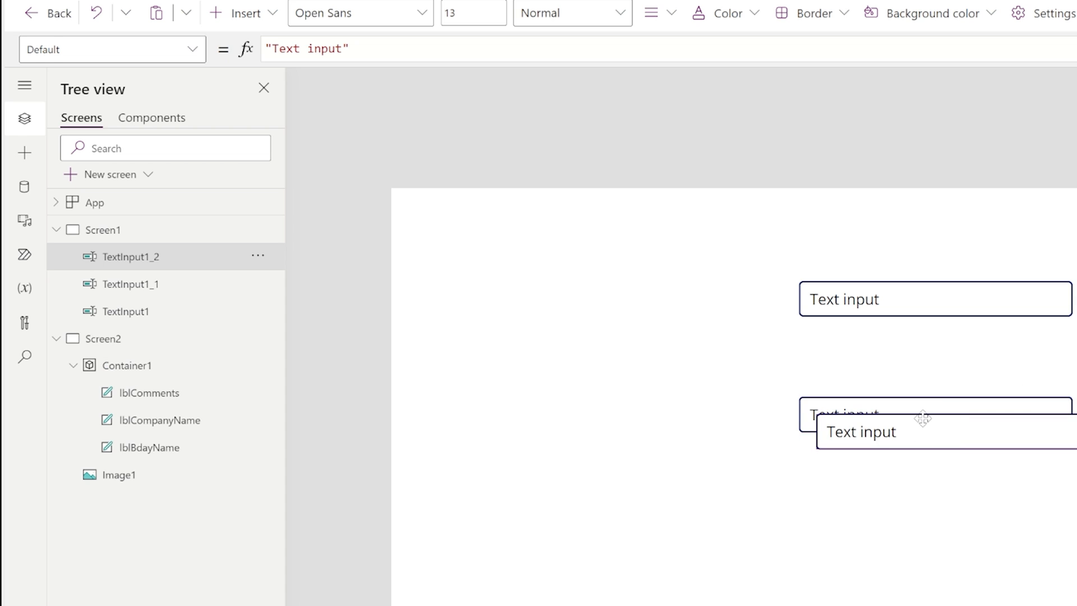
pyautogui.moveTo(923, 419); pyautogui.dragTo(905, 506)
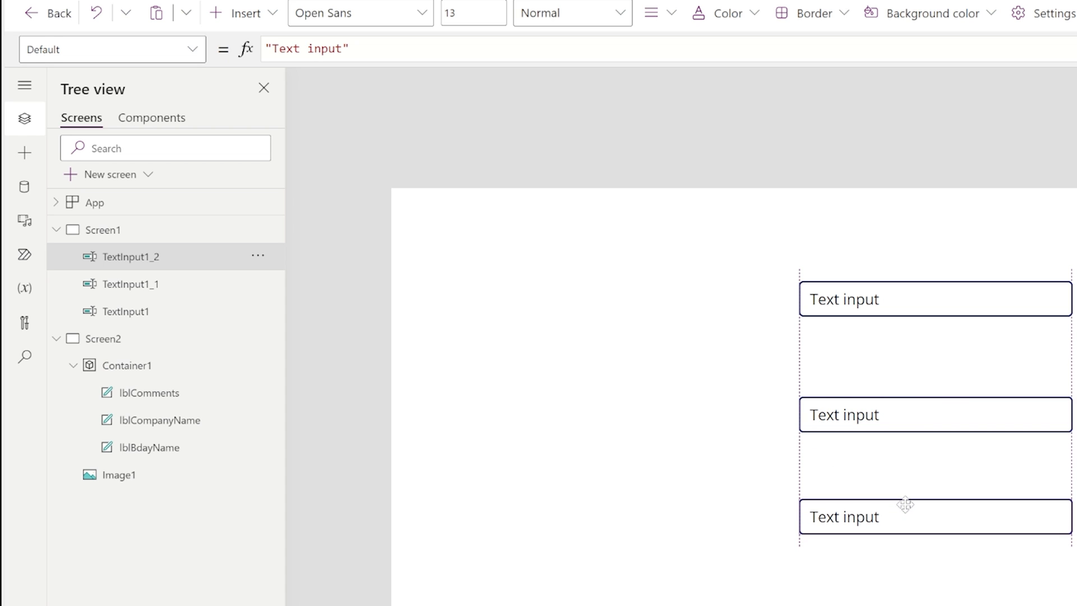
# Add text labels beside the first and last text inputs.
pyautogui.click(902, 516)
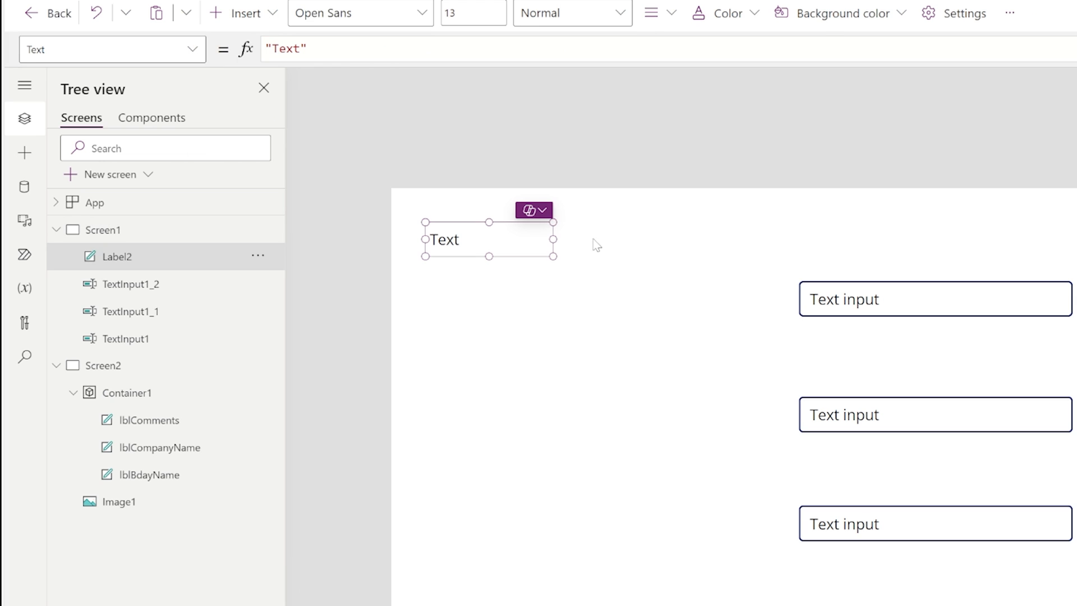
pyautogui.moveTo(489, 239); pyautogui.dragTo(664, 299)
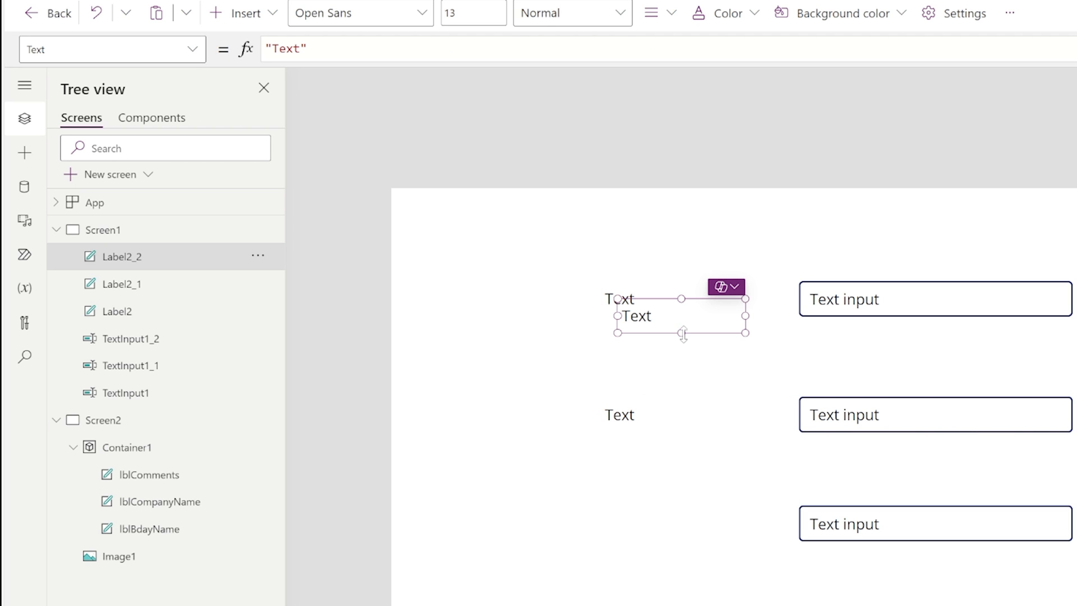
pyautogui.click(934, 524)
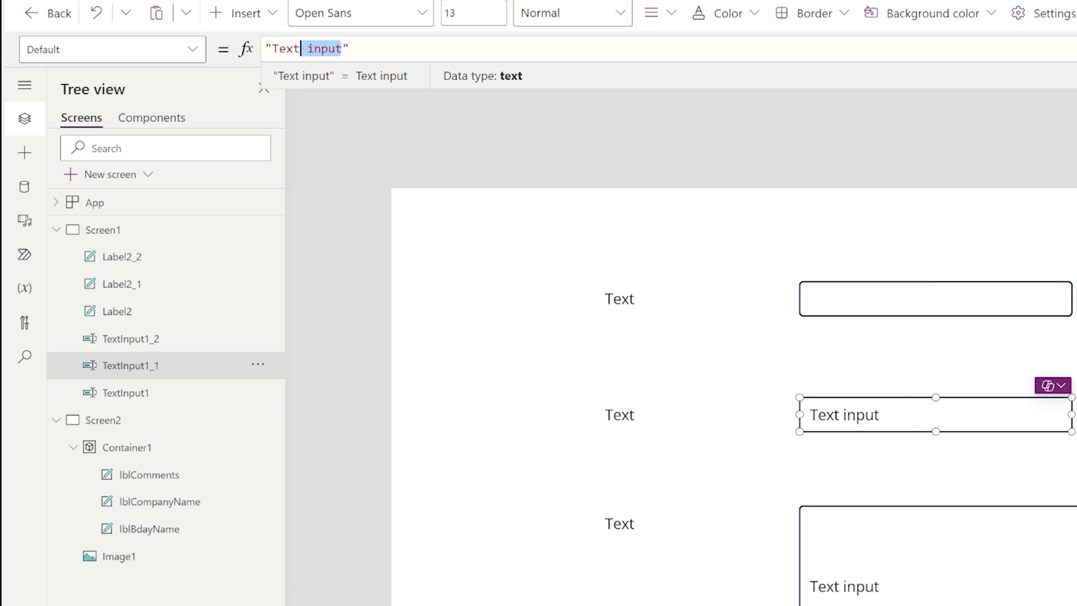
# Clear the inputs' default text and rename the first input txtBdayName.
pyautogui.click(131, 338)
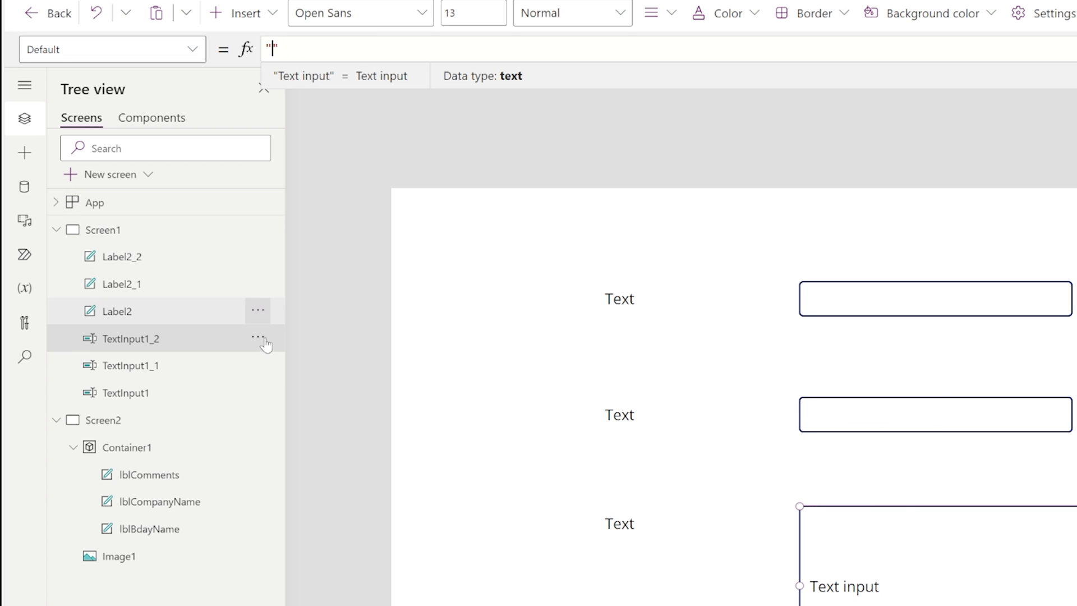
pyautogui.click(126, 393)
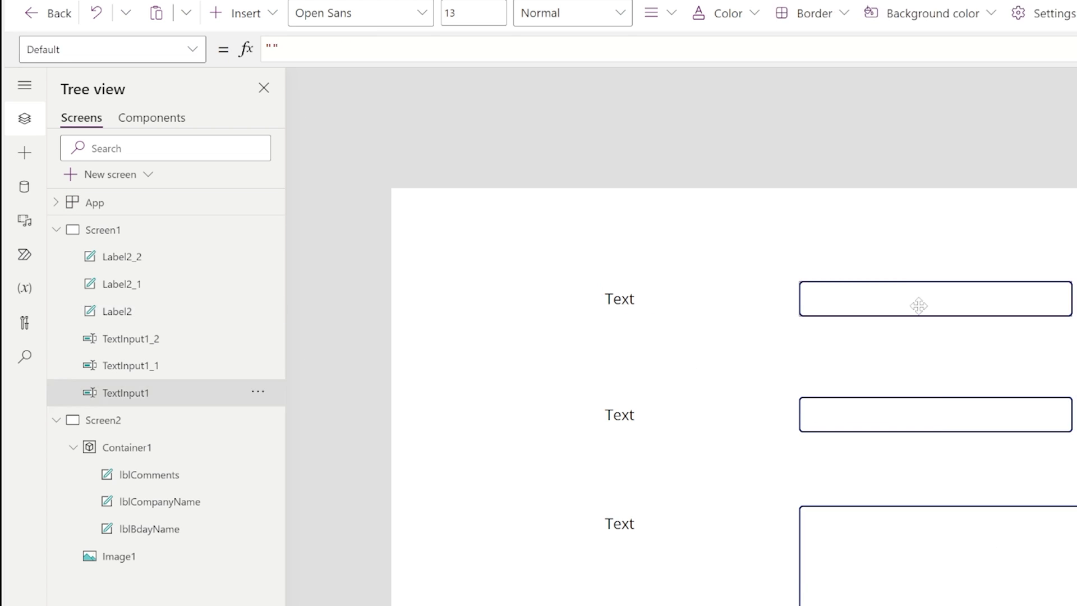
pyautogui.click(258, 392)
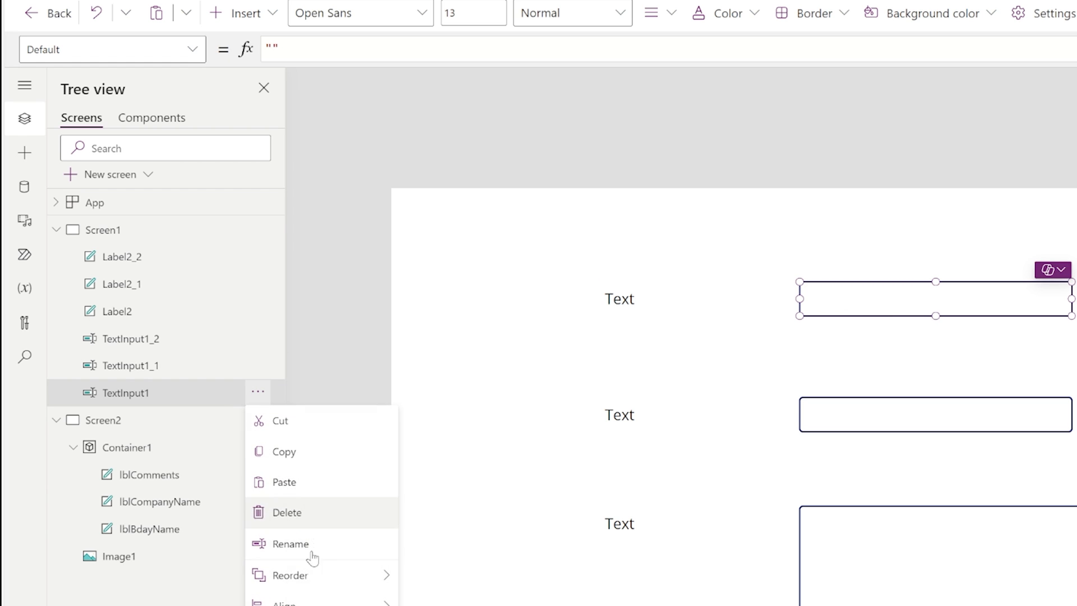
pyautogui.click(290, 544)
pyautogui.write('txtBdayName')
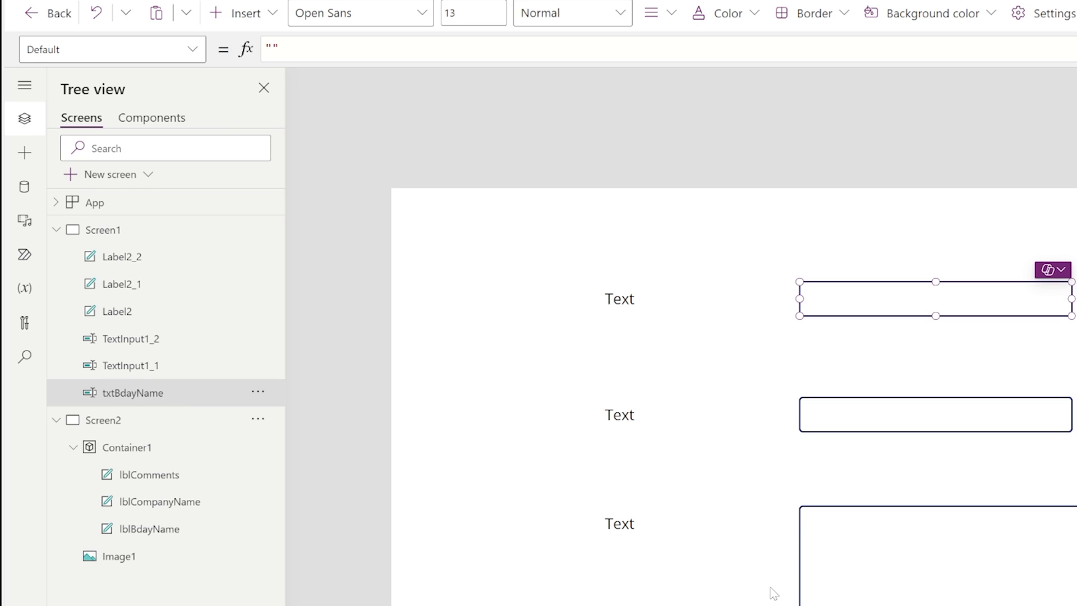
# Rename the second text input txtCompanyName.
pyautogui.click(130, 365)
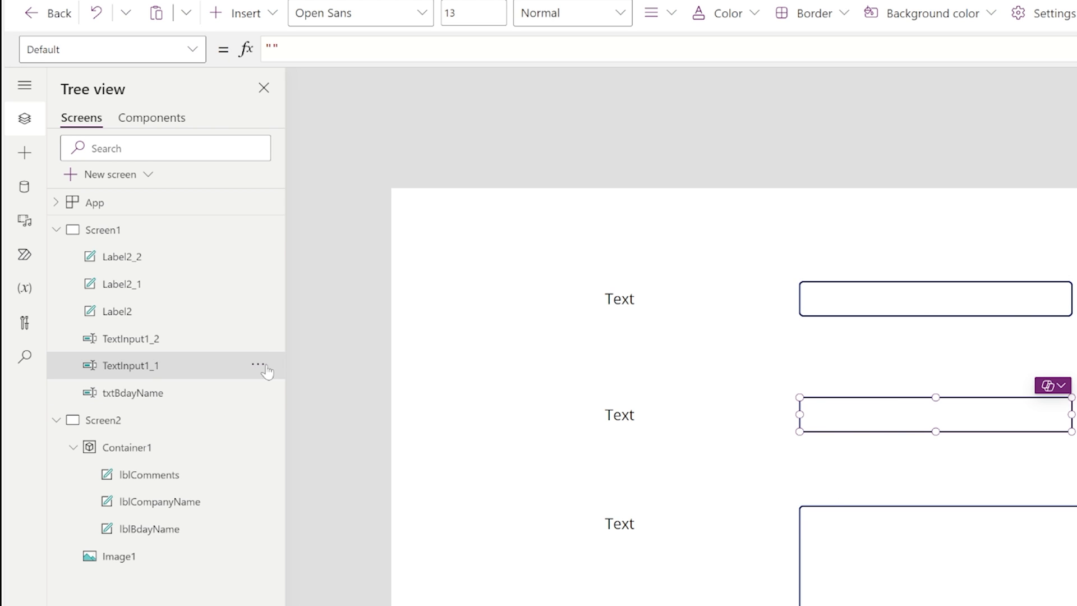
pyautogui.doubleClick(130, 365)
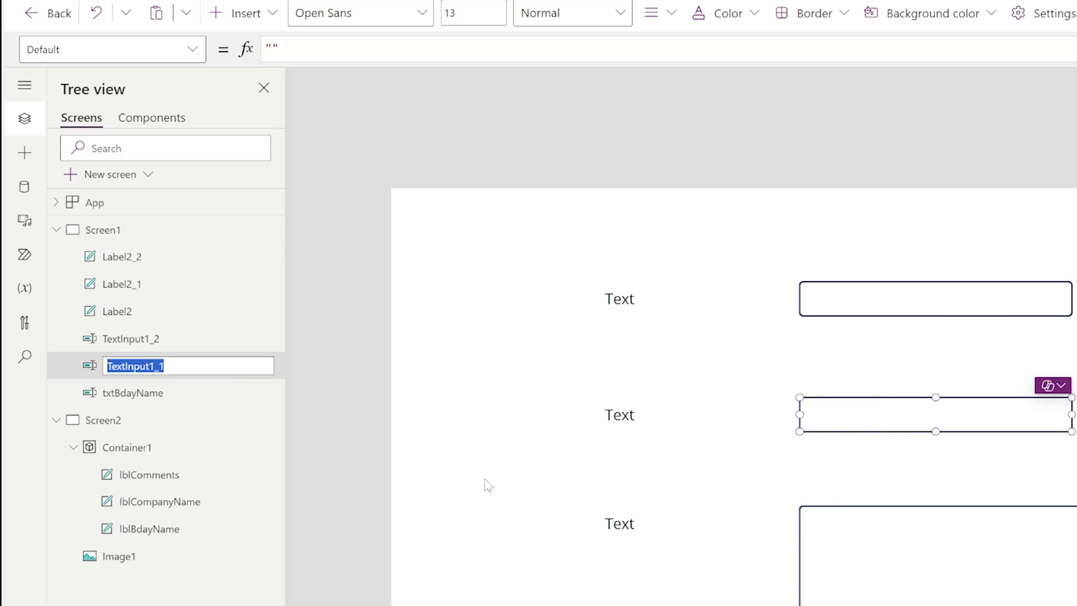
pyautogui.write('txtCompanyName')
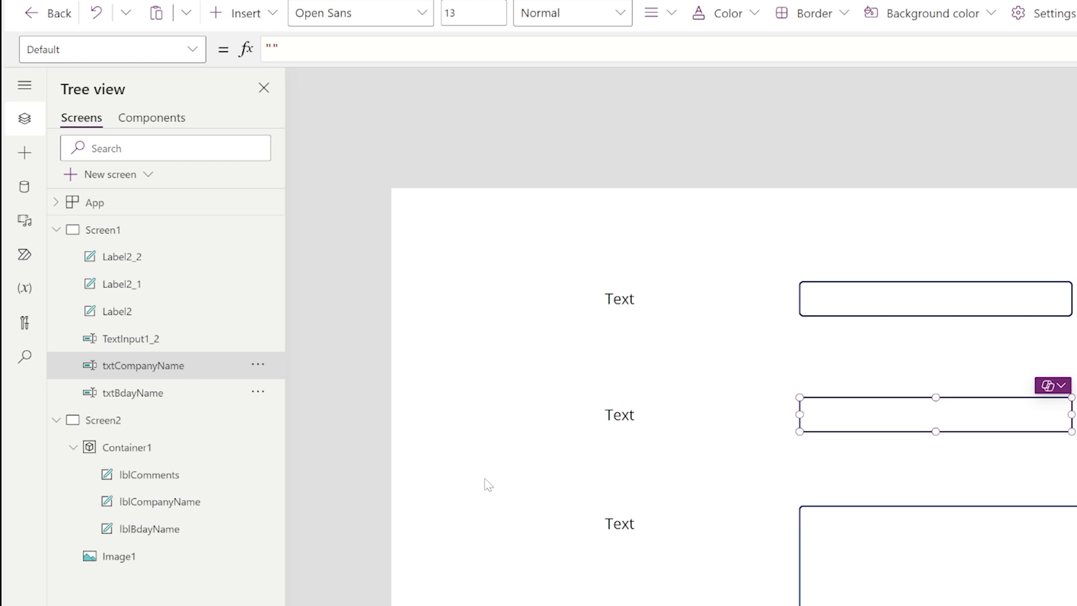
pyautogui.click(258, 336)
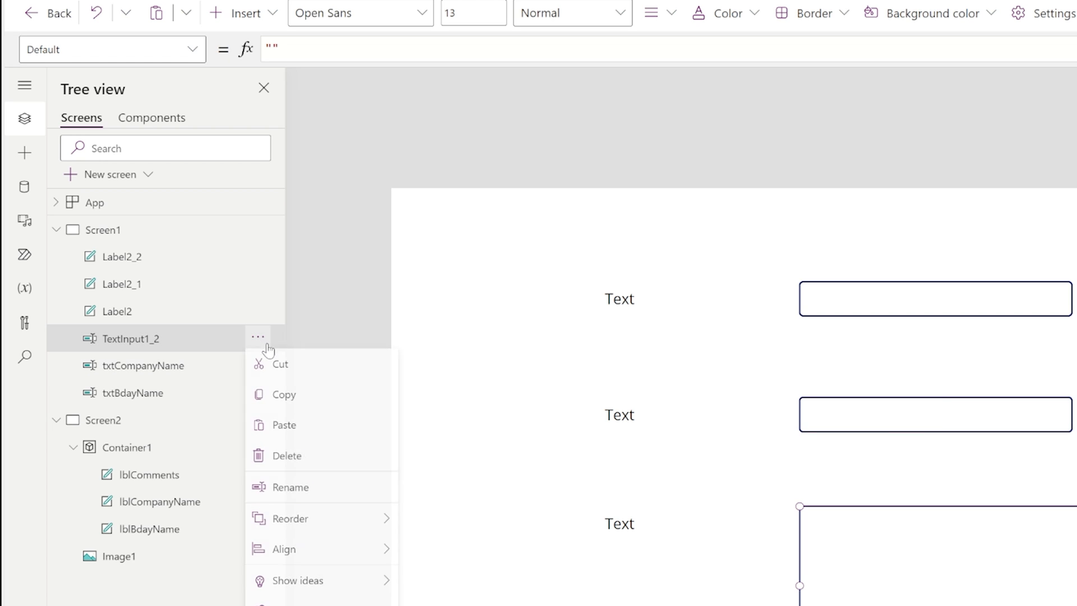
pyautogui.click(291, 487)
pyautogui.write('txtComments')
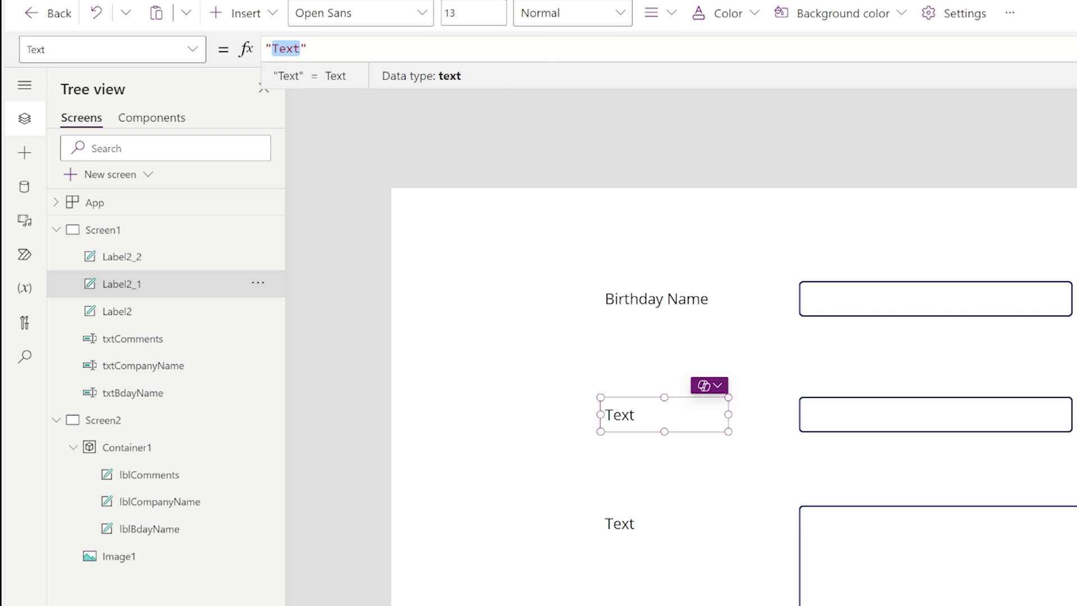
# Set the second field label's text to Company Name.
pyautogui.write('Company Name')
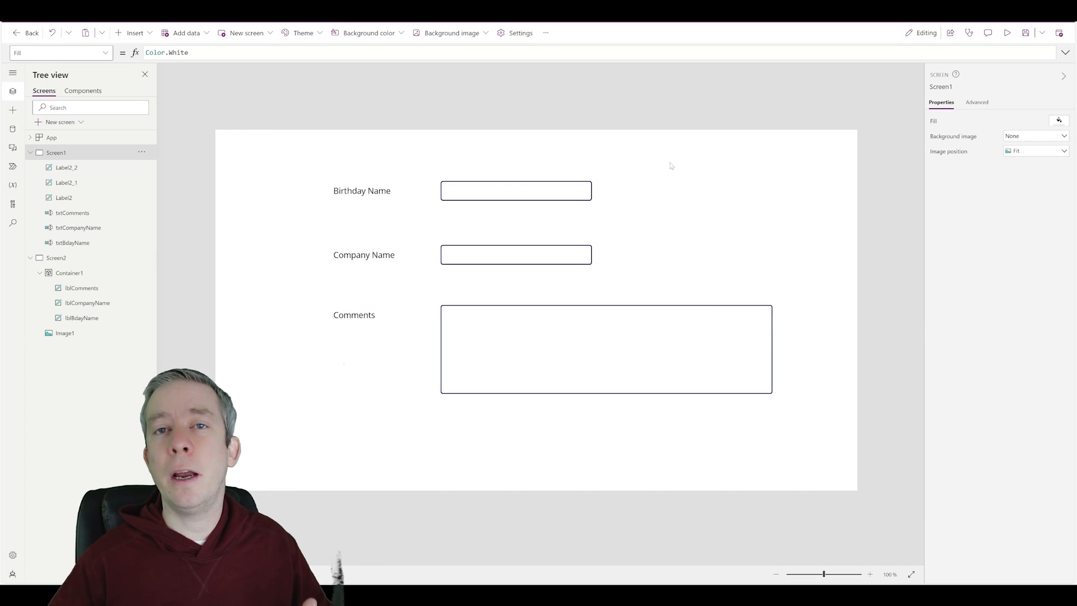
# Add a bottom-right Next button with OnSelect Navigate(Screen2, ScreenTransition.CoverRight).
pyautogui.click(128, 32)
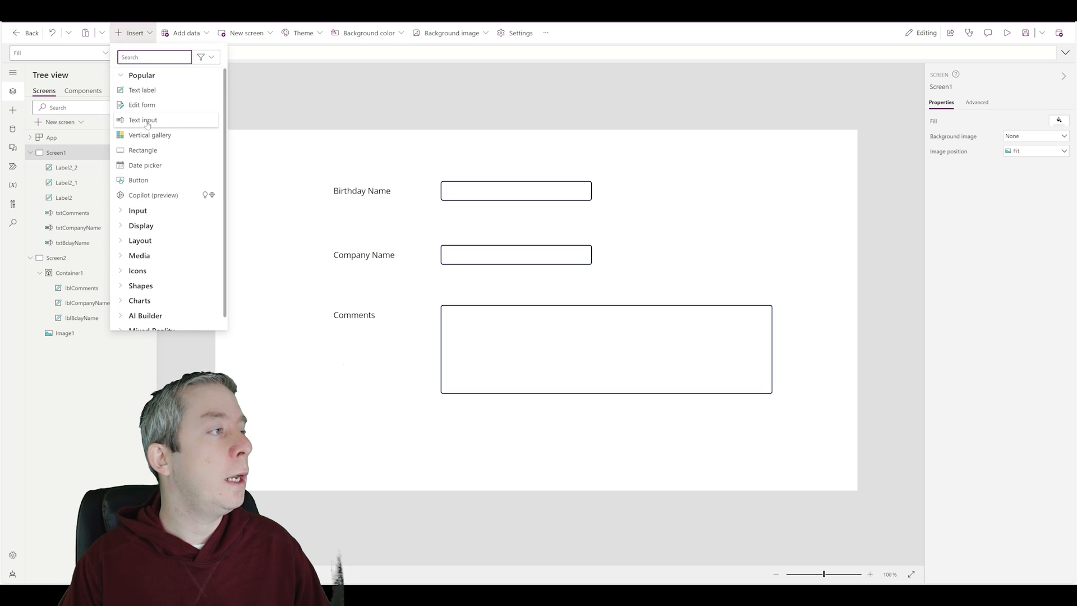
pyautogui.click(132, 180)
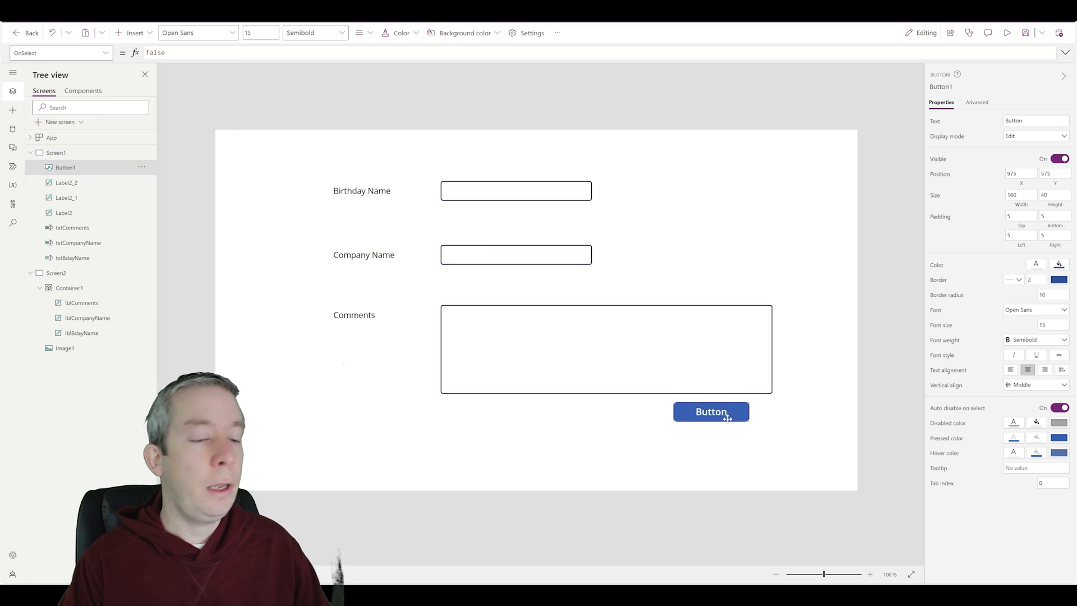
pyautogui.moveTo(711, 411); pyautogui.dragTo(796, 463)
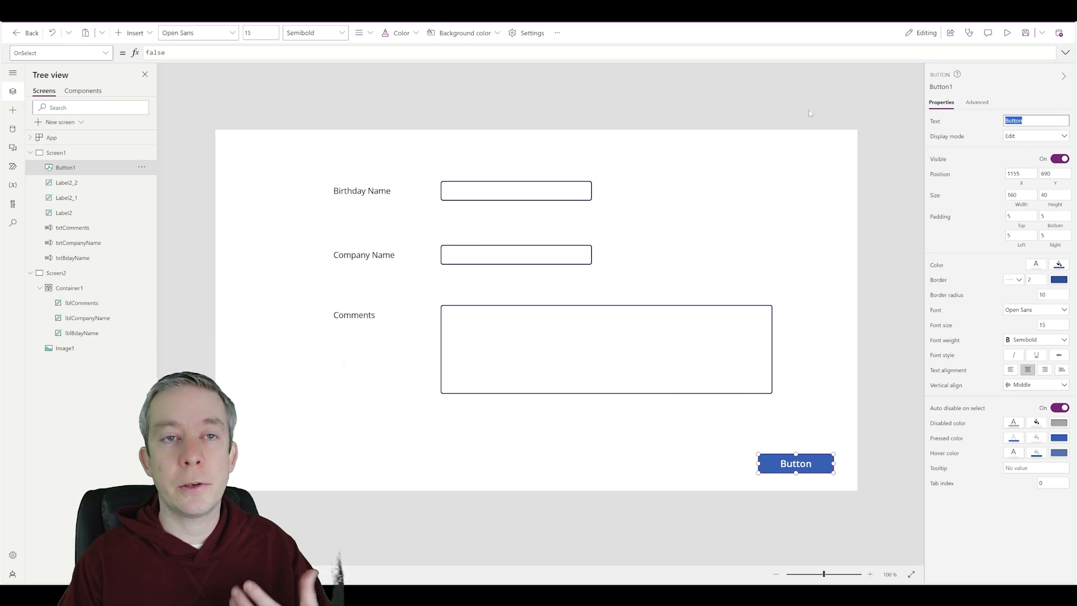
pyautogui.write('Next')
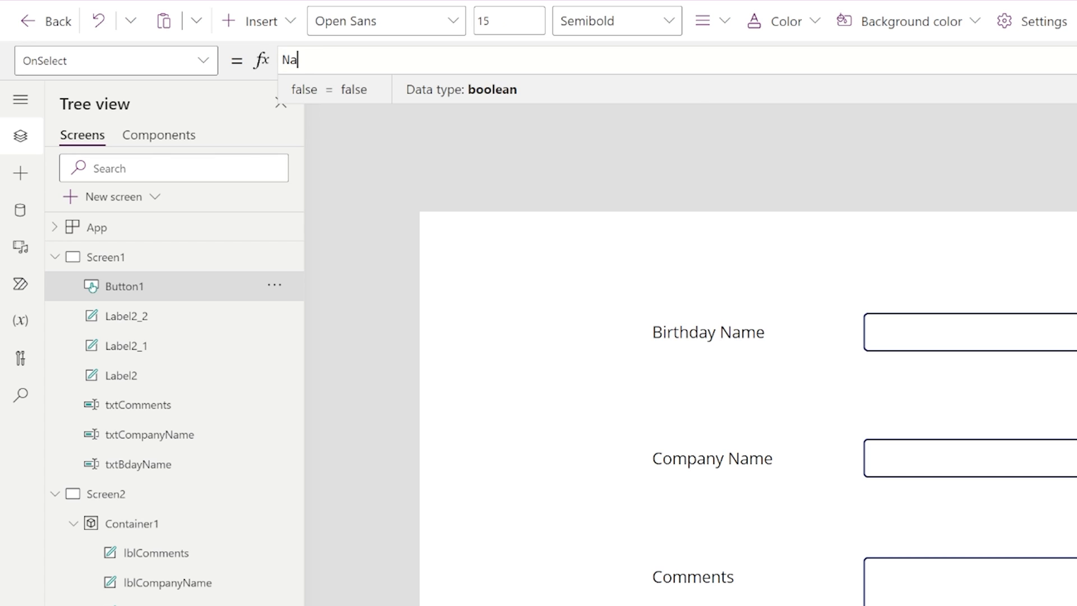
pyautogui.write('Navigate(Screen2,')
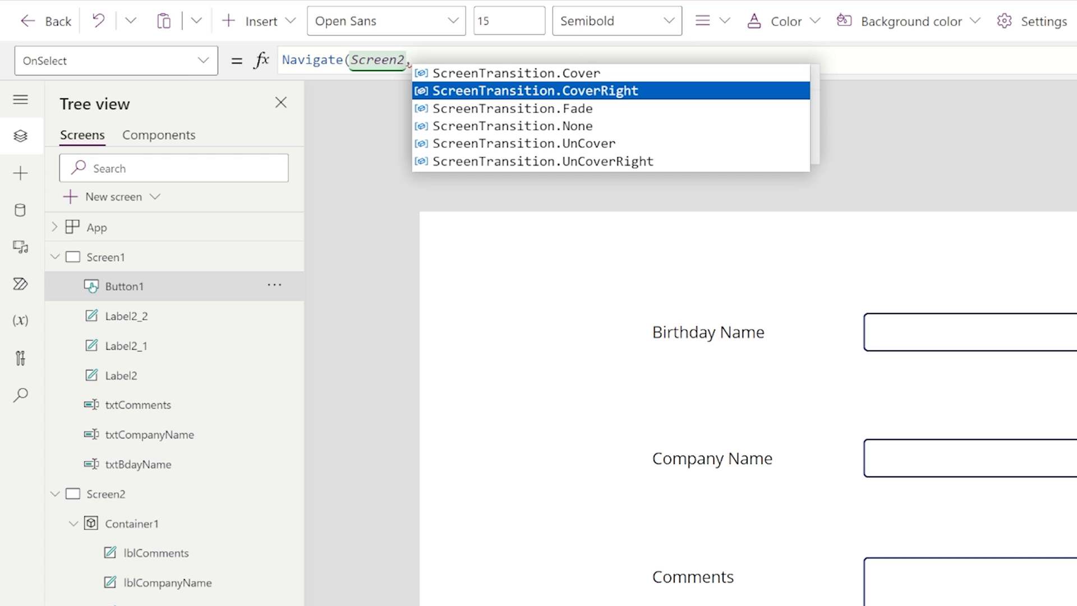
pyautogui.click(534, 90)
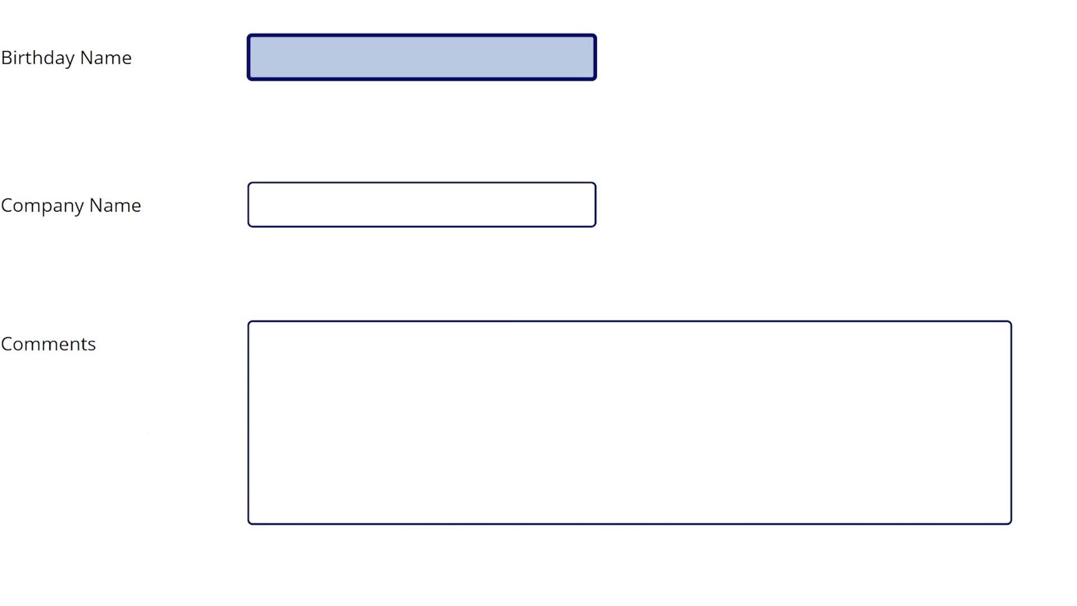
# Enter Andrew Hess and Hess IT in the form, and set the comments input to Multiline.
pyautogui.write('Andrew Hess')
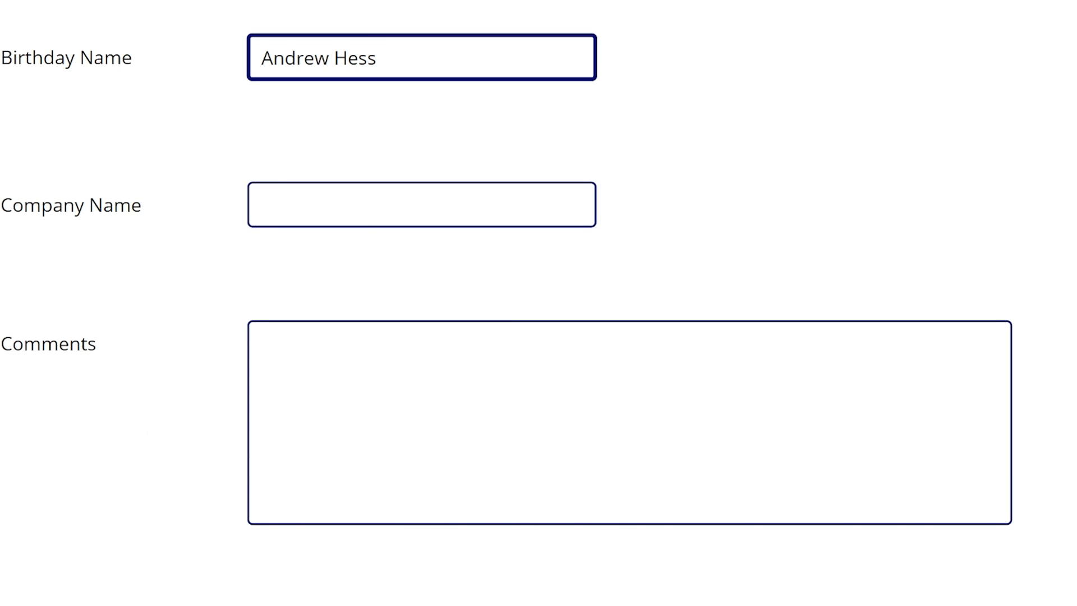
pyautogui.write('Hess IT Solutions')
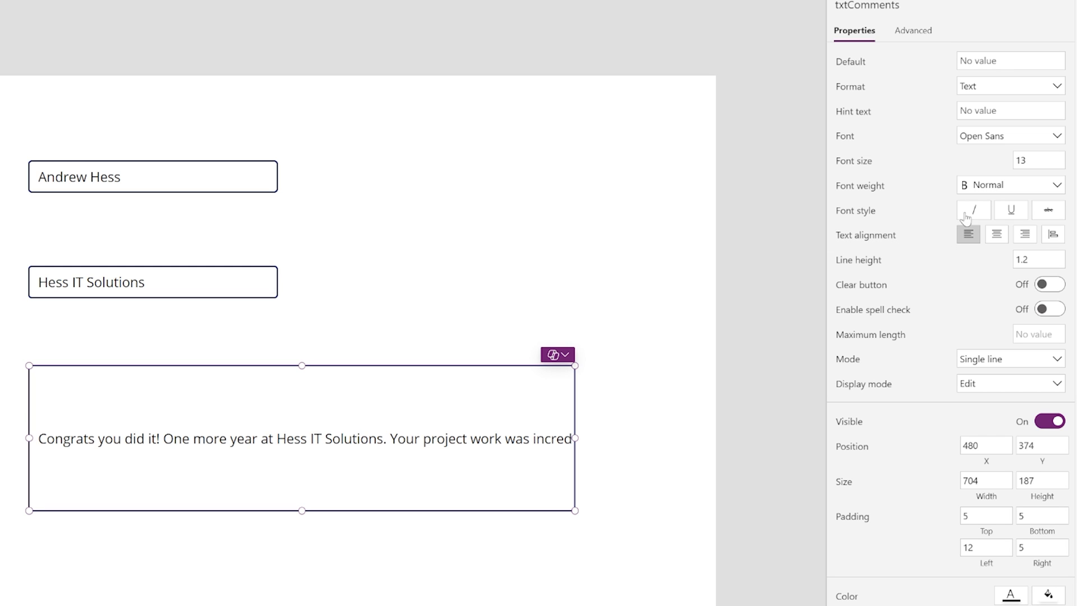
pyautogui.click(1009, 86)
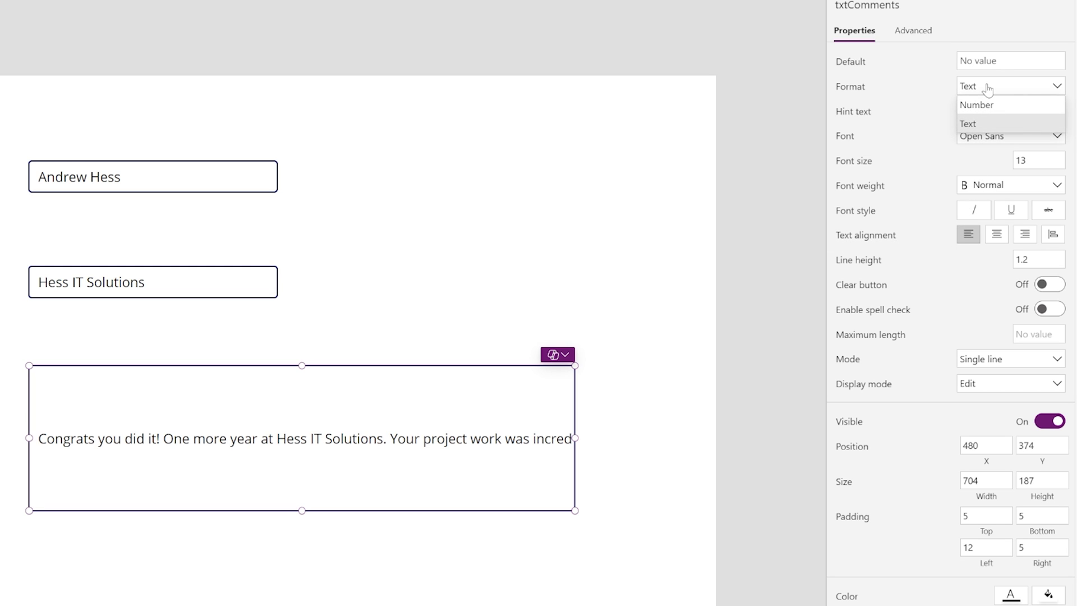
pyautogui.click(968, 124)
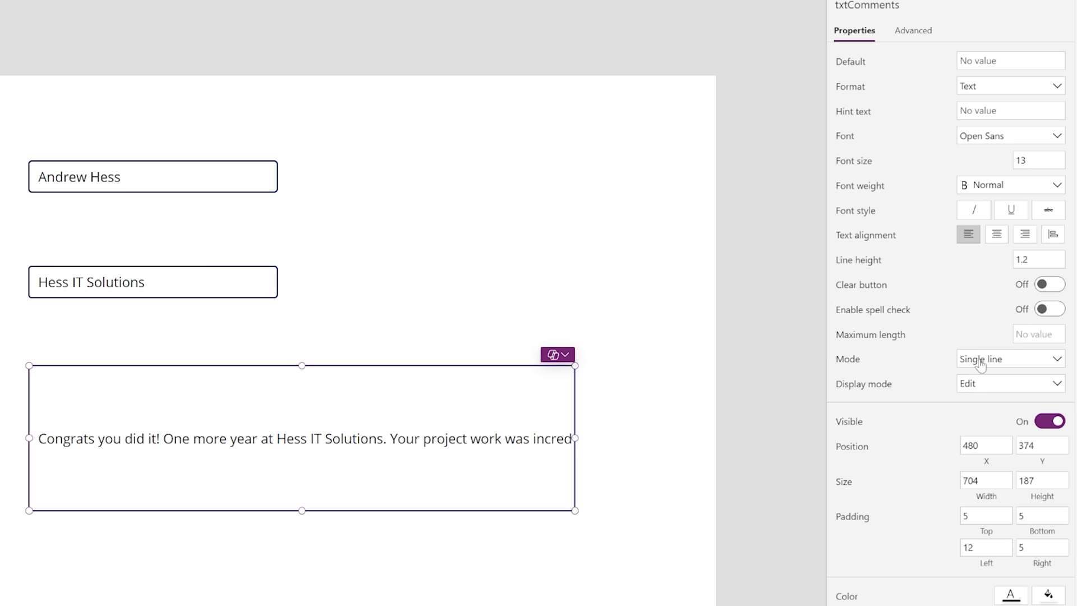
pyautogui.click(1010, 359)
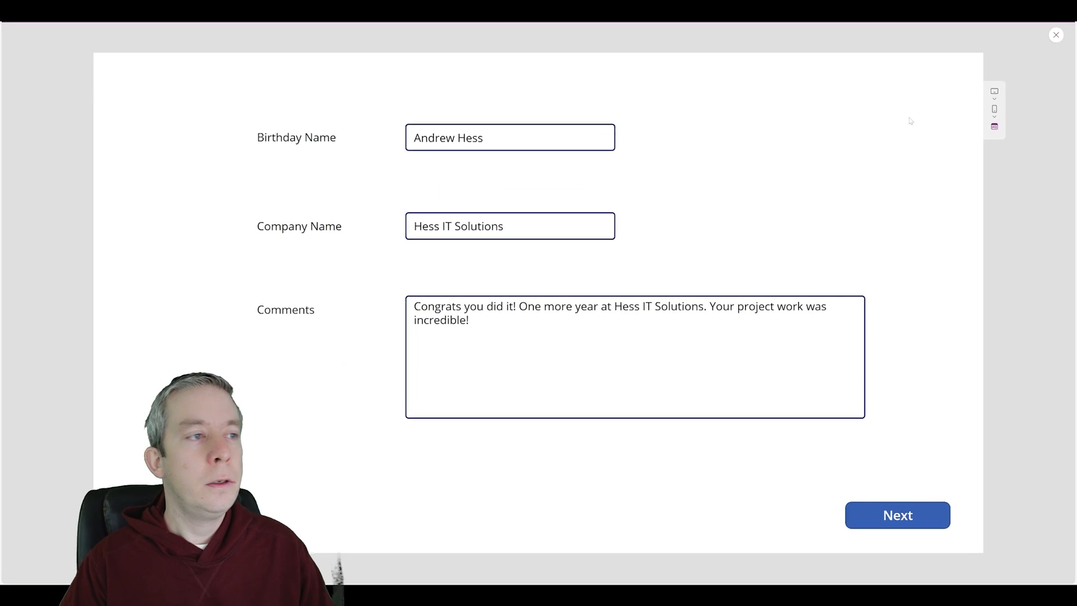
# Bind the card's name and company labels to txtBdayName.Text and txtCompanyName.Text.
pyautogui.click(898, 515)
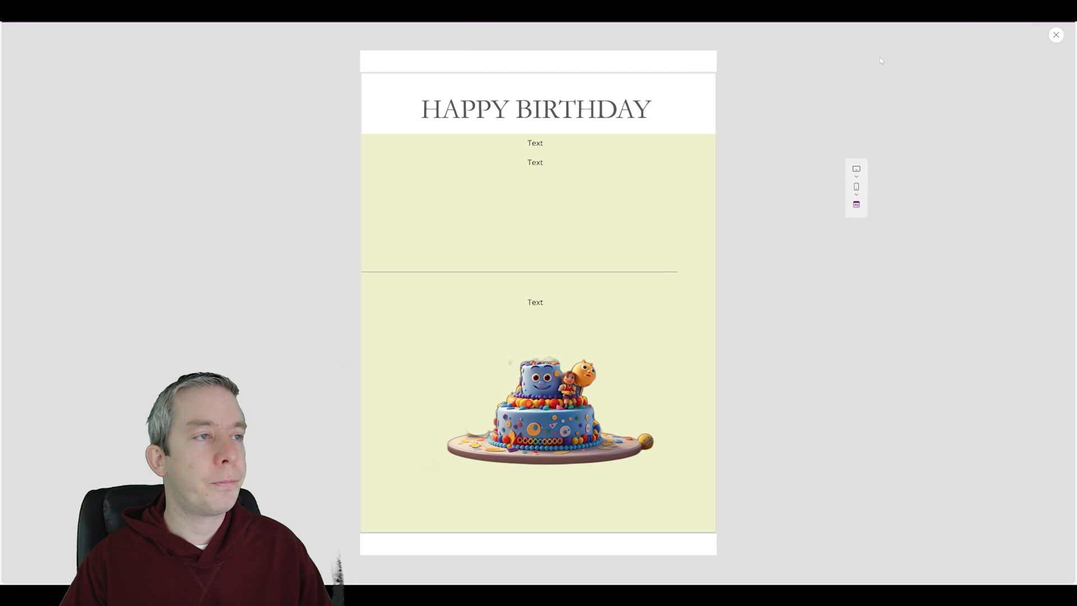
pyautogui.click(1055, 34)
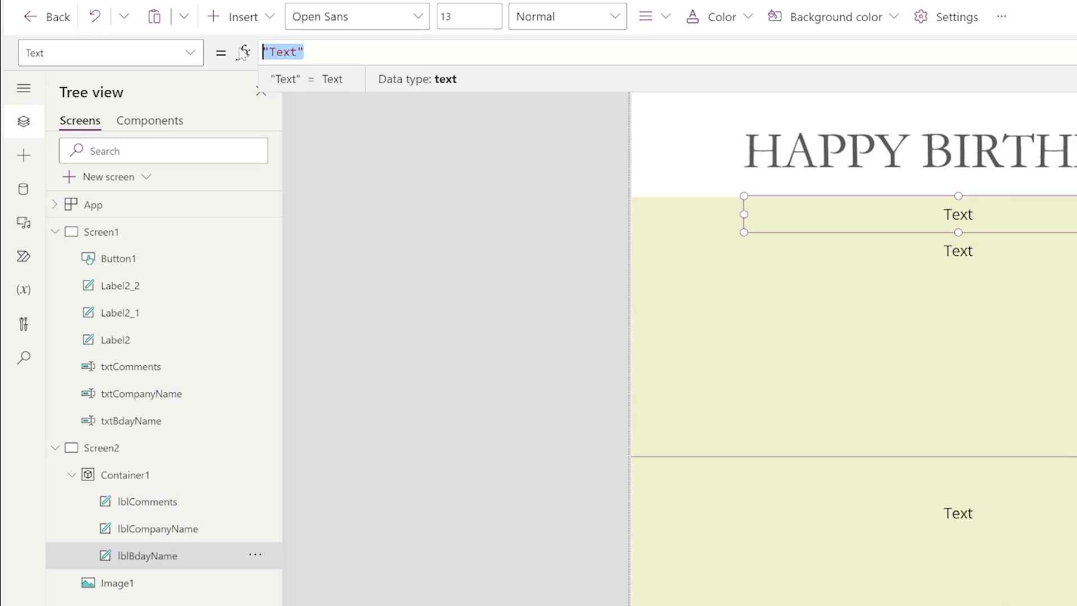
pyautogui.write('txtBdayName.')
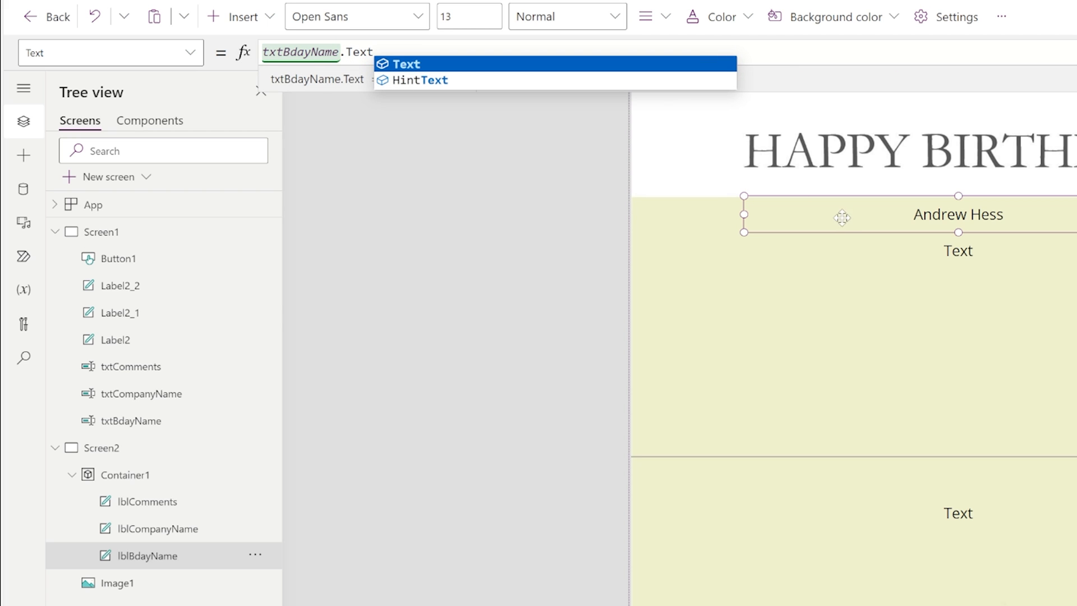
pyautogui.moveTo(950, 276)
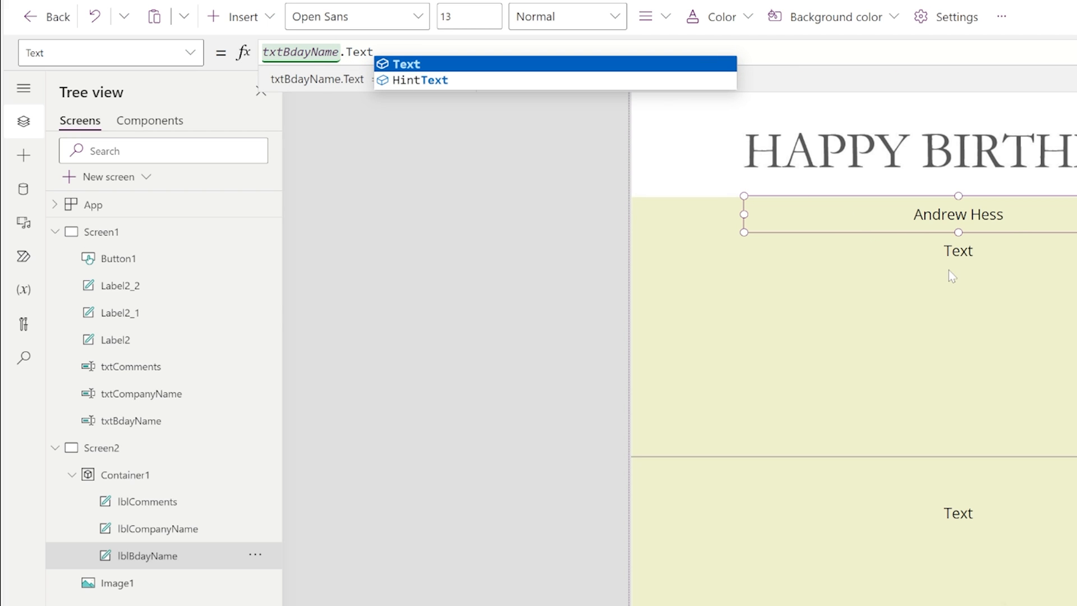
pyautogui.moveTo(1040, 328)
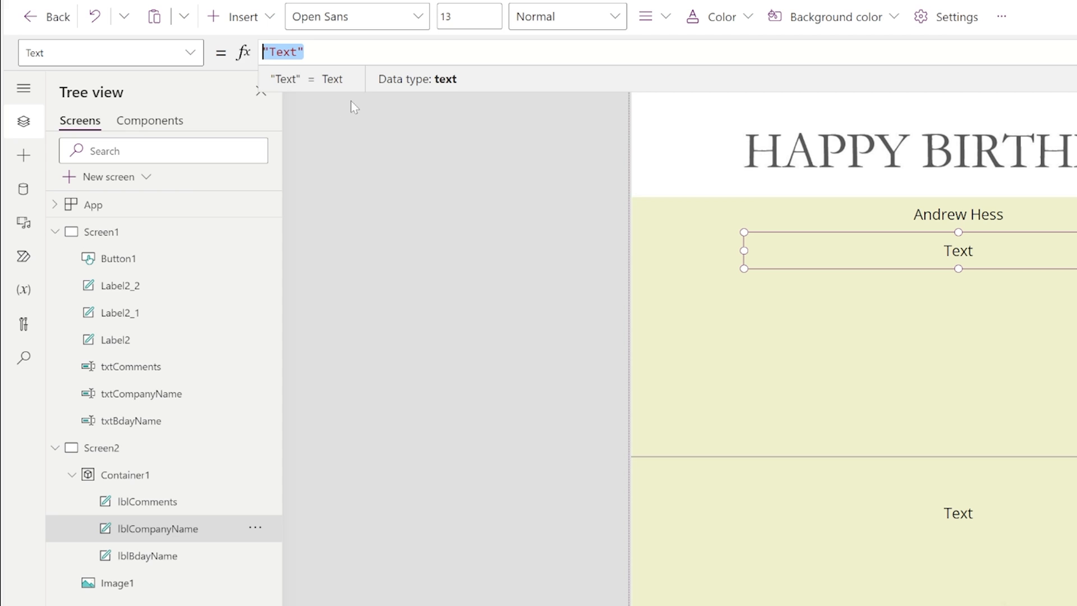
pyautogui.write('txtCompanyName.')
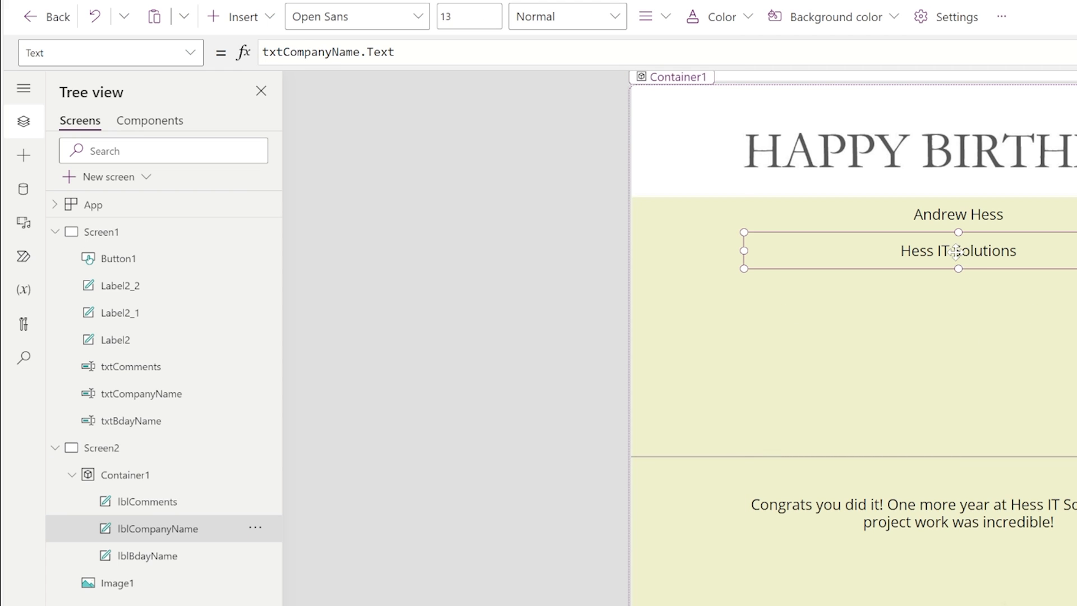
# Give lblBdayName the Great Vibes font at size 50 and enlarge the label to fit.
pyautogui.moveTo(957, 250); pyautogui.dragTo(957, 425)
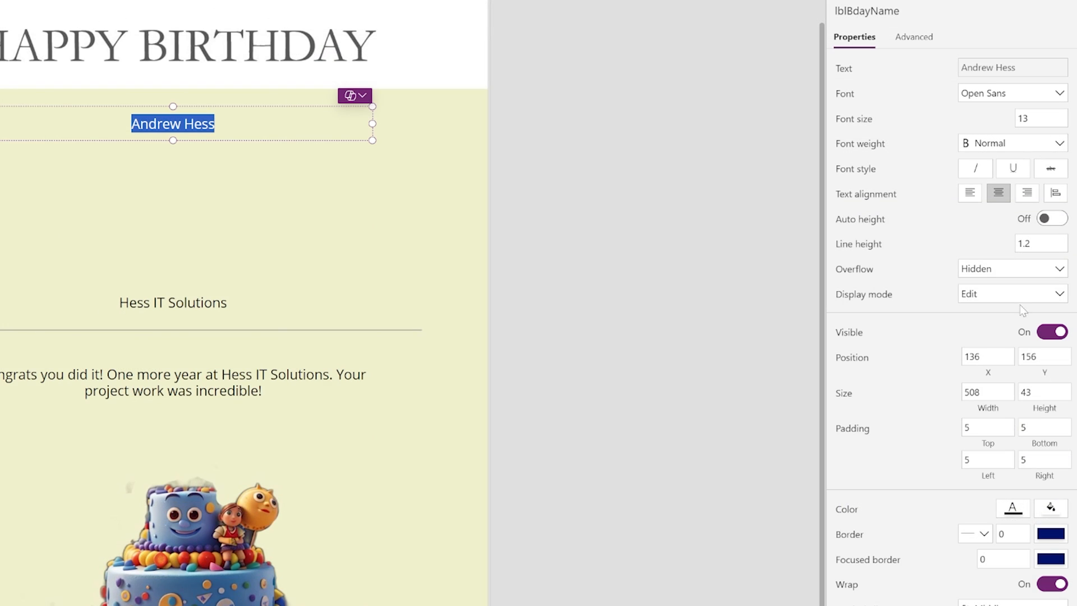
pyautogui.click(1013, 93)
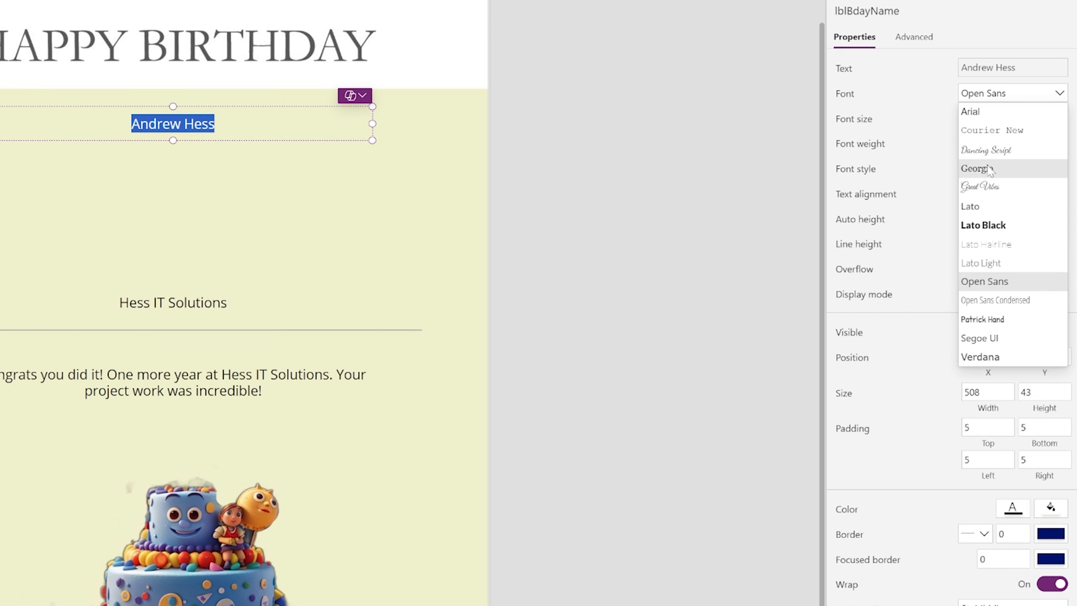
pyautogui.click(981, 187)
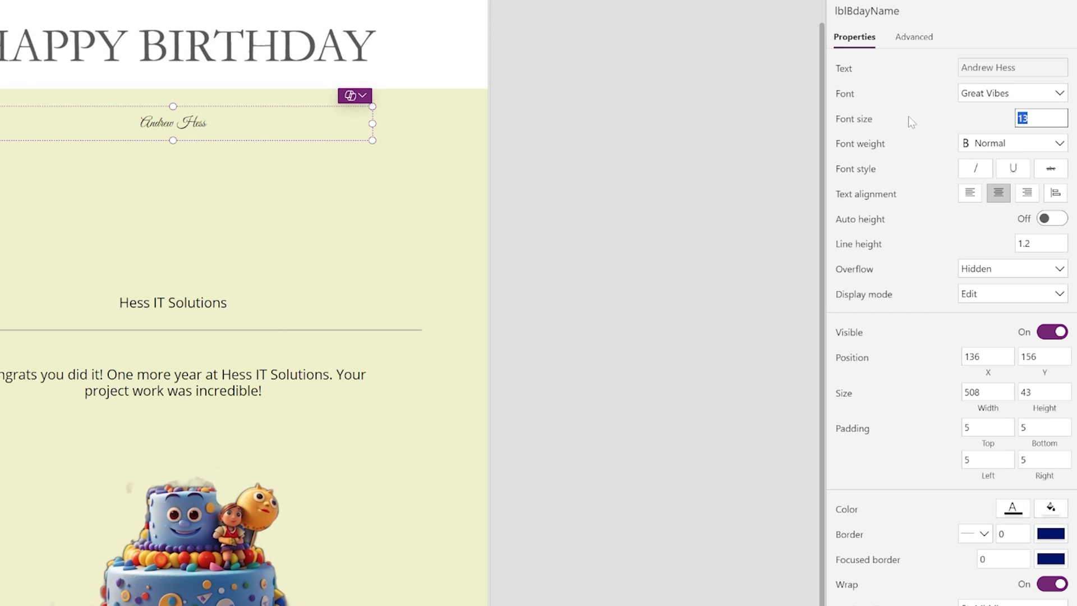
pyautogui.write('50')
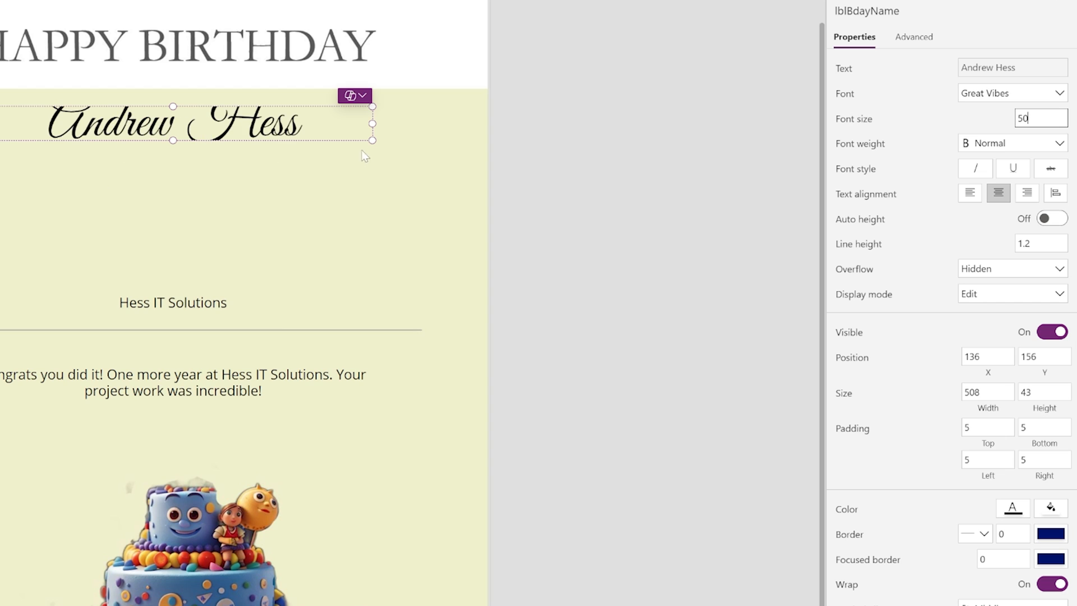
pyautogui.moveTo(373, 145); pyautogui.dragTo(387, 175)
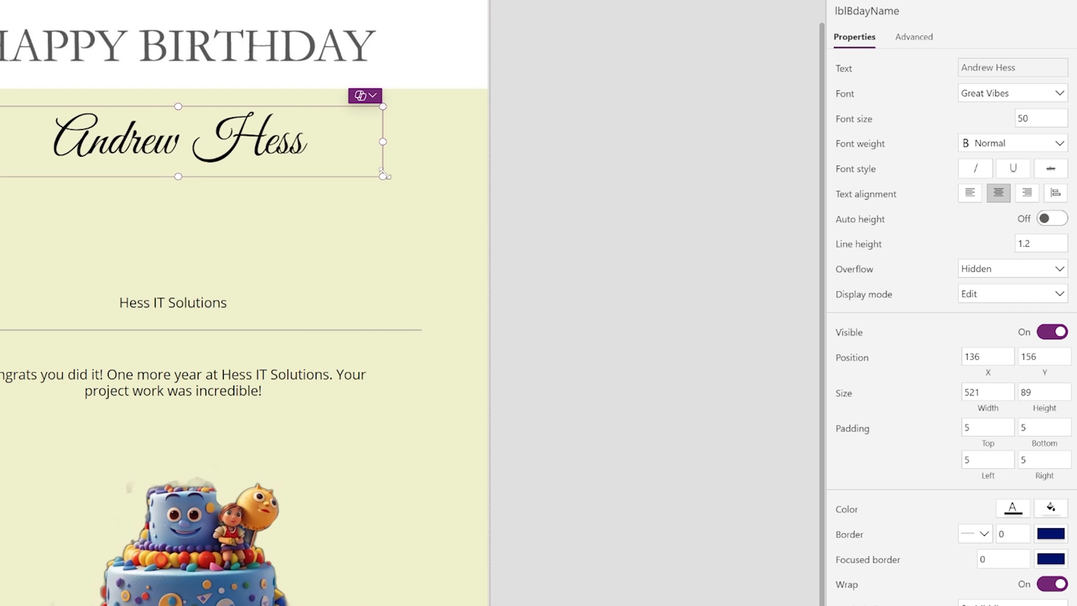
pyautogui.click(172, 302)
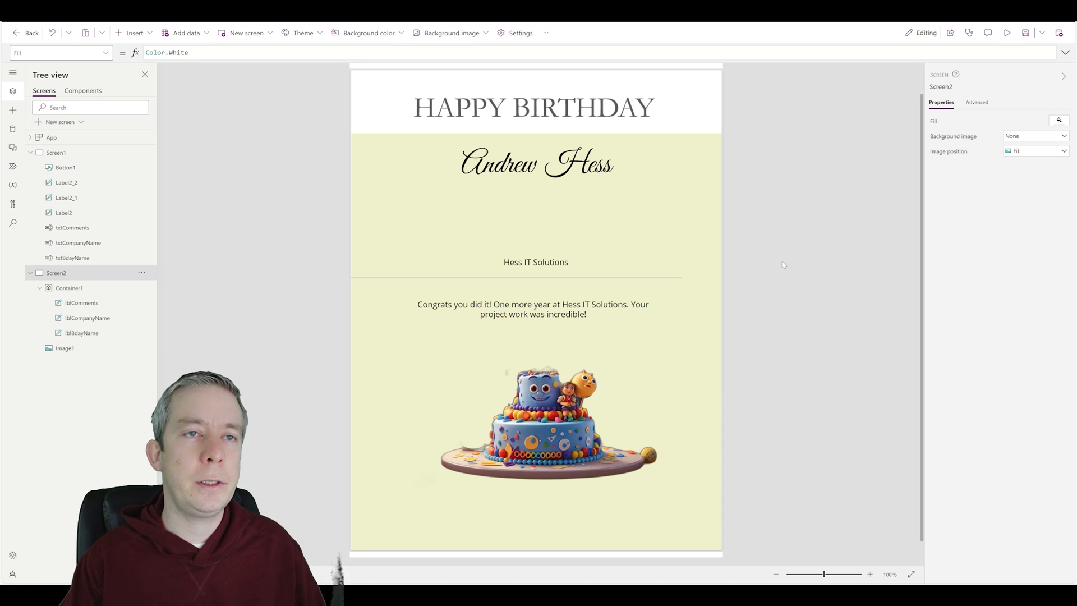
# Insert a button on the card screen and label it 'Print'.
pyautogui.click(64, 348)
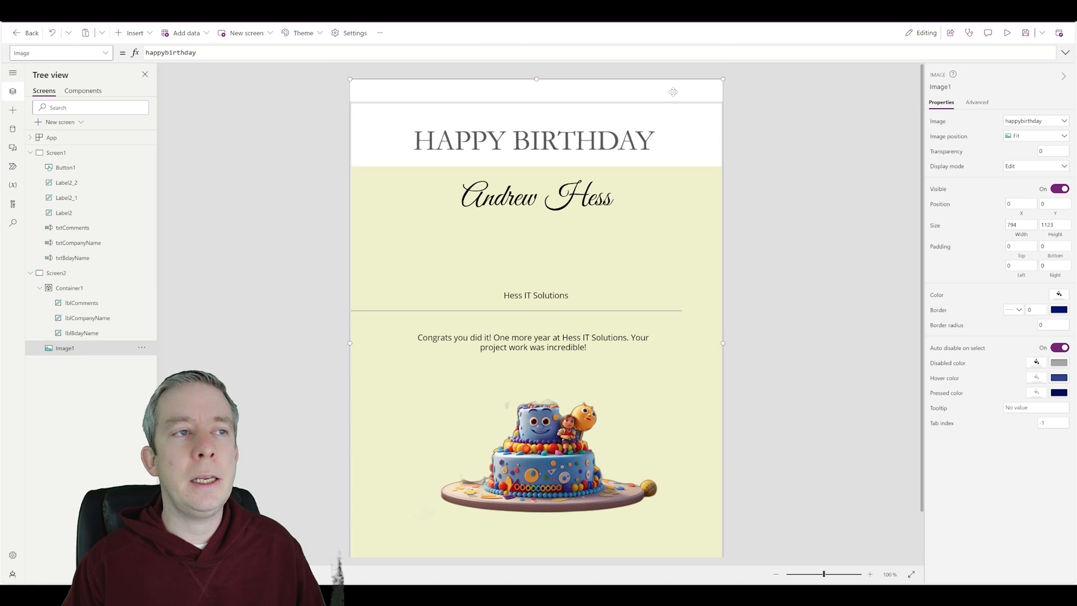
pyautogui.click(133, 32)
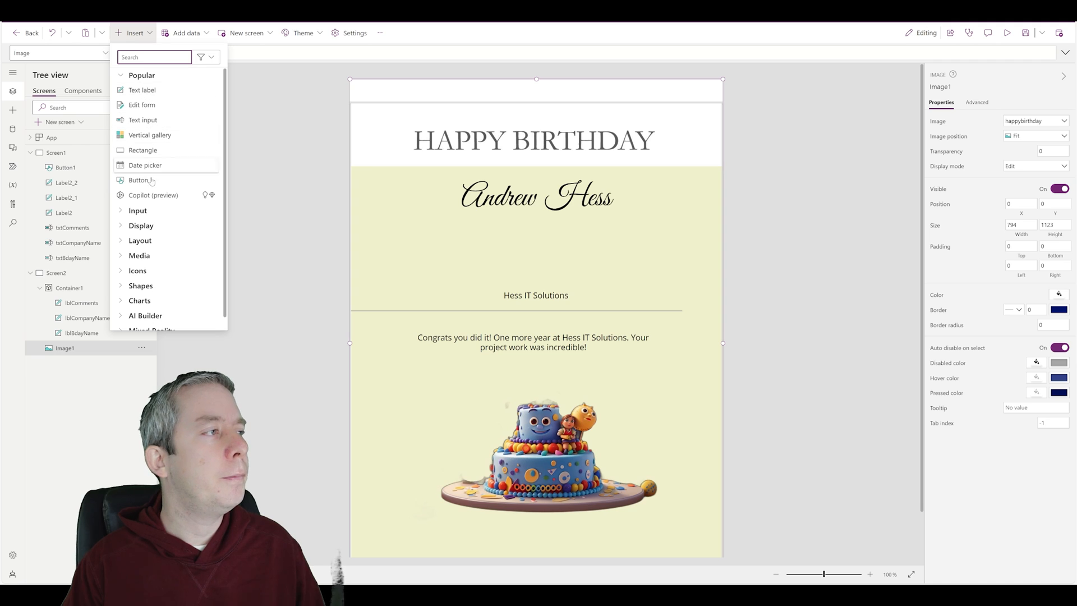
pyautogui.click(136, 180)
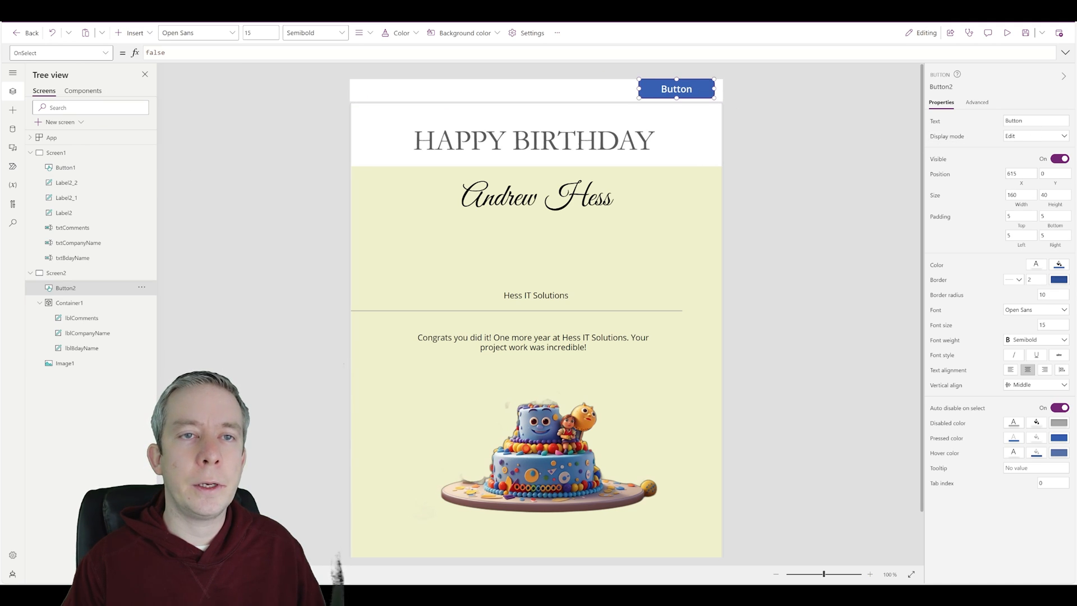
pyautogui.write('Print')
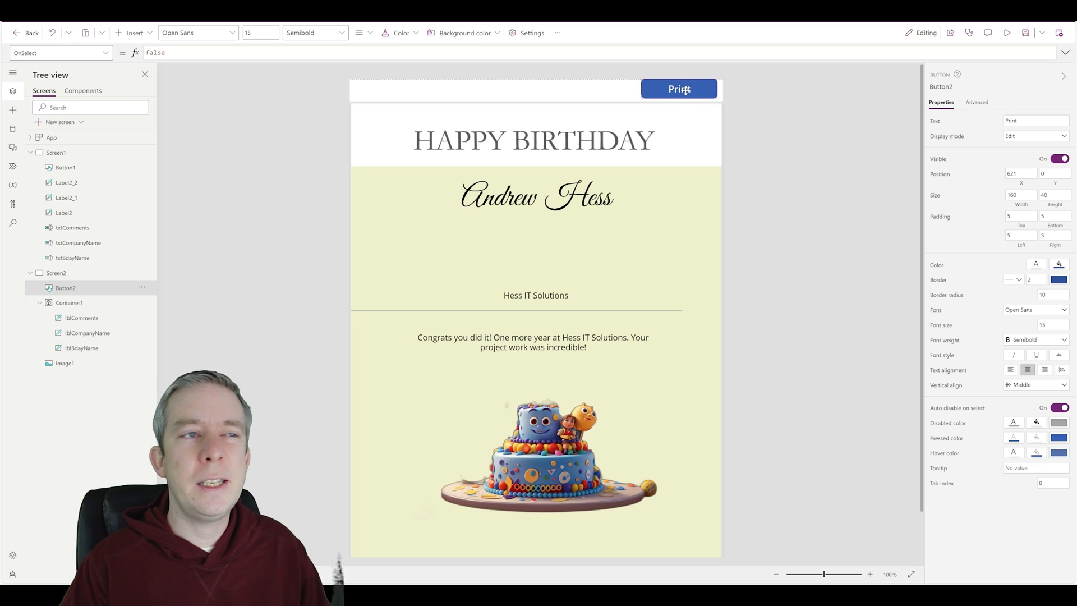
pyautogui.click(679, 89)
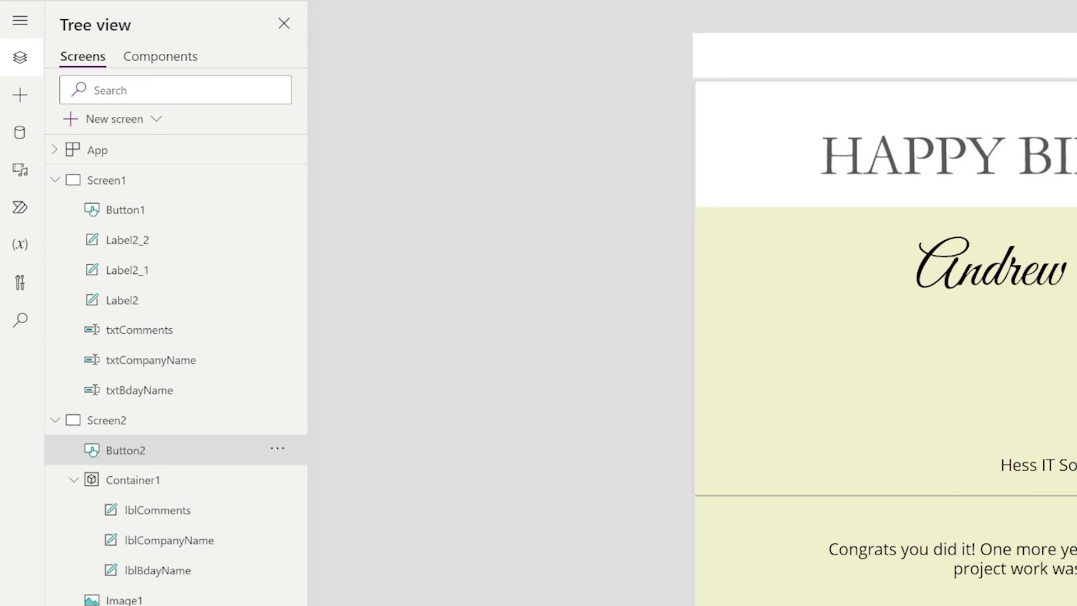
# Create a new blank flow from the app's Power Automate pane.
pyautogui.click(19, 202)
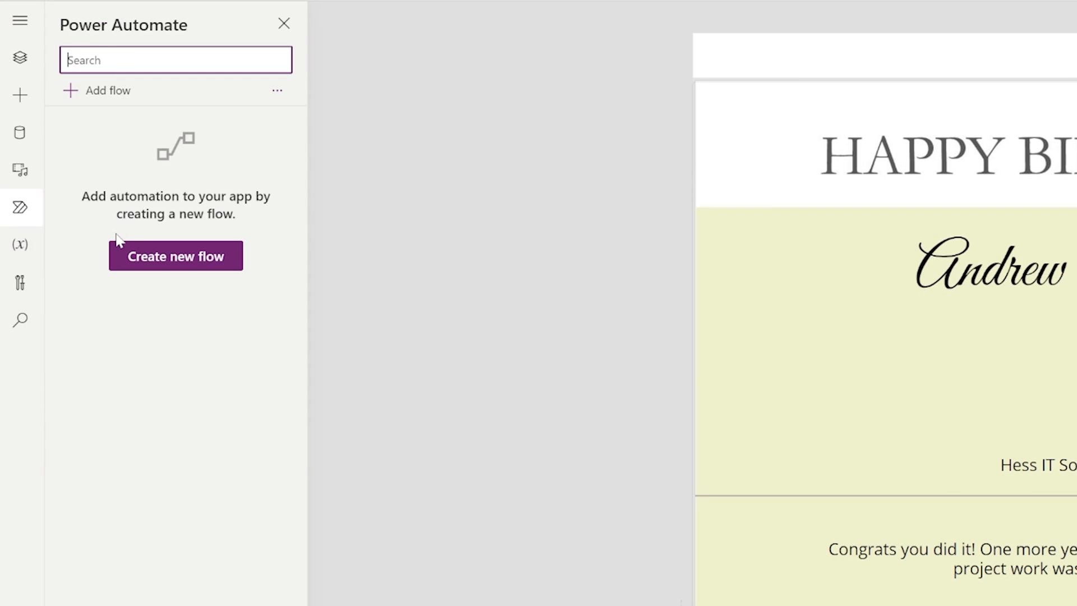
pyautogui.moveTo(162, 330)
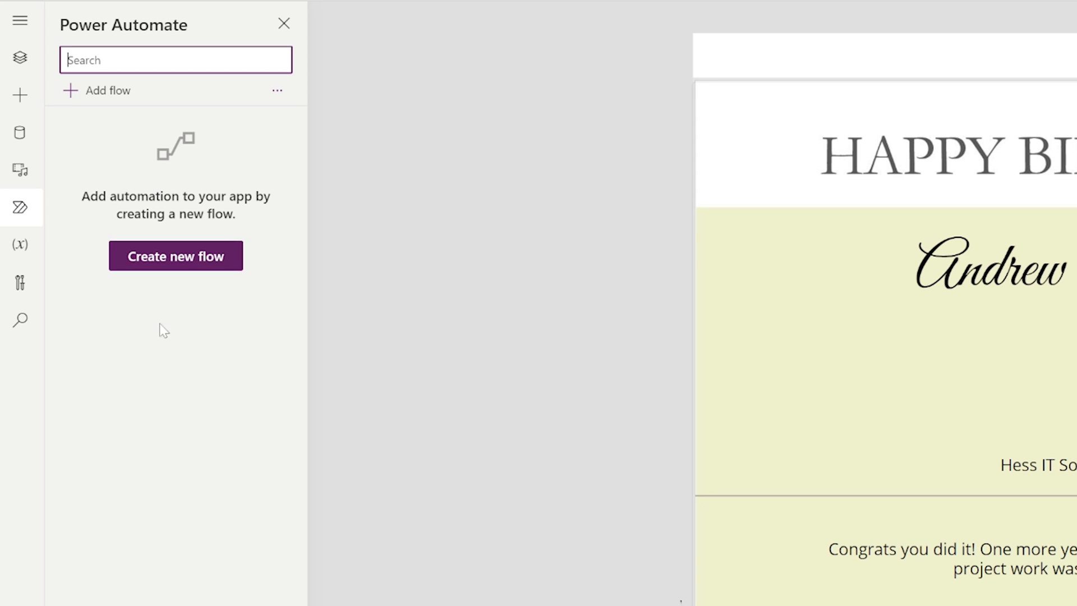
pyautogui.moveTo(19, 208)
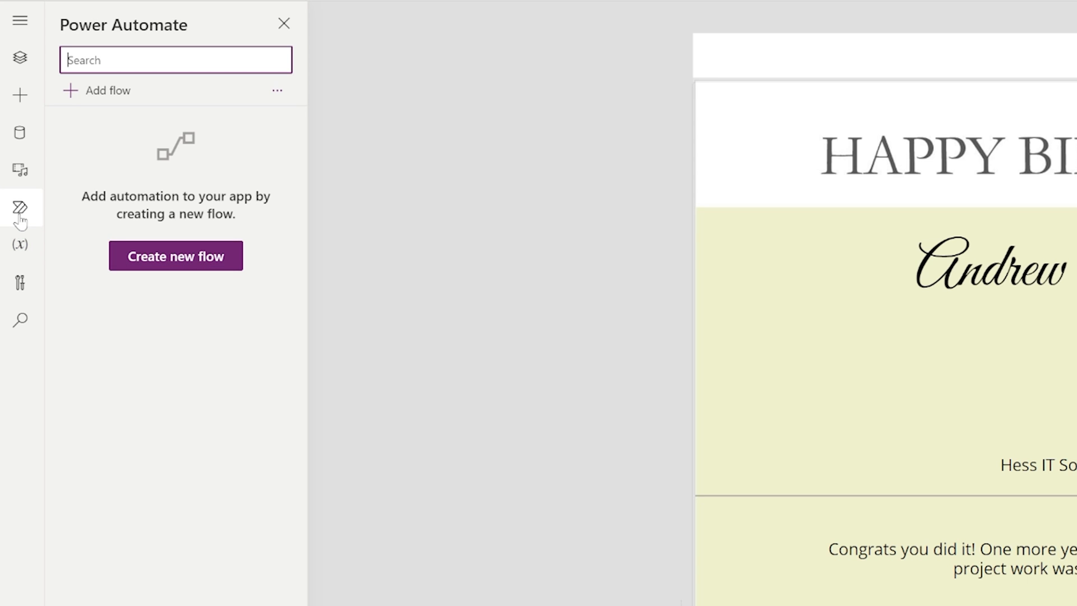
pyautogui.click(175, 256)
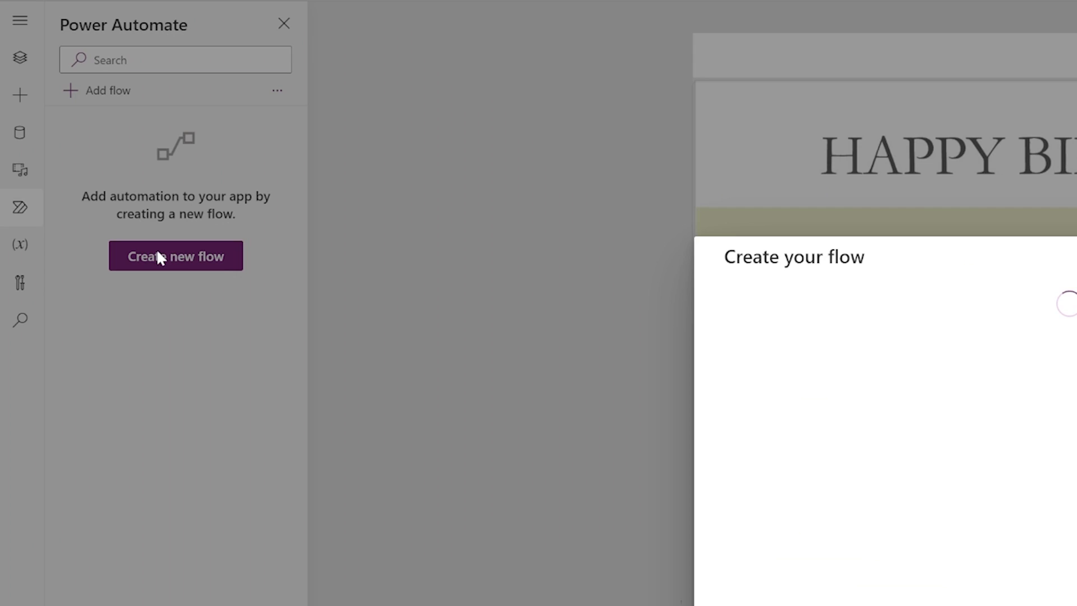
pyautogui.click(176, 256)
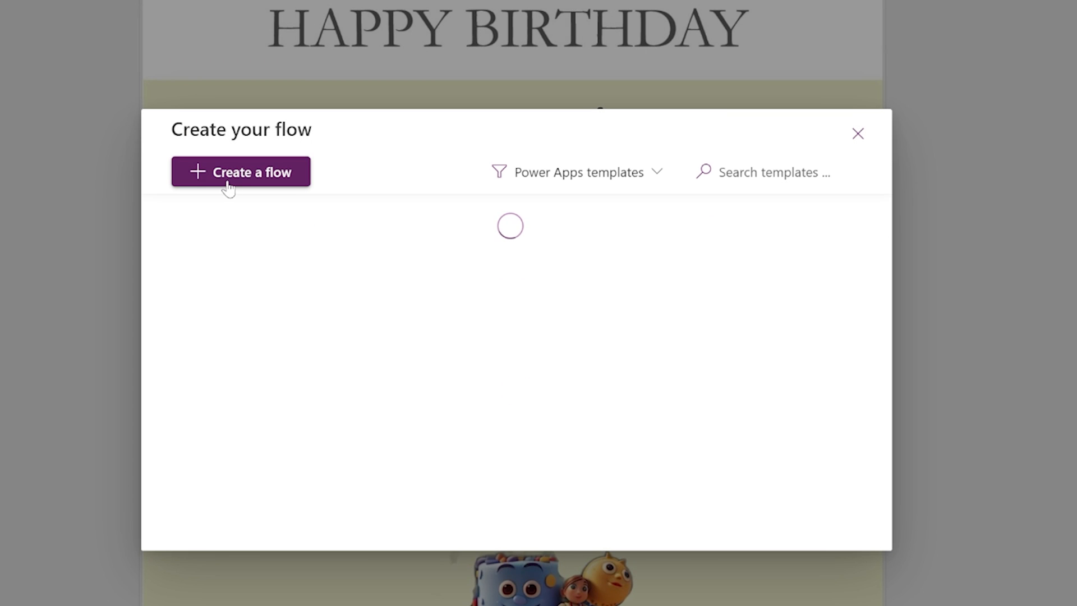
pyautogui.click(240, 171)
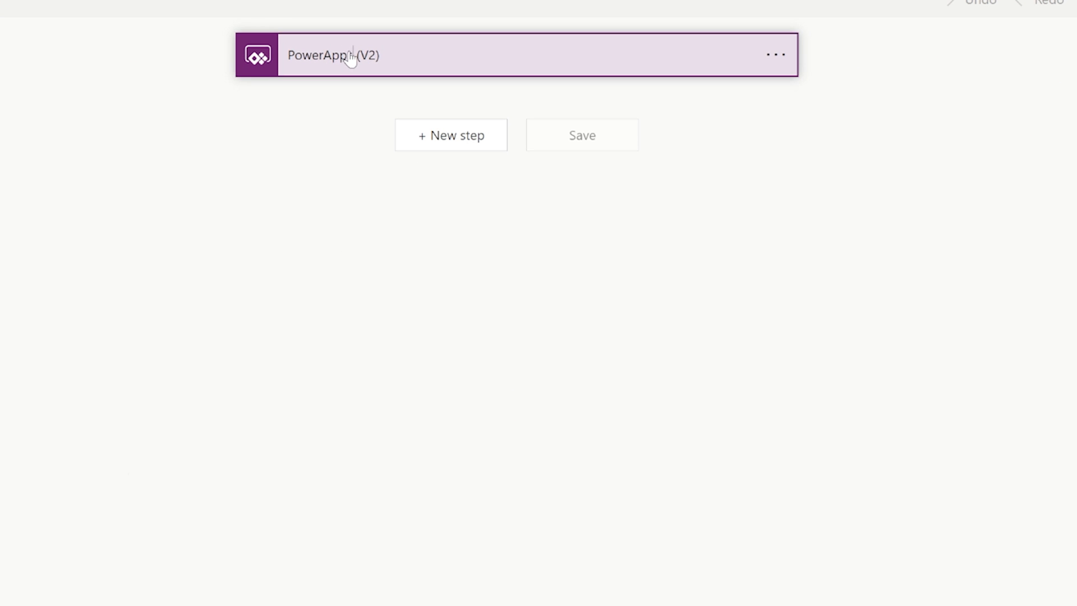
# Expand the PowerApps (V2) trigger and add a File Content file input.
pyautogui.click(347, 56)
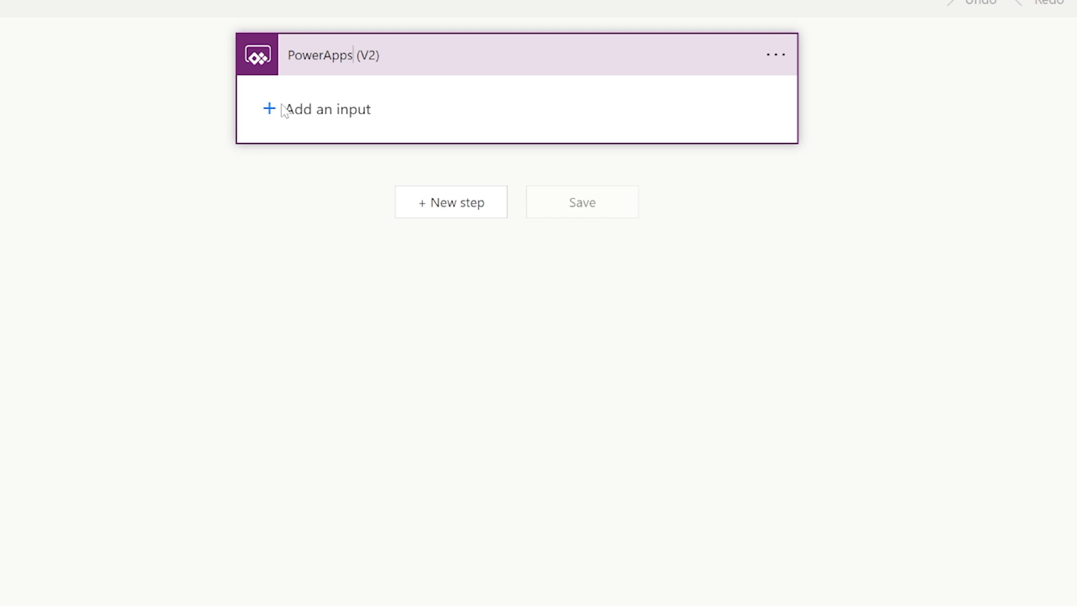
pyautogui.moveTo(246, 111)
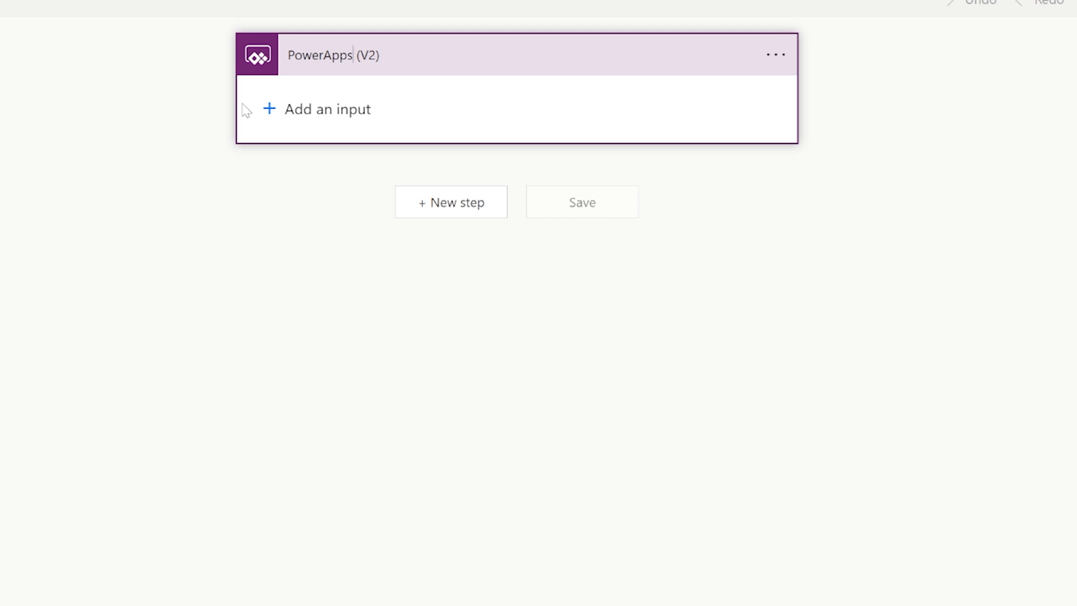
pyautogui.moveTo(363, 124)
pyautogui.write('File Name')
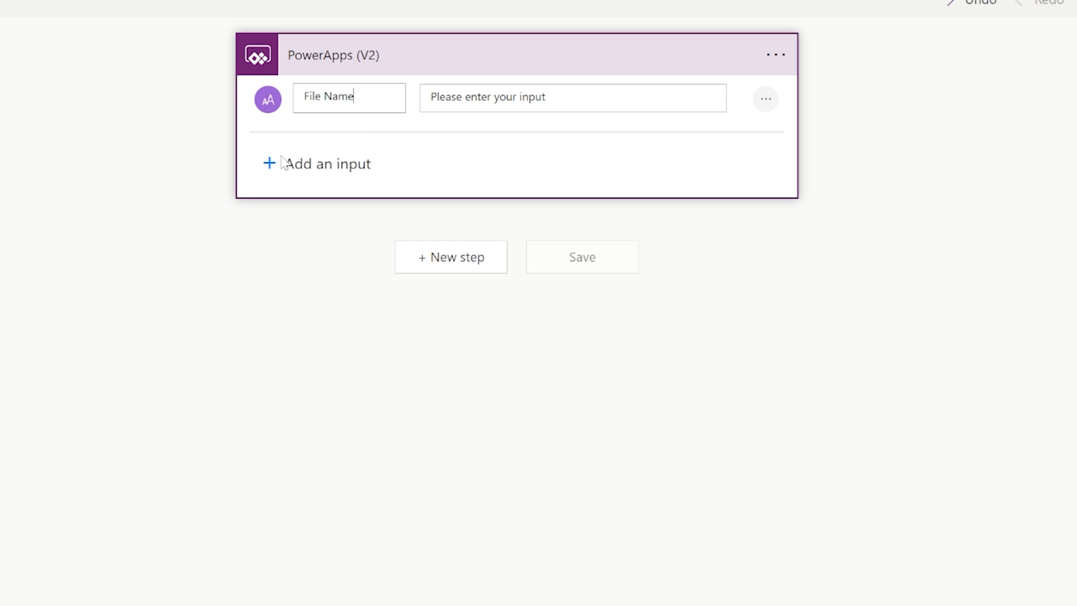
pyautogui.click(292, 164)
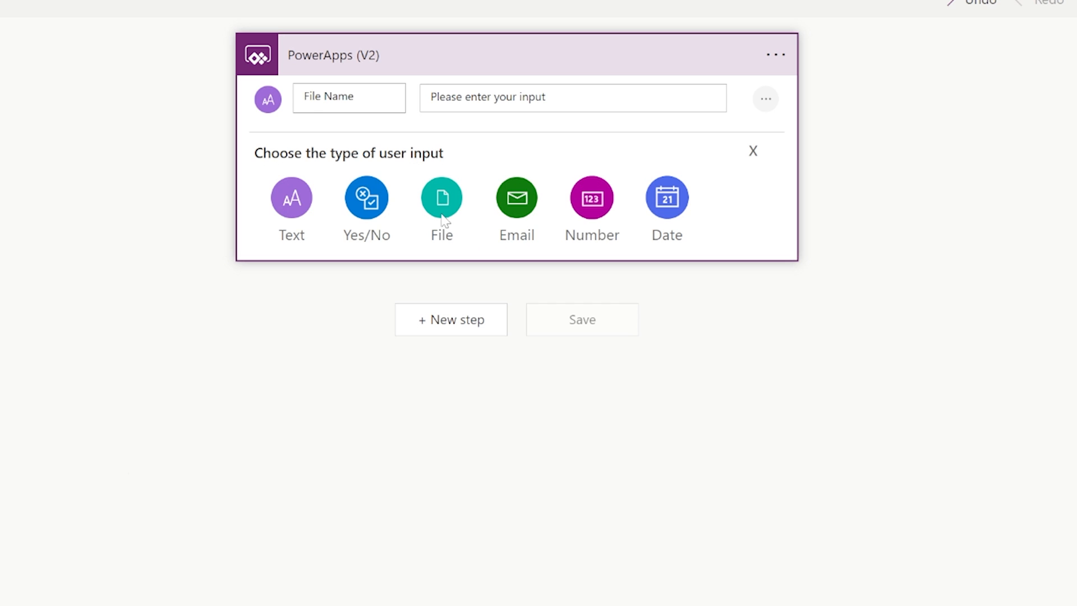
pyautogui.click(441, 198)
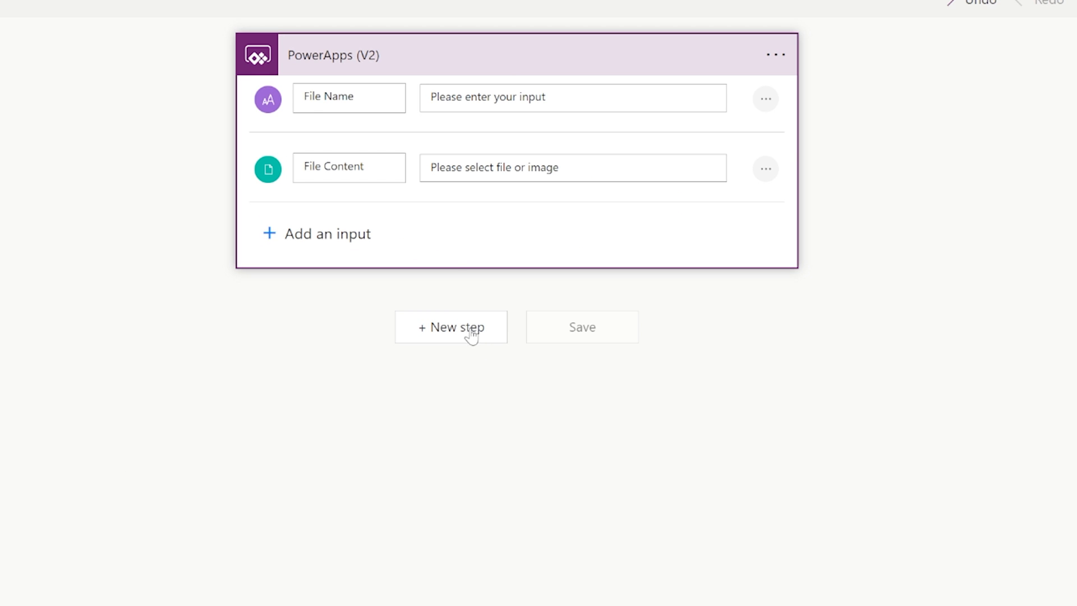
# Add a SharePoint Create file action targeting the MSWordTemplates site.
pyautogui.click(451, 327)
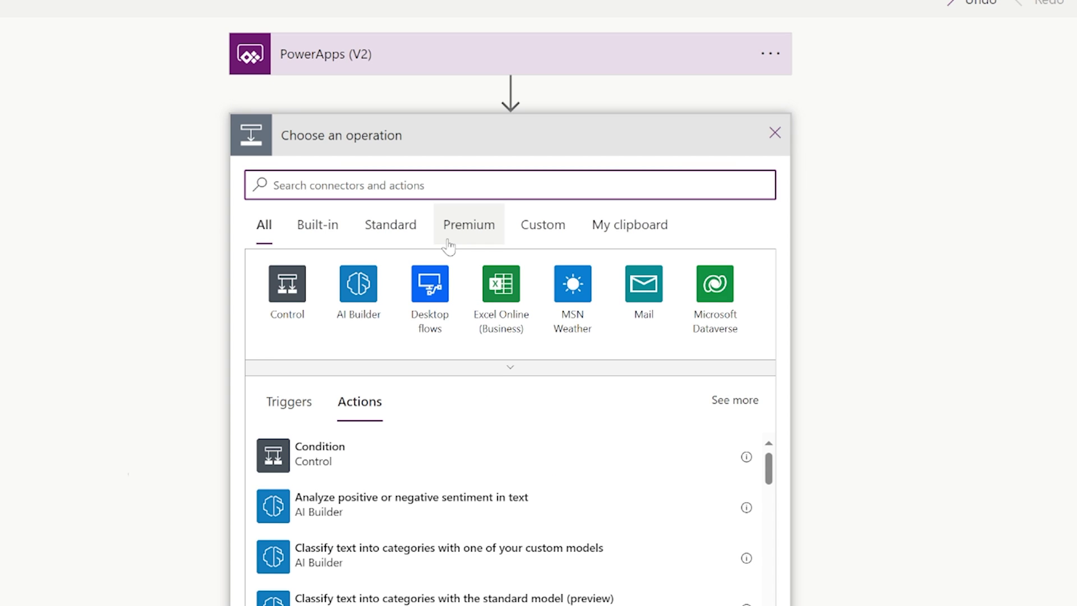
pyautogui.write('create file')
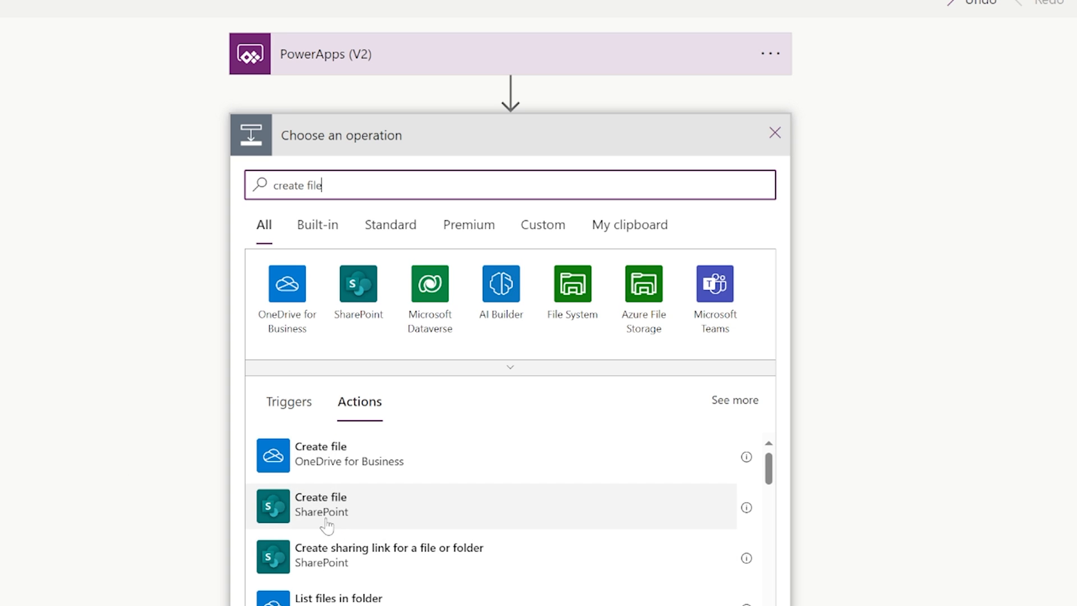
pyautogui.moveTo(326, 516)
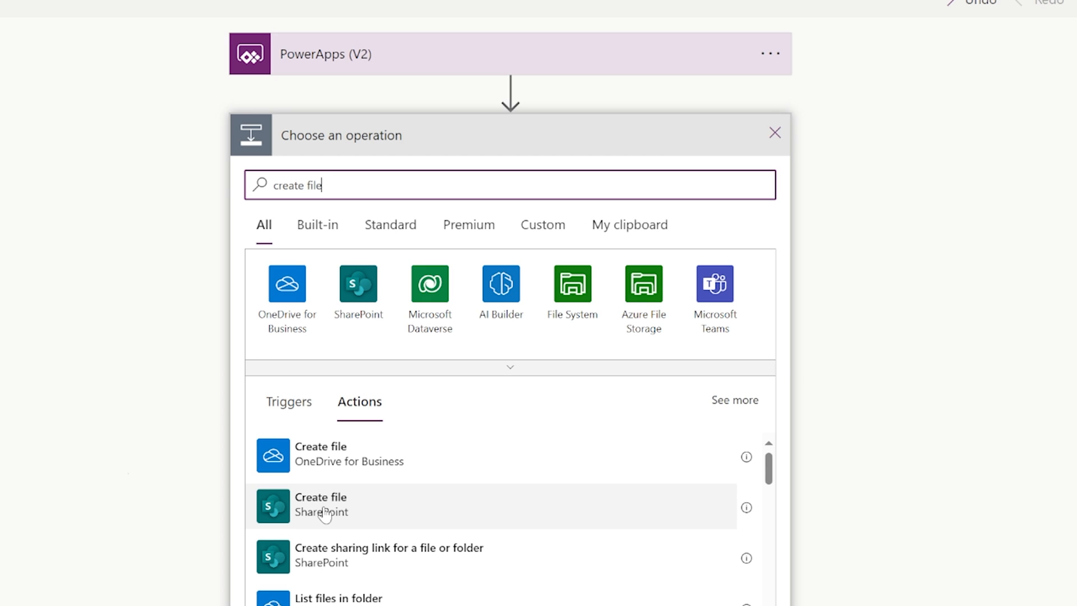
pyautogui.click(320, 505)
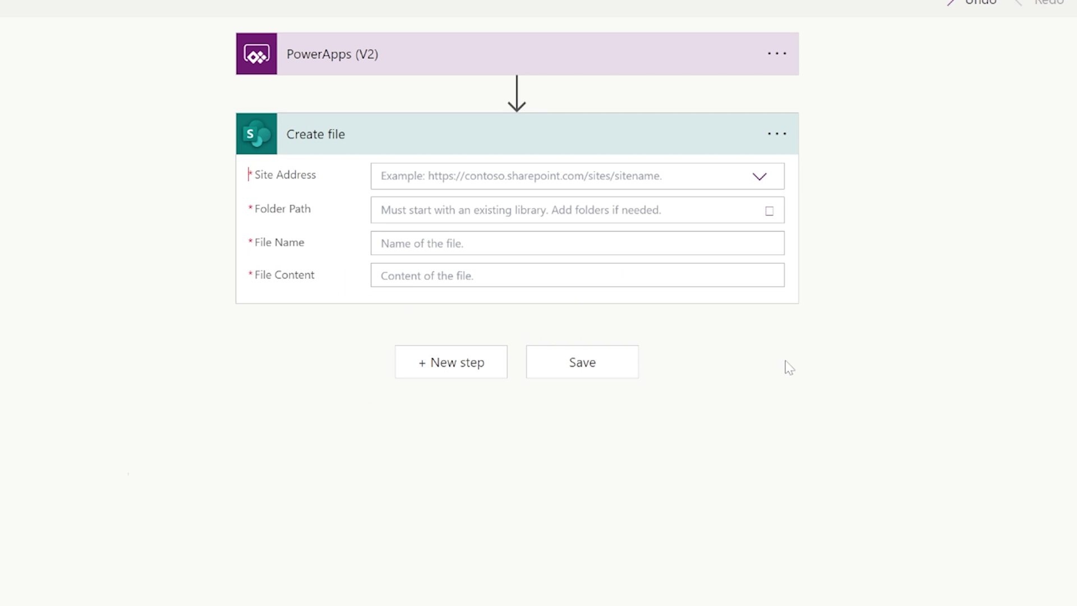
pyautogui.click(760, 175)
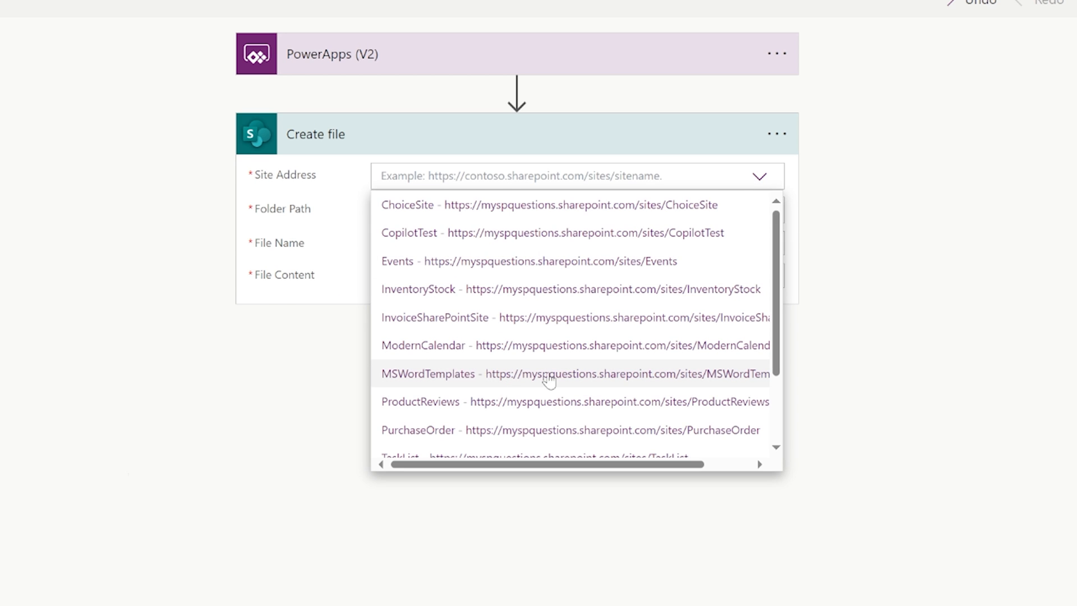
pyautogui.click(428, 373)
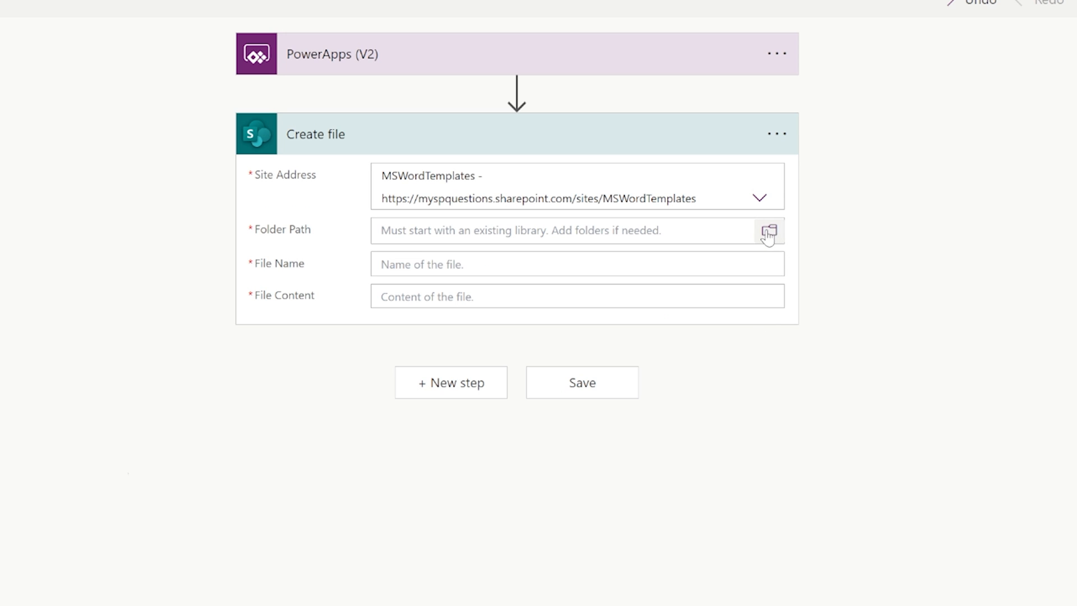
pyautogui.click(768, 231)
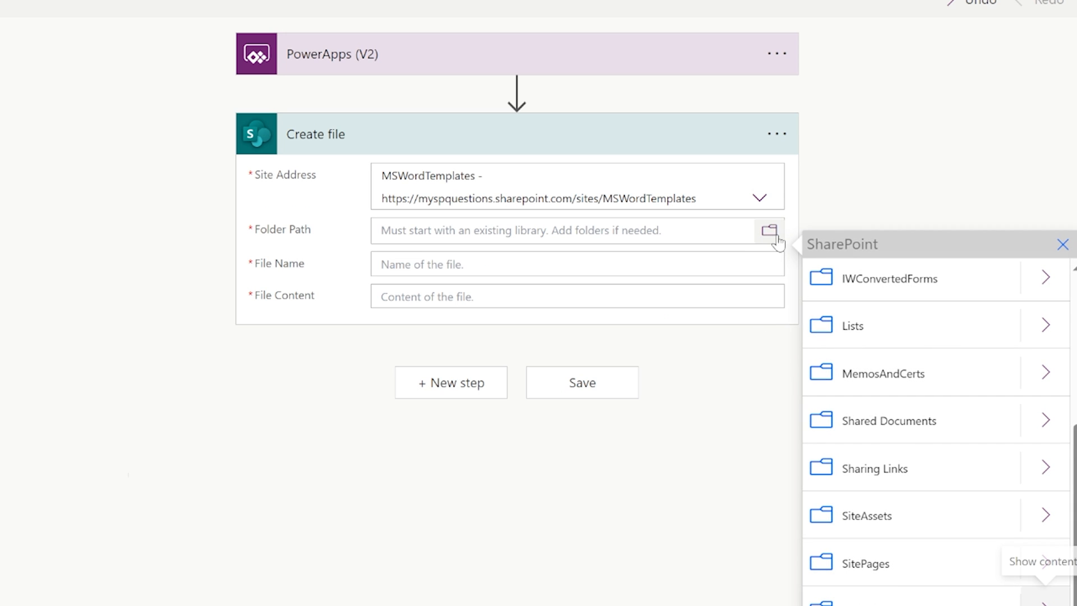
pyautogui.moveTo(919, 463)
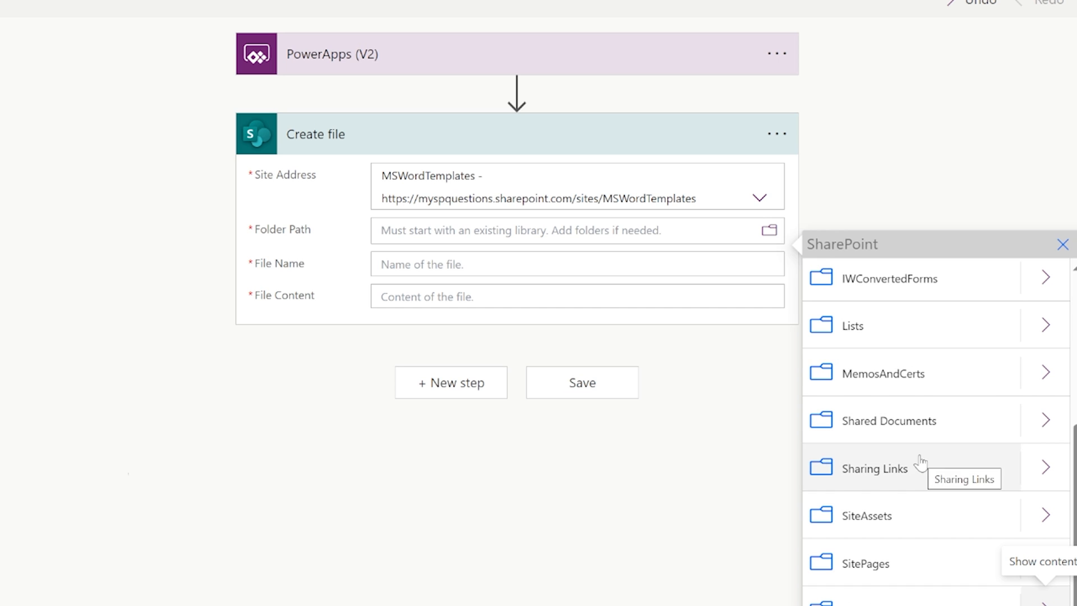
pyautogui.click(1063, 243)
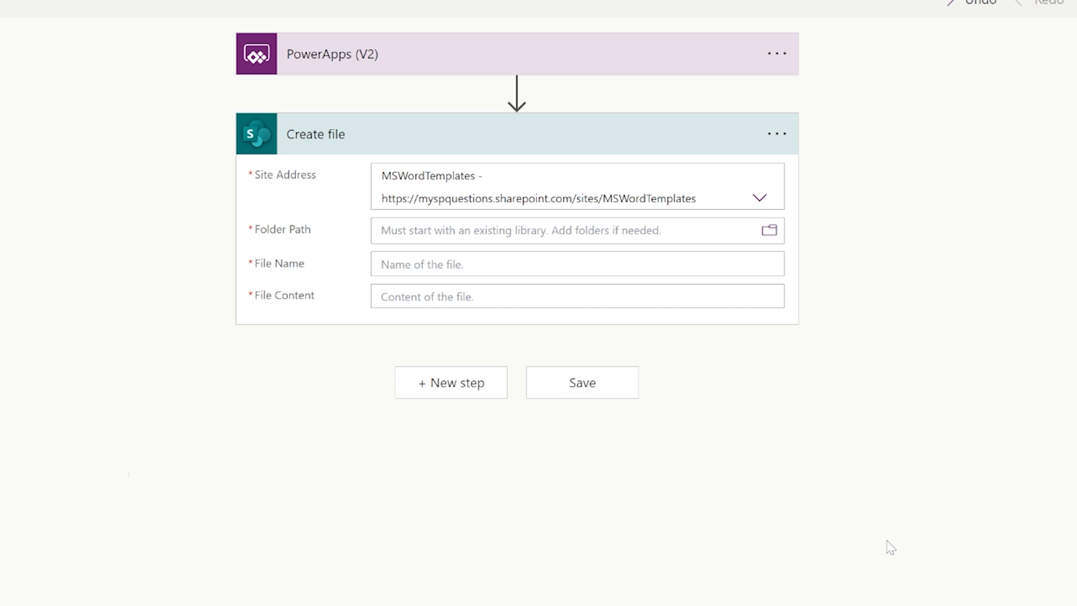
# Set the file name to File Name plus '.pdf' and the content to File Content.
pyautogui.click(569, 264)
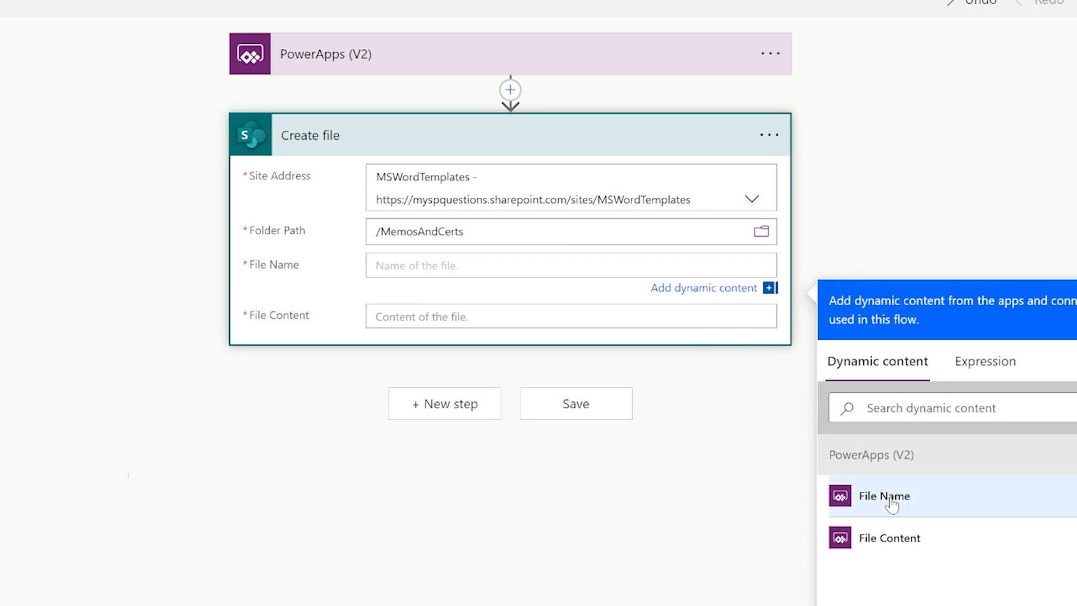
pyautogui.click(885, 496)
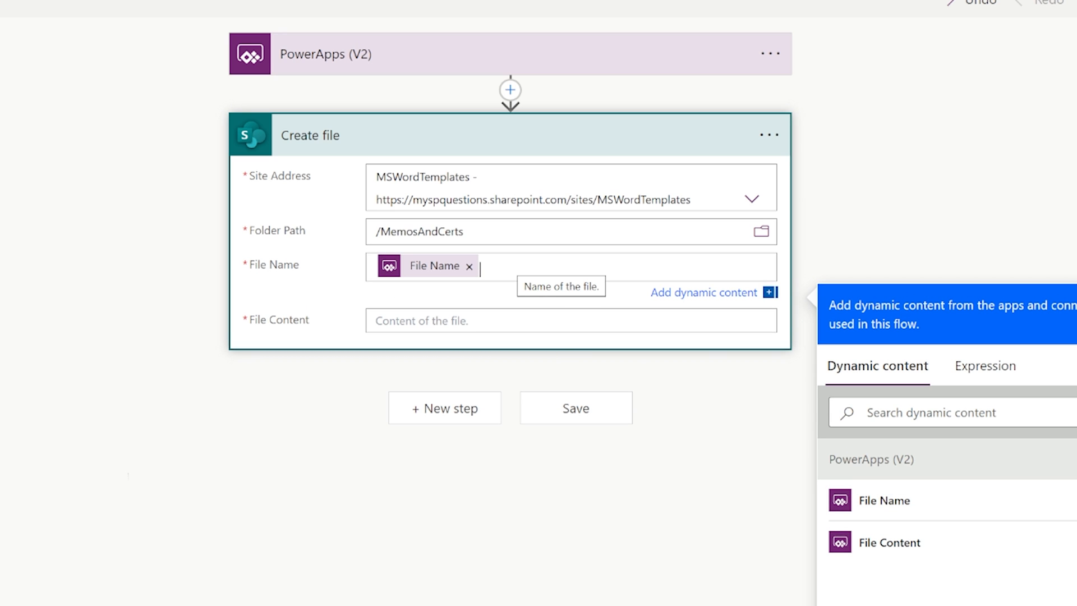
pyautogui.write('.pdf')
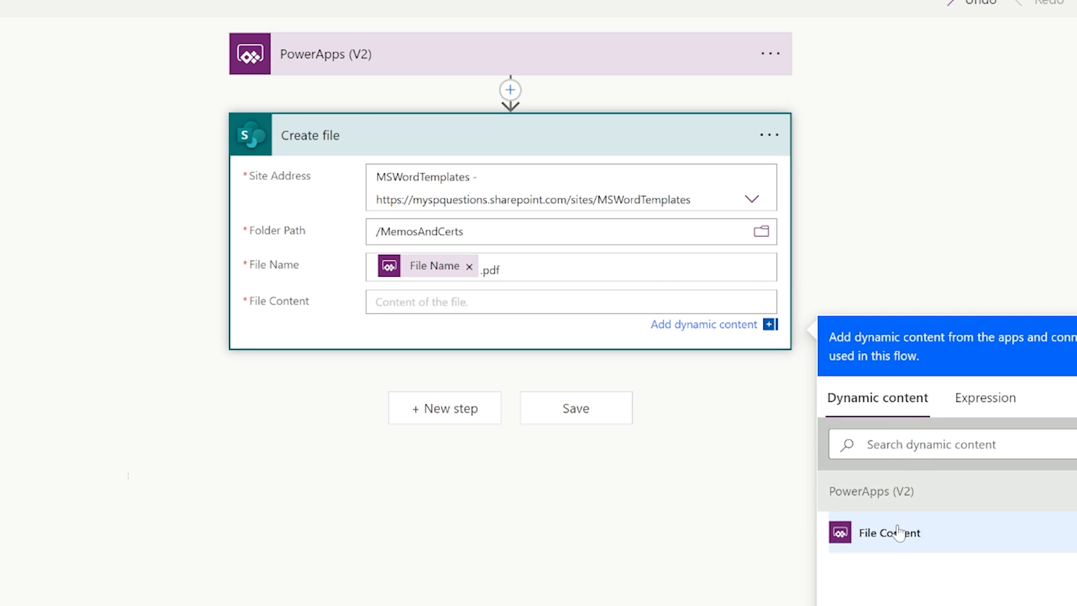
pyautogui.click(897, 533)
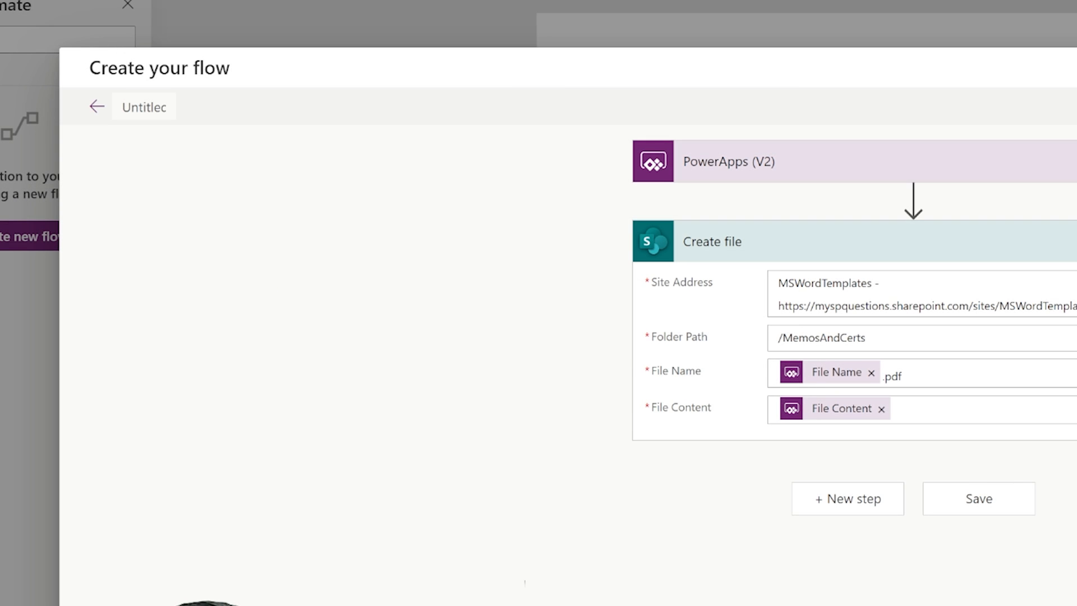
# Rename the untitled flow to 'CreateBDAYpdf' and save it.
pyautogui.click(143, 107)
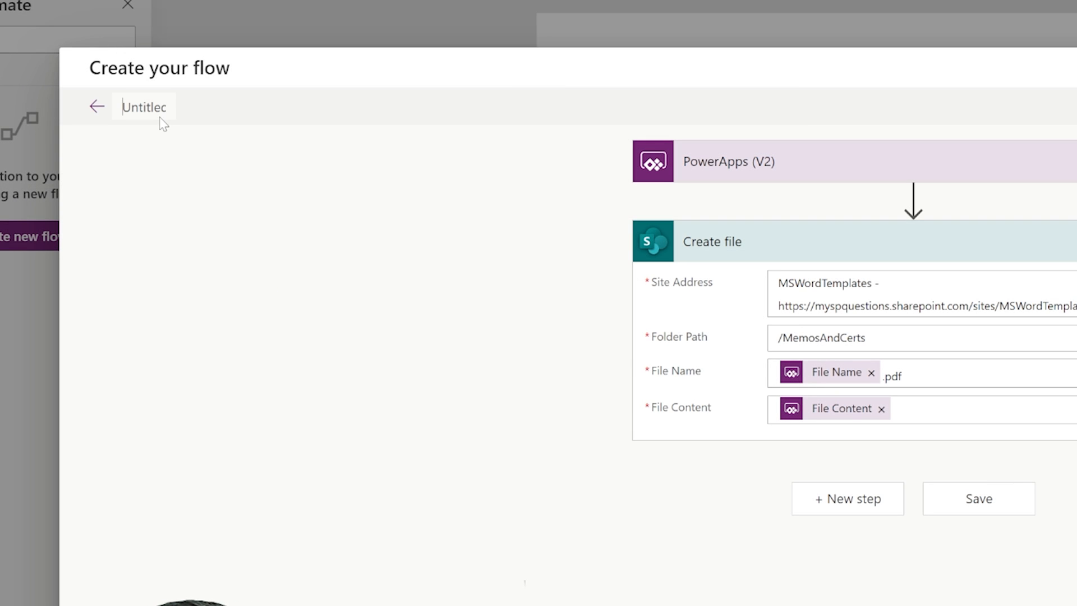
pyautogui.write('CreateBDAYPDF')
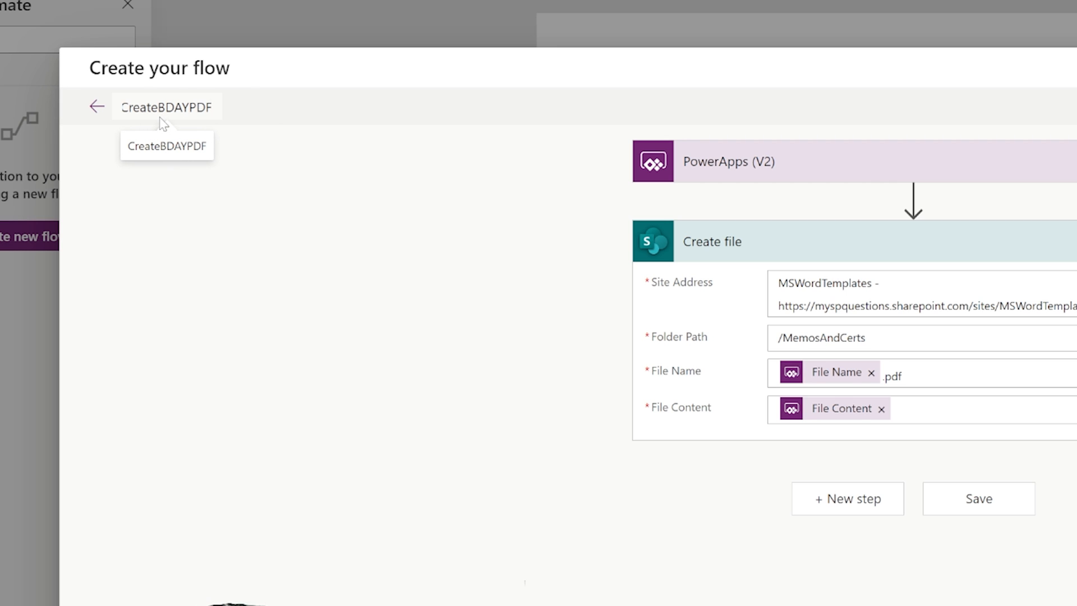
pyautogui.write('CreateBDAYpdf')
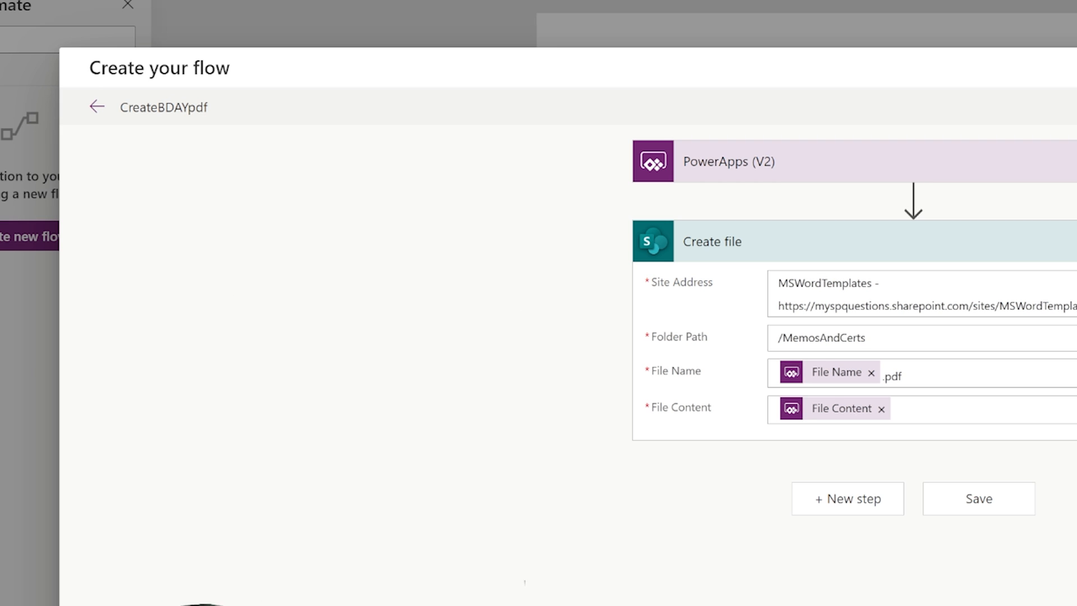
pyautogui.click(978, 499)
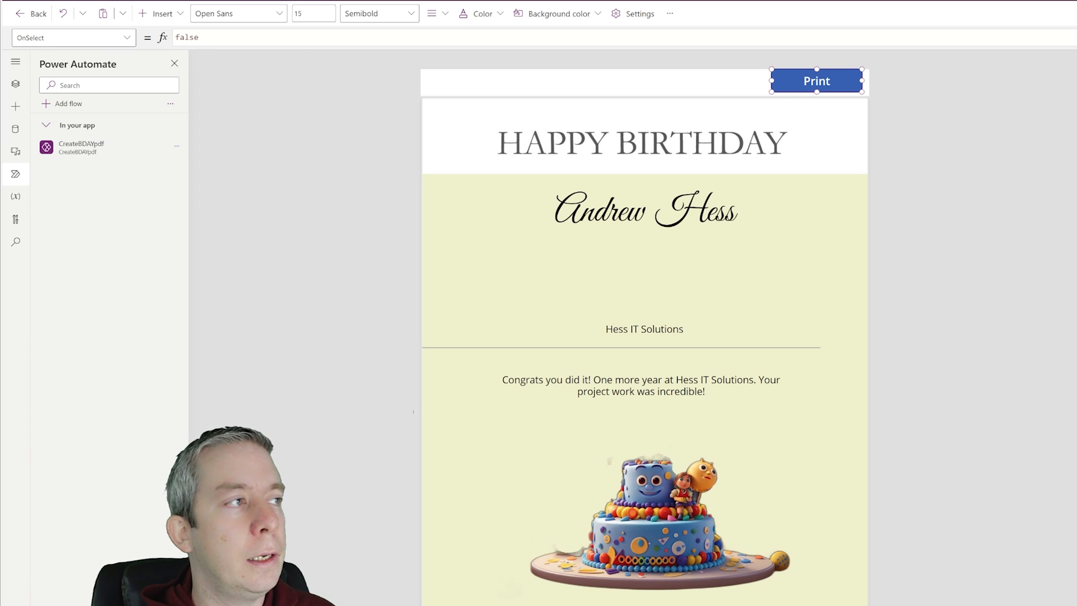
# Set the Print button's OnSelect to CreateBDAYpdf.Run with txtBdayName text plus Now().
pyautogui.write('Creat')
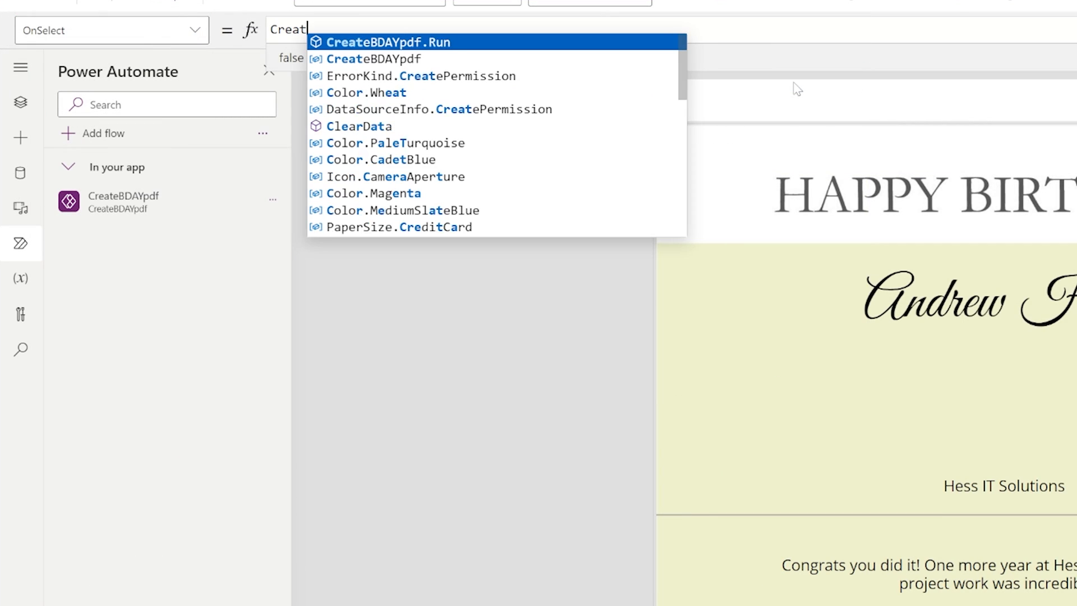
pyautogui.write('e')
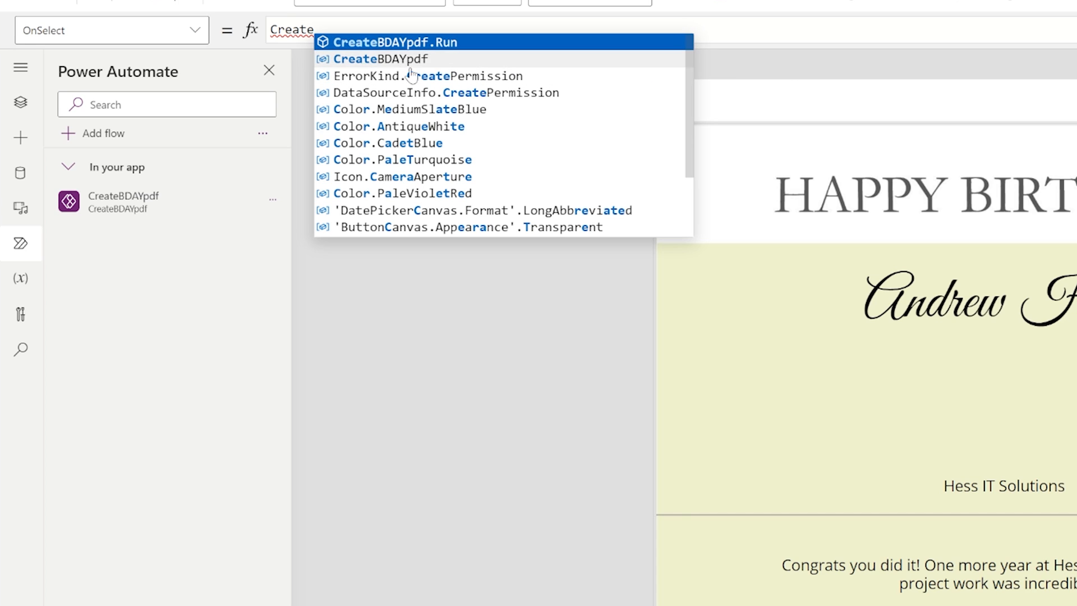
pyautogui.moveTo(441, 49)
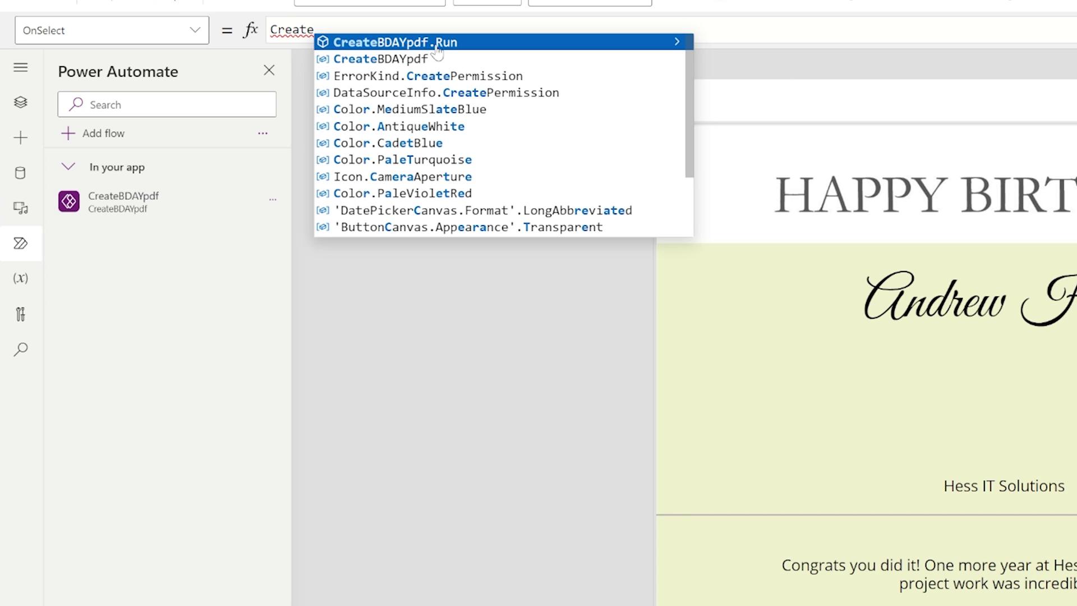
pyautogui.click(398, 42)
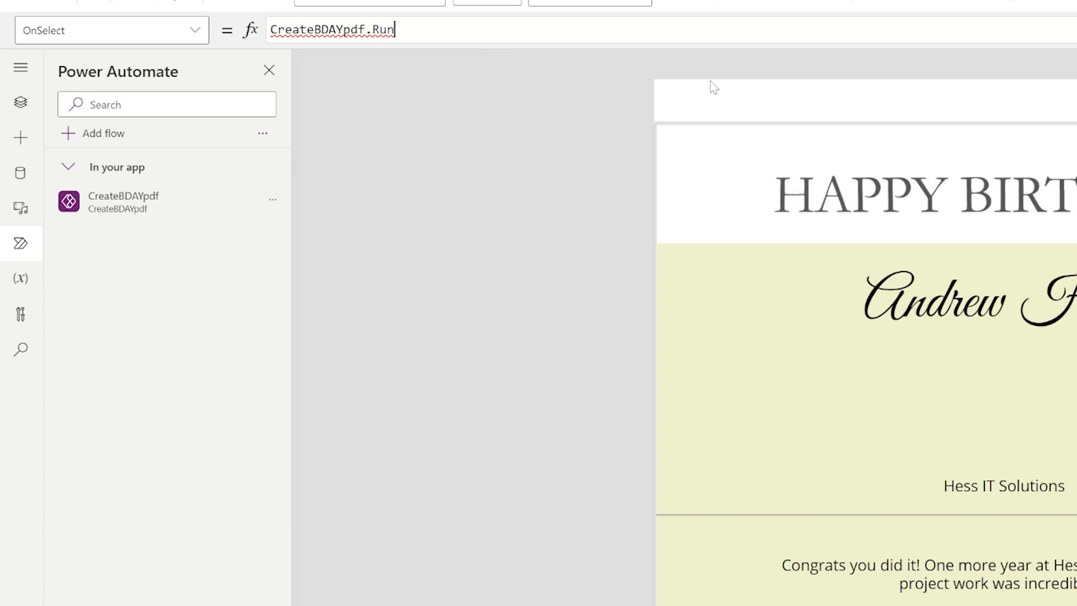
pyautogui.write('(')
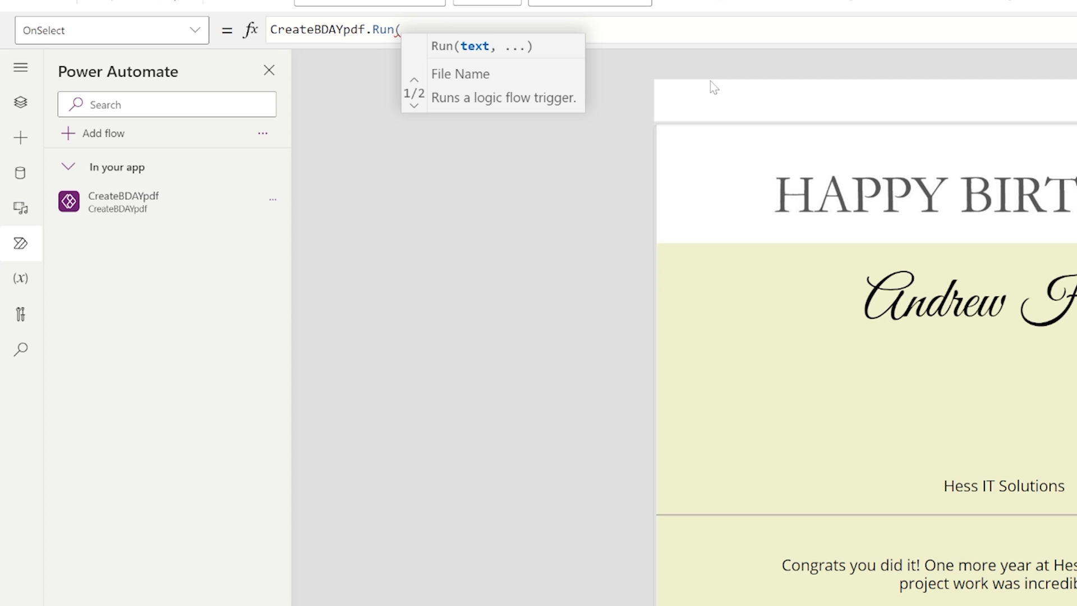
pyautogui.moveTo(508, 68)
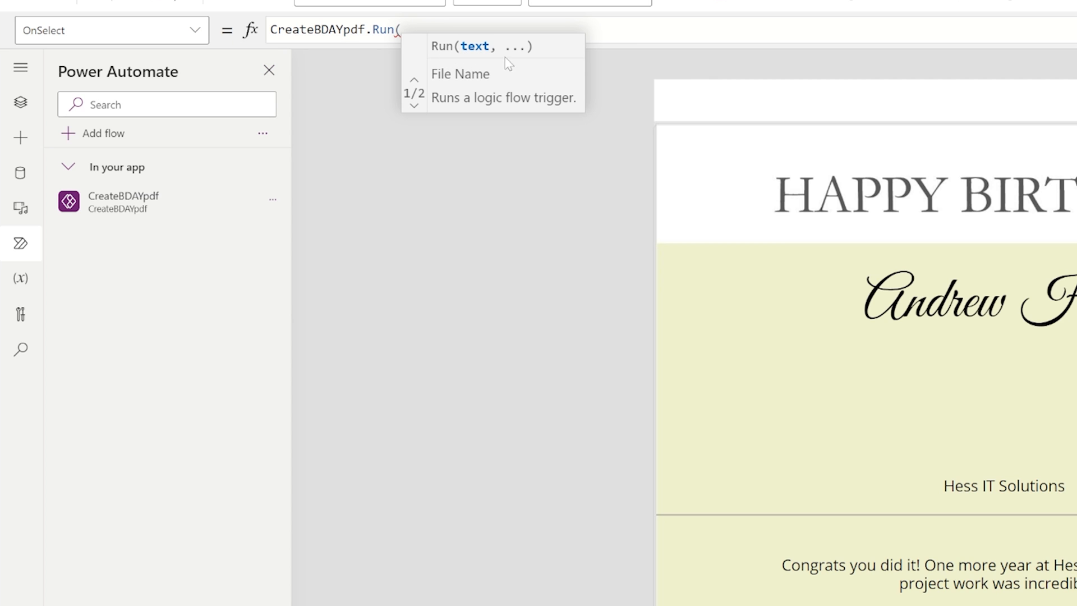
pyautogui.moveTo(522, 70)
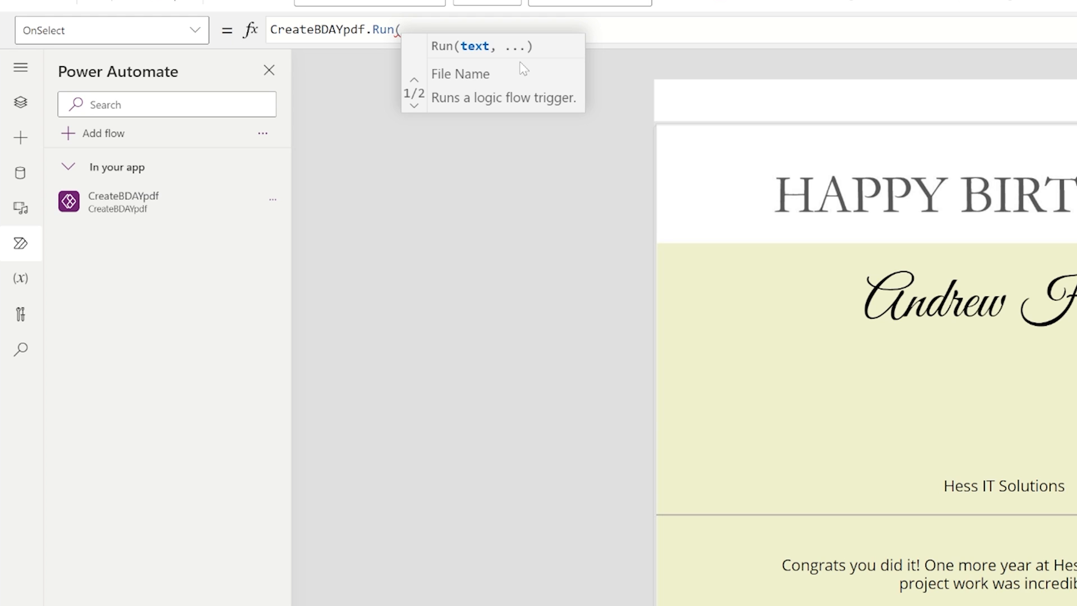
pyautogui.write('txtBdayName.Text + "')
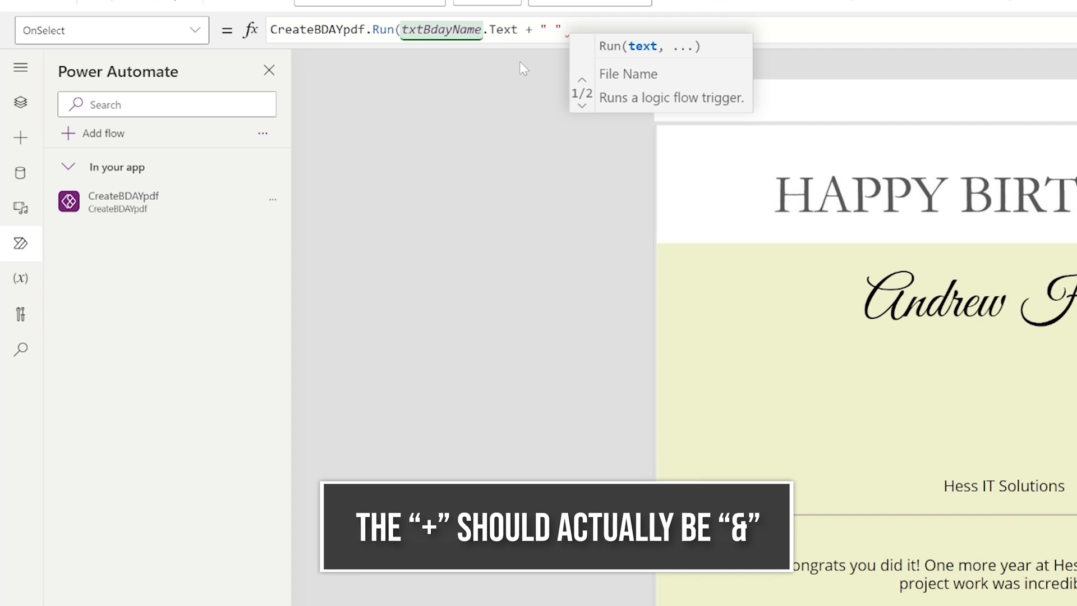
pyautogui.write('+')
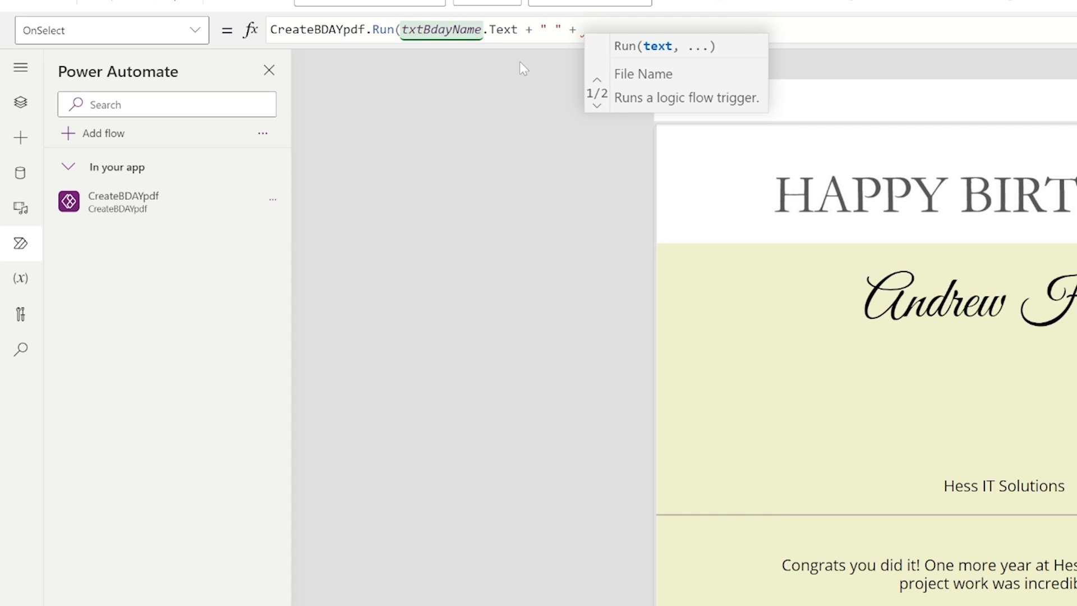
pyautogui.write('Now(')
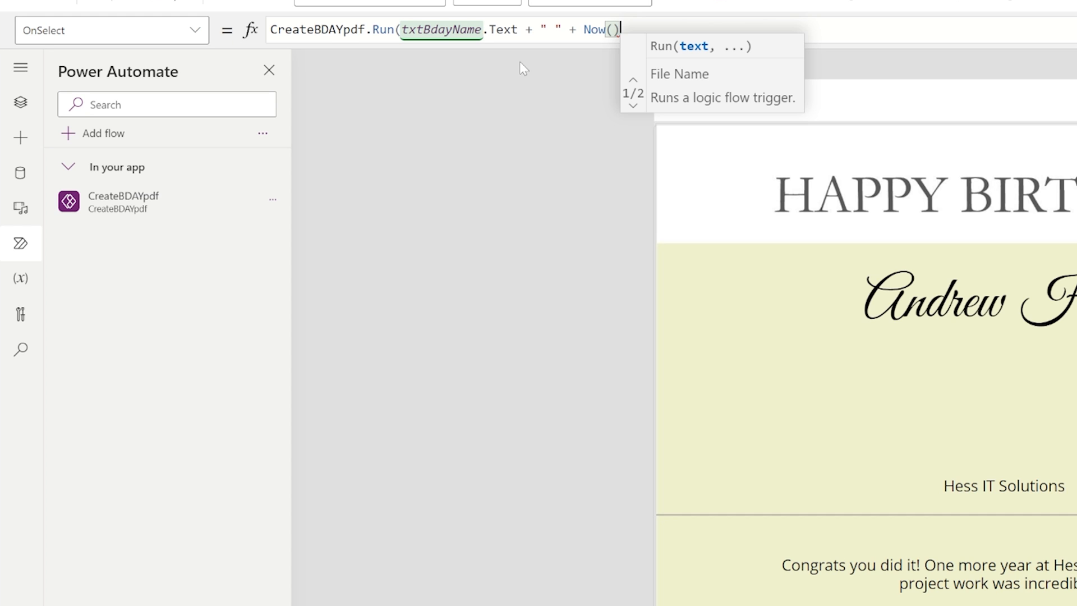
pyautogui.write(',')
pyautogui.write('file:')
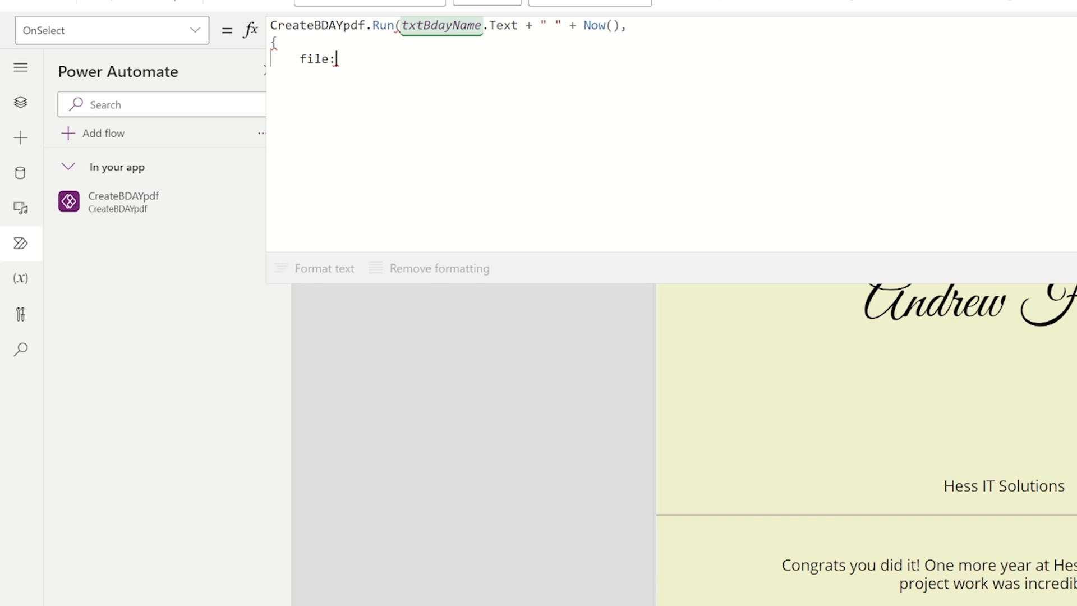
# Add a file record named "test.pdf" with contentBytes PDF(Container1) to the Run call.
pyautogui.write('{')
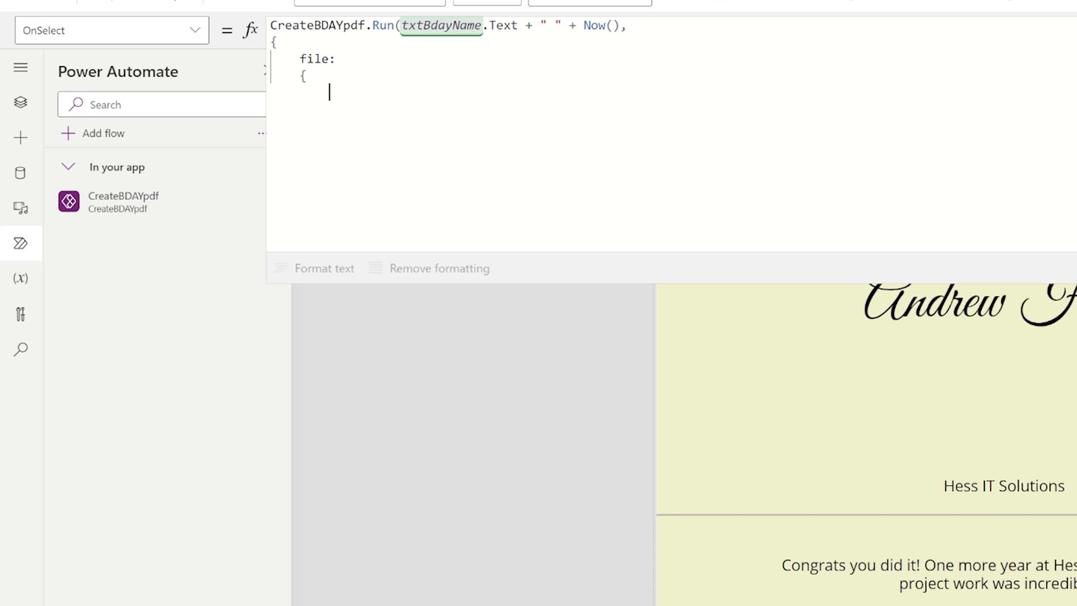
pyautogui.write('name:')
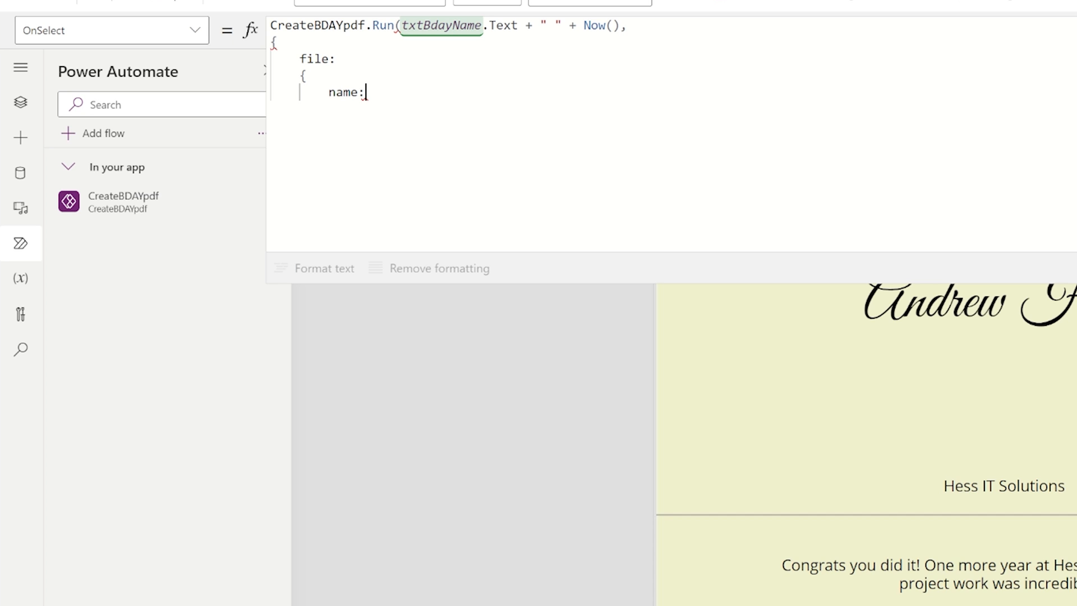
pyautogui.write('"test."')
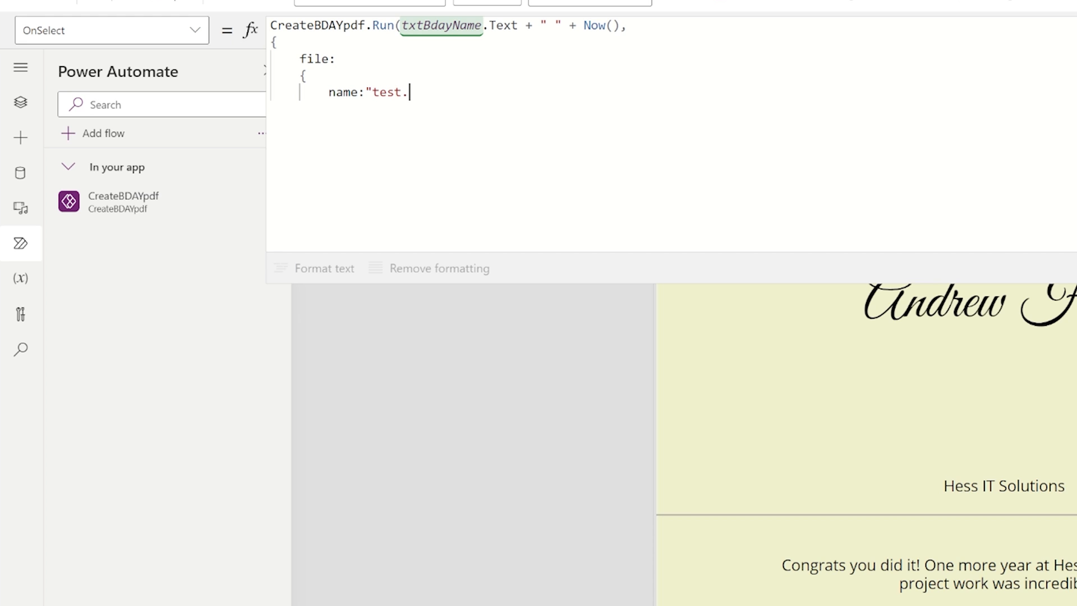
pyautogui.write('pdf",')
pyautogui.write('contentBytes:')
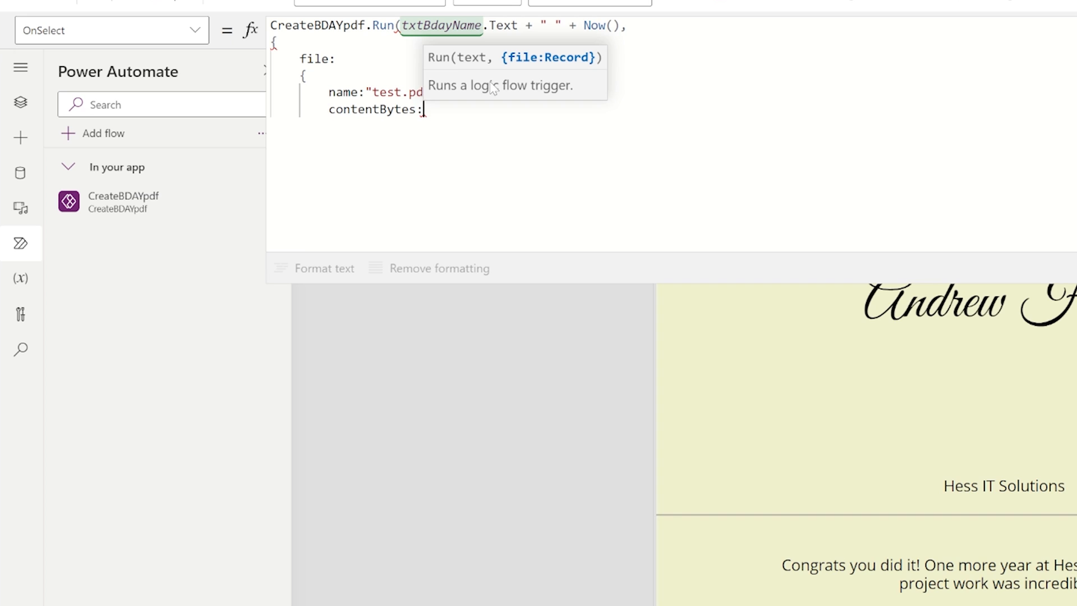
pyautogui.write('PDF(')
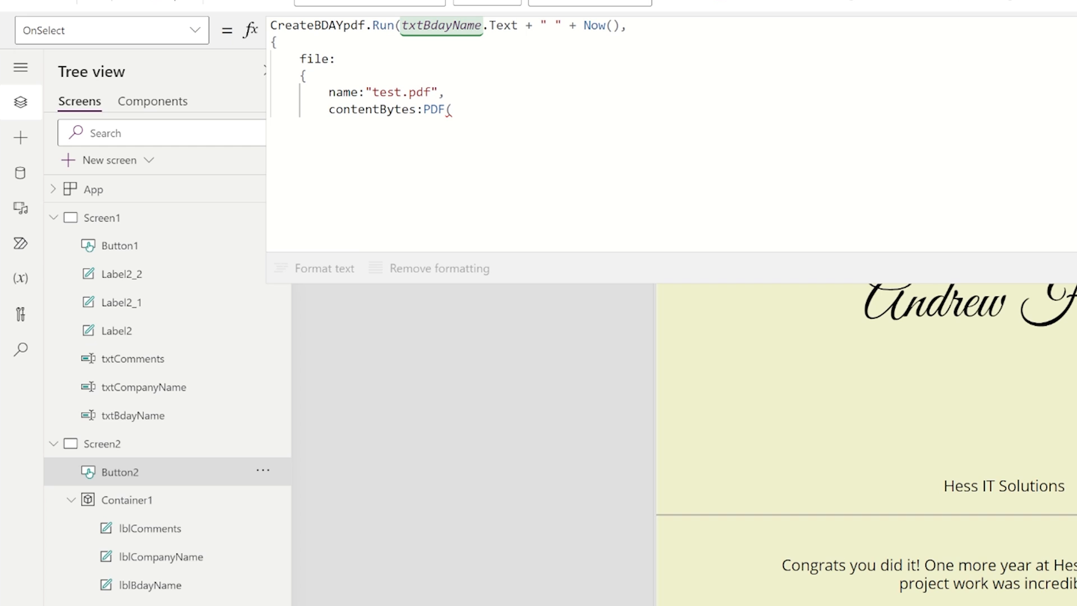
pyautogui.write('Contai')
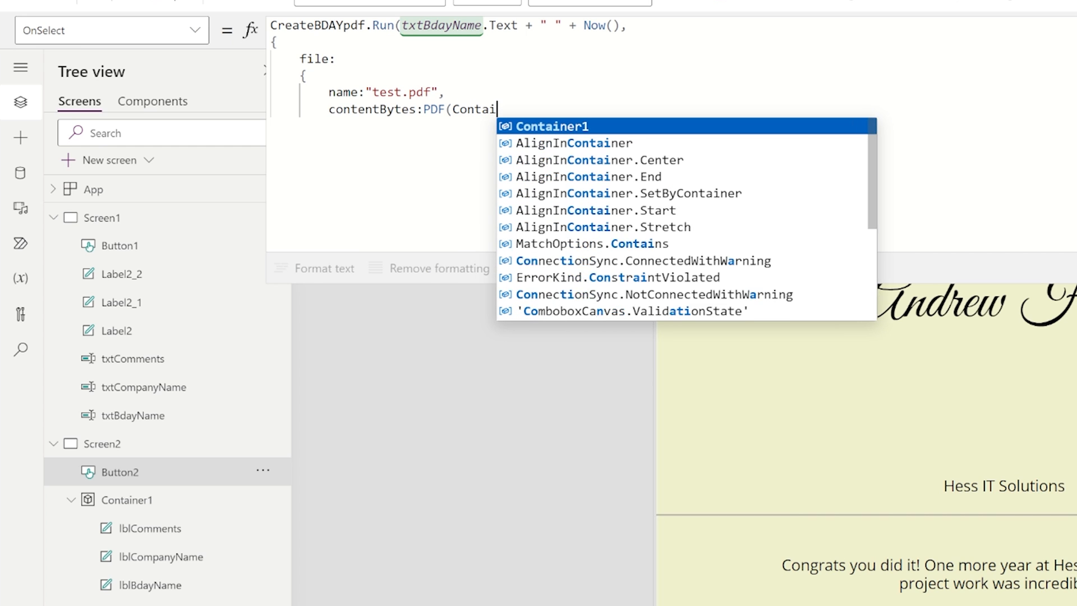
pyautogui.click(533, 126)
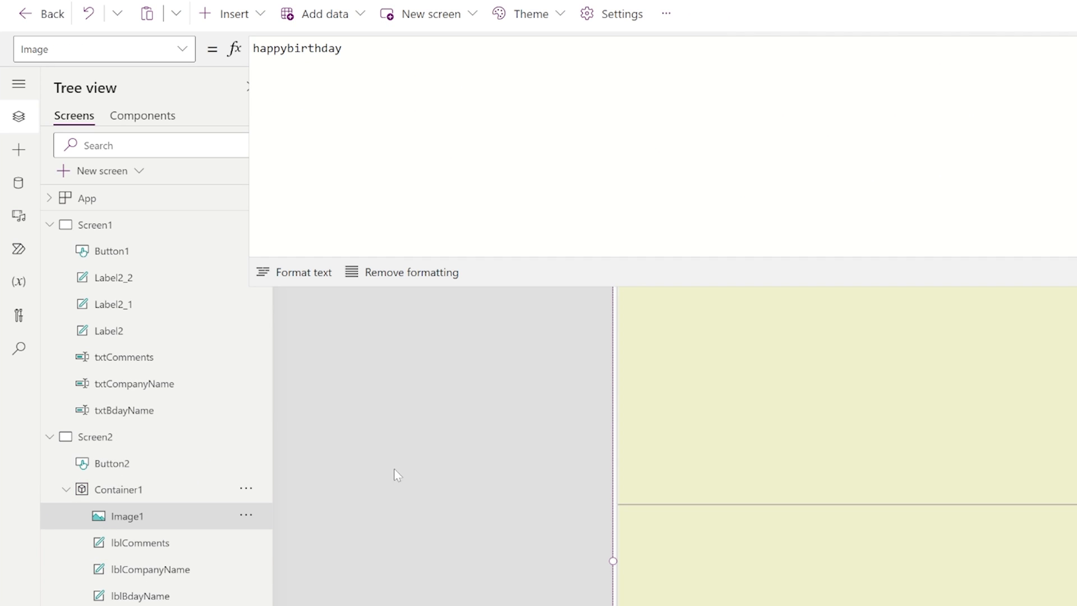
# Preview the birthday card app with Play.
pyautogui.click(245, 515)
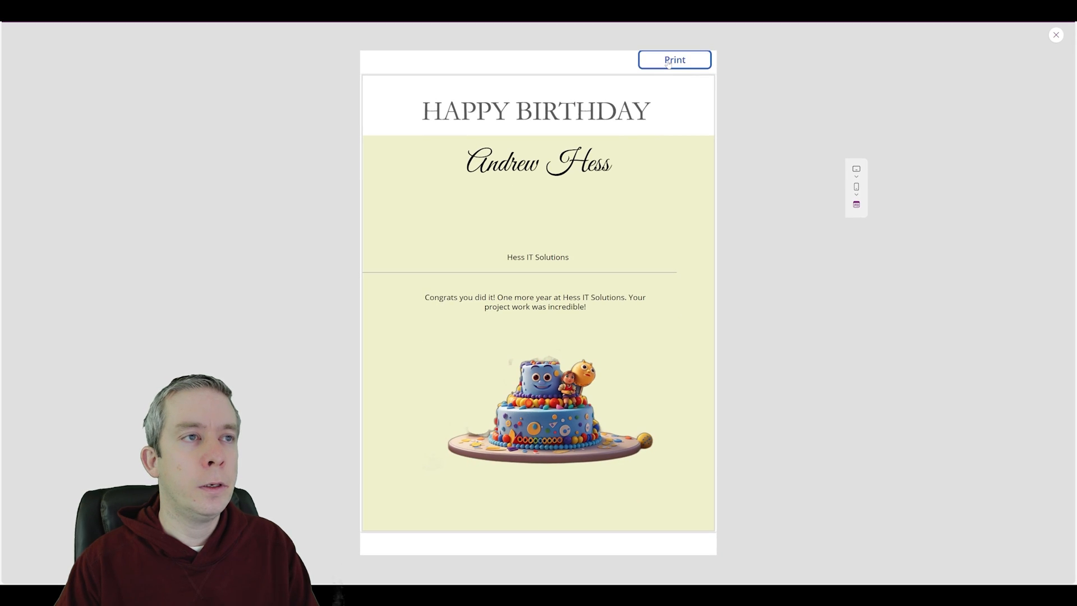
# Trigger the PDF flow via Print, rerun the preview, and trigger Print again.
pyautogui.click(1055, 34)
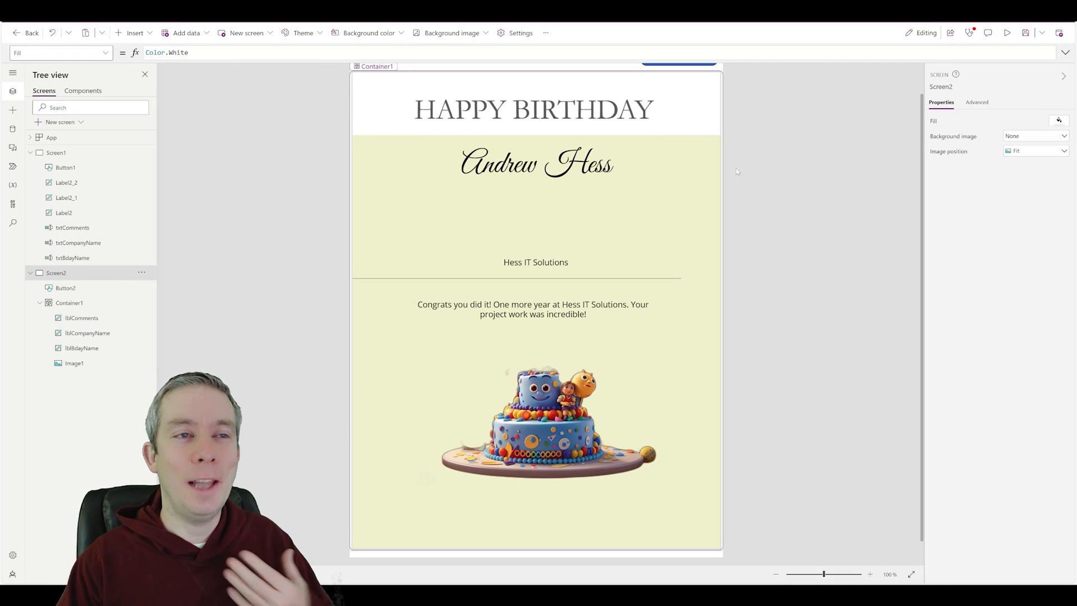
pyautogui.click(65, 288)
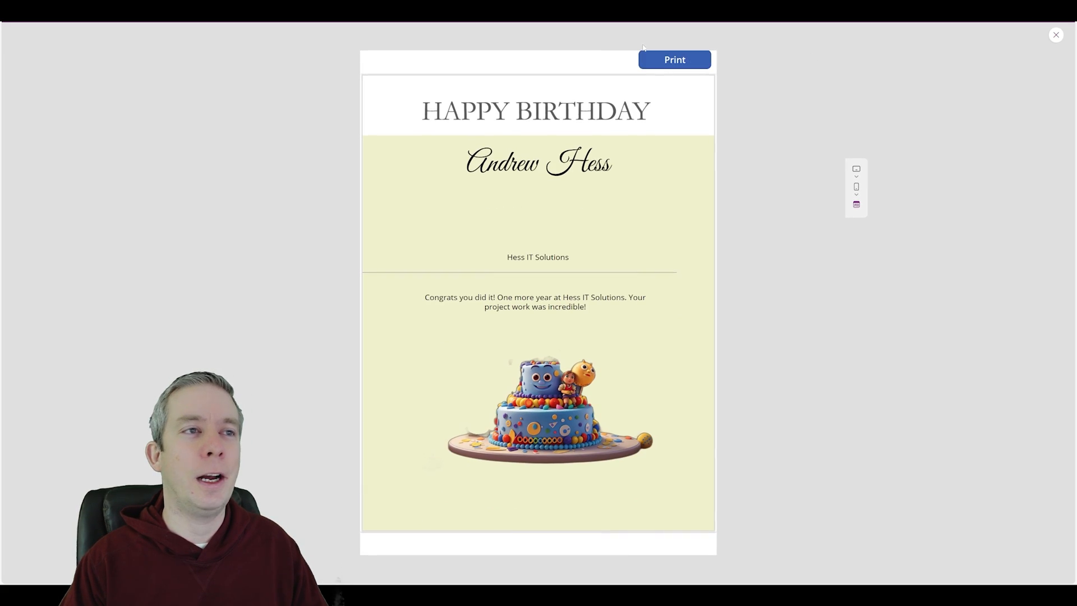
pyautogui.click(674, 59)
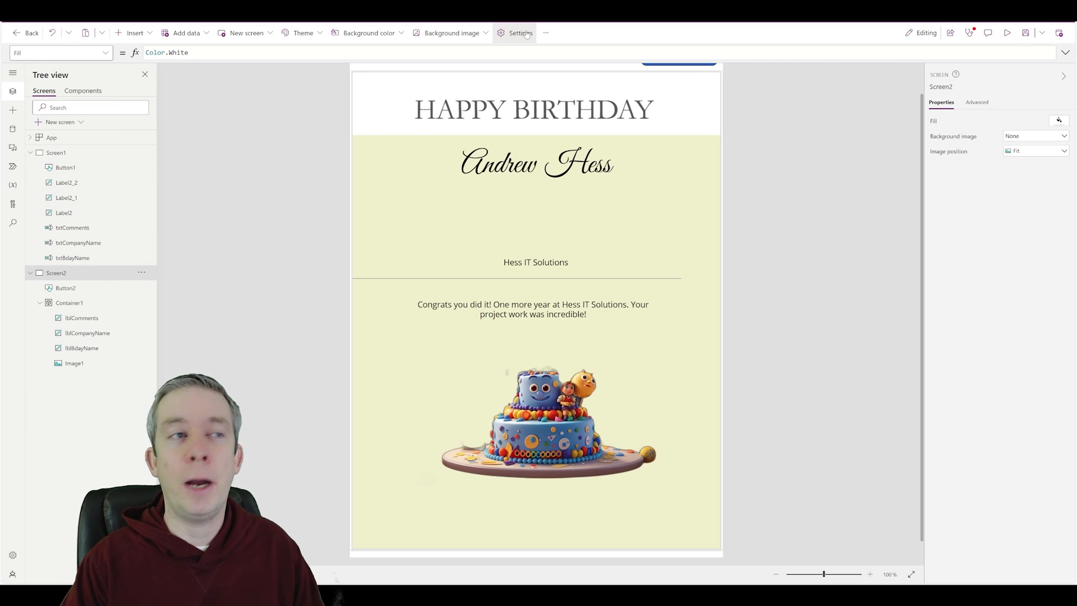
# Switch on the experimental PDF function under Upcoming features, then close Settings.
pyautogui.click(520, 32)
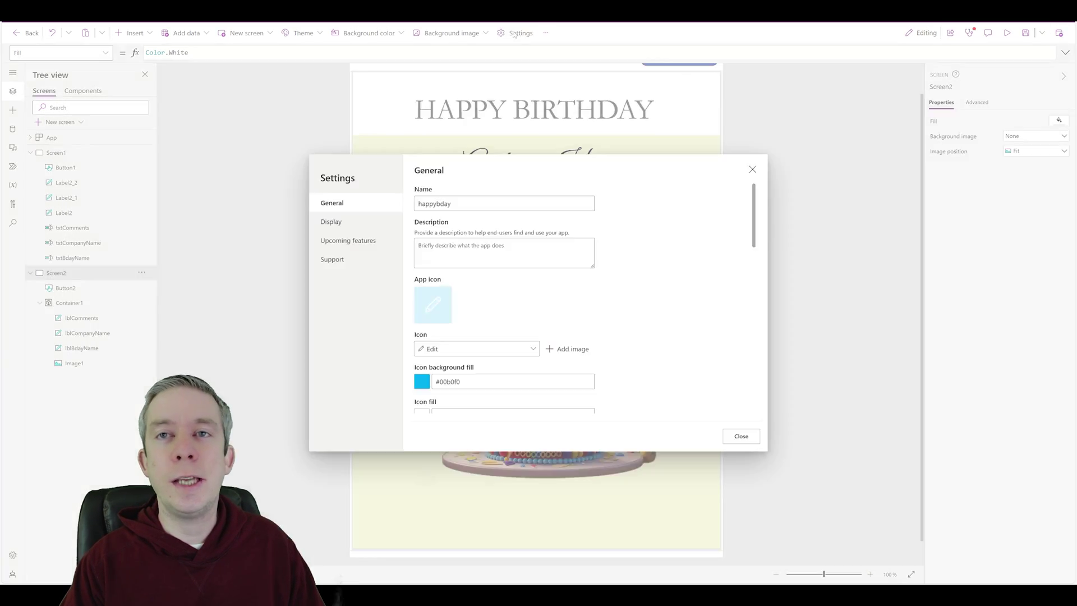
pyautogui.click(348, 240)
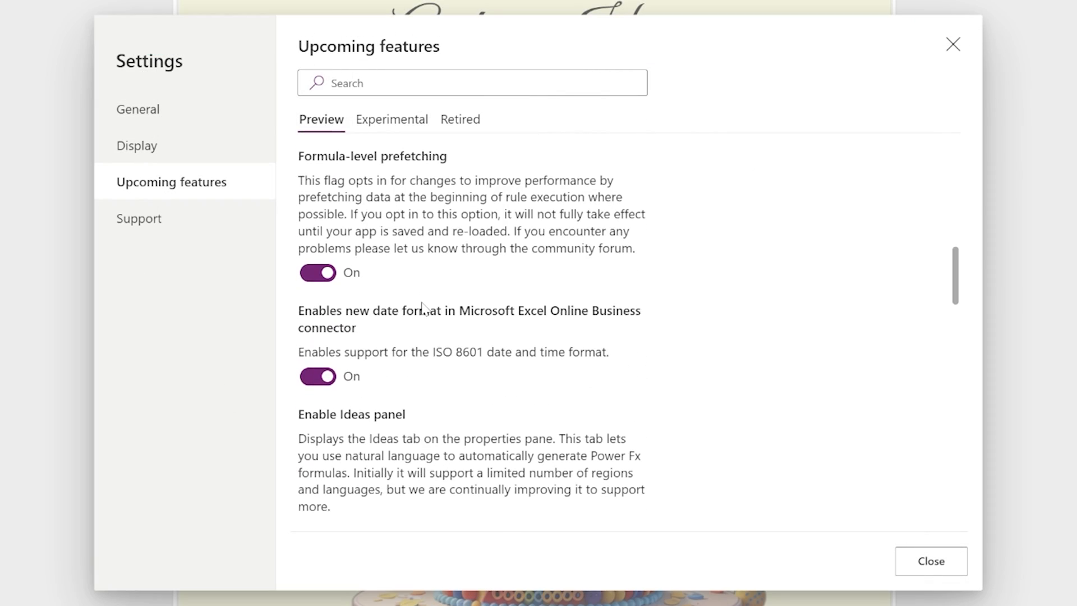
pyautogui.scroll(-3)
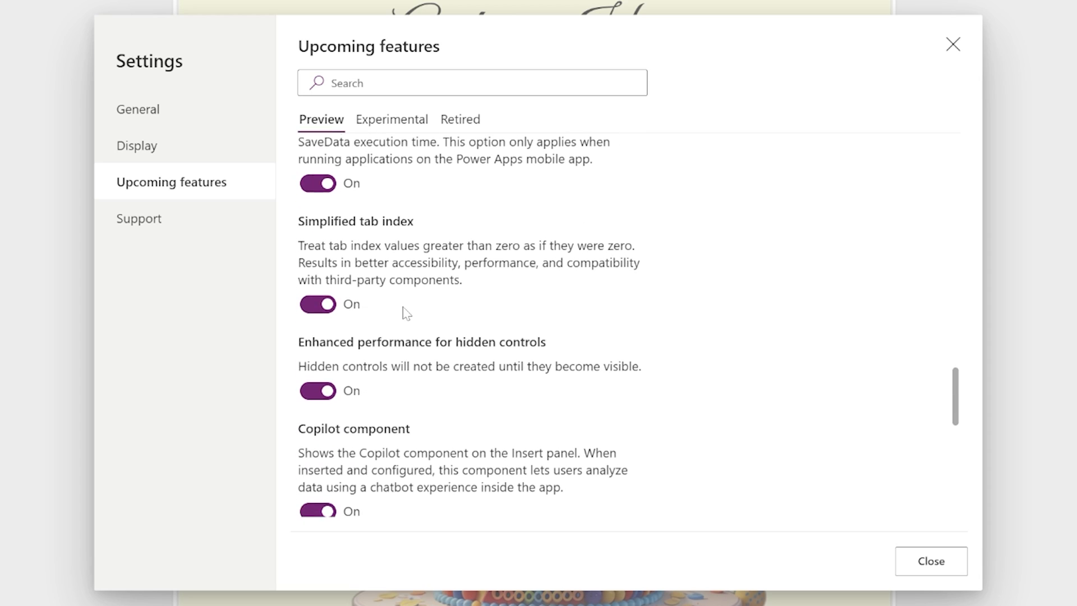
pyautogui.scroll(-3)
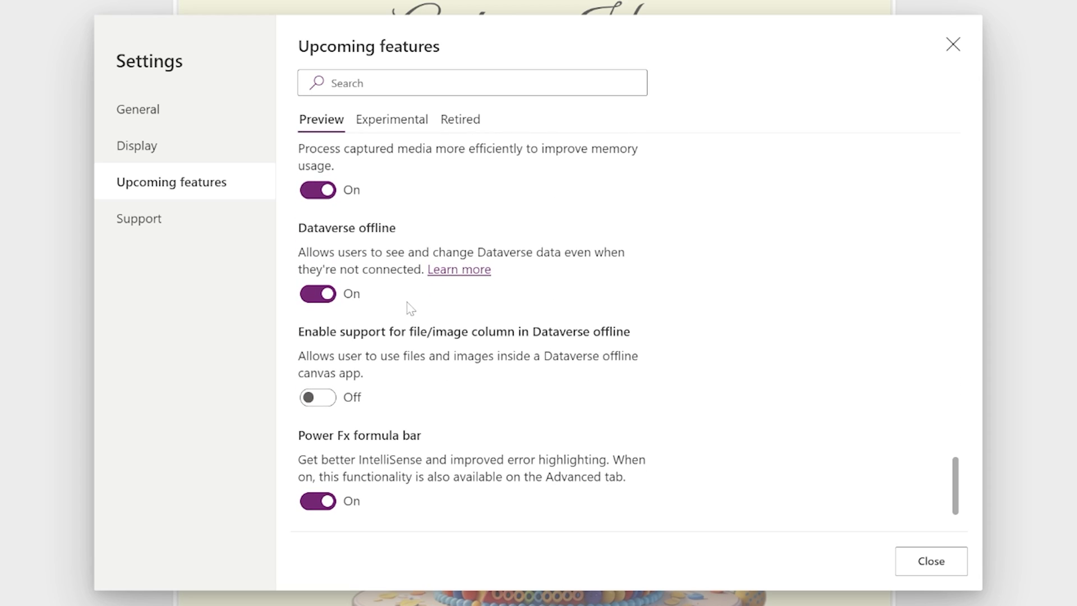
pyautogui.click(392, 119)
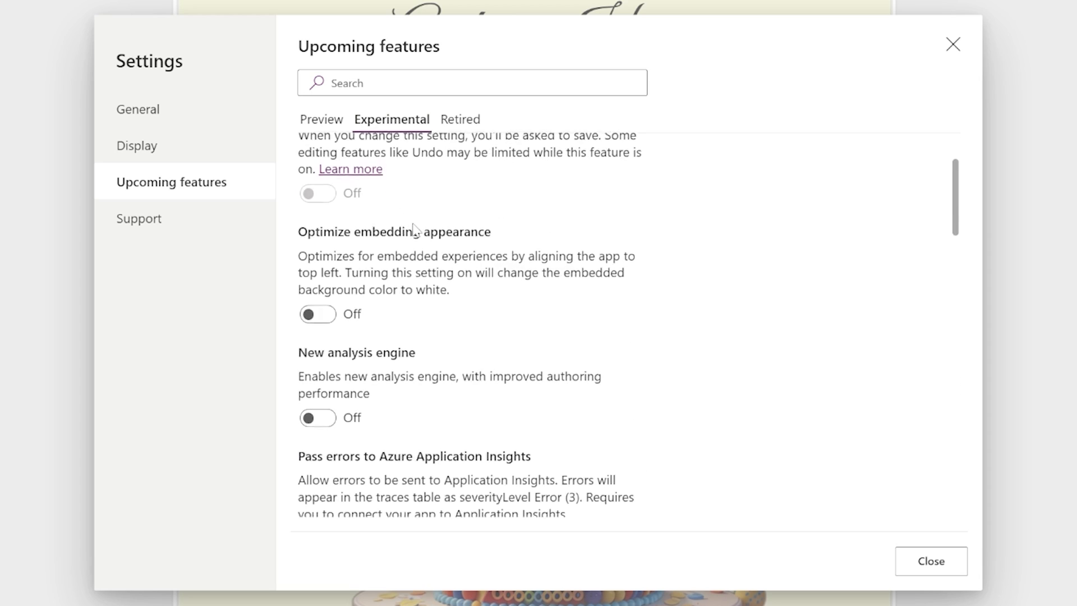
pyautogui.scroll(-3)
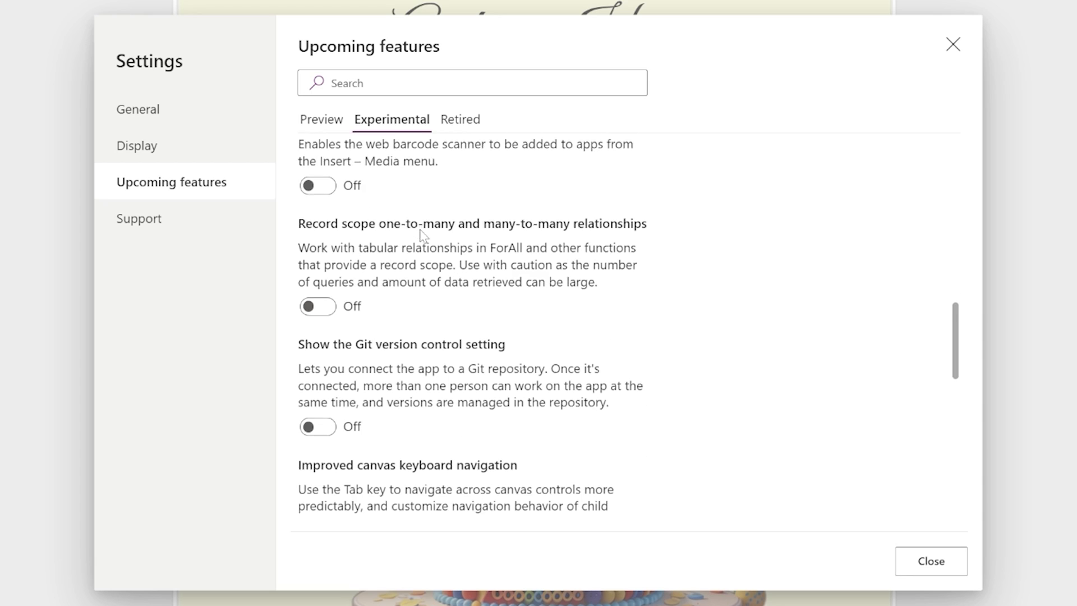
pyautogui.scroll(-3)
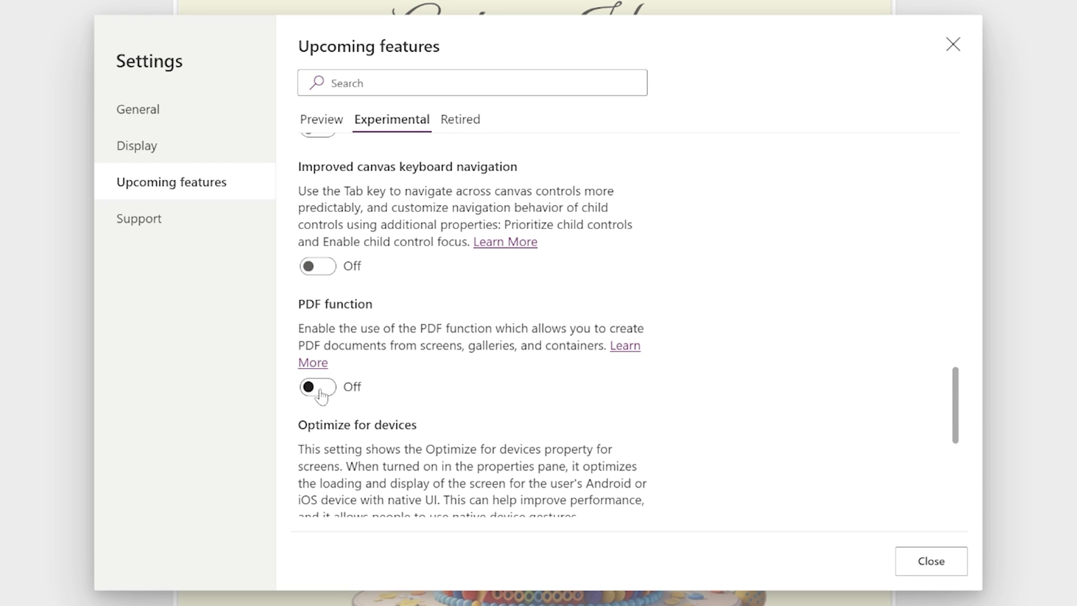
pyautogui.click(317, 386)
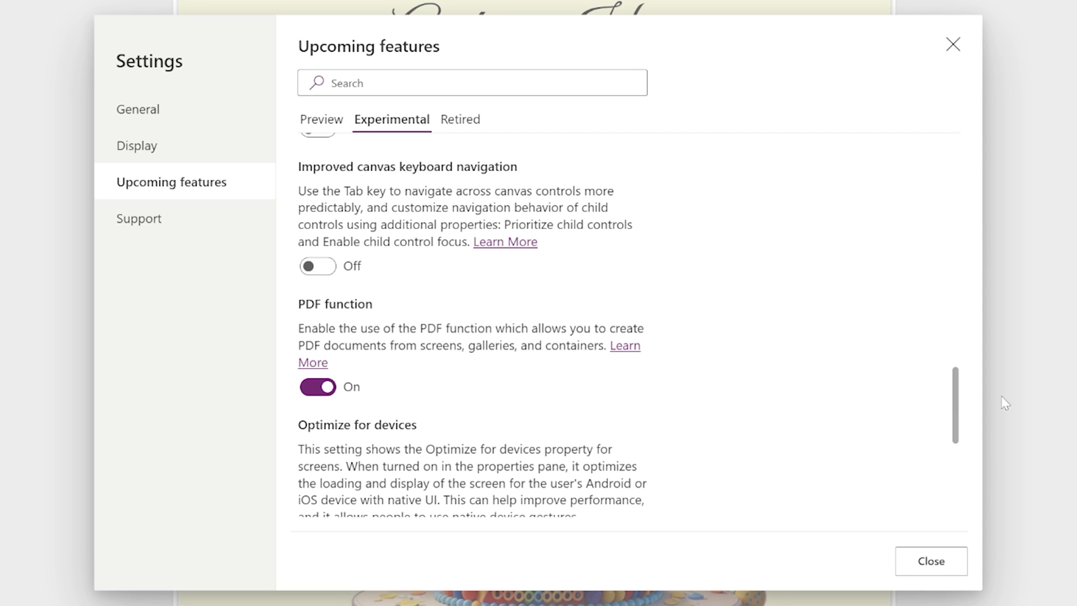
pyautogui.click(931, 560)
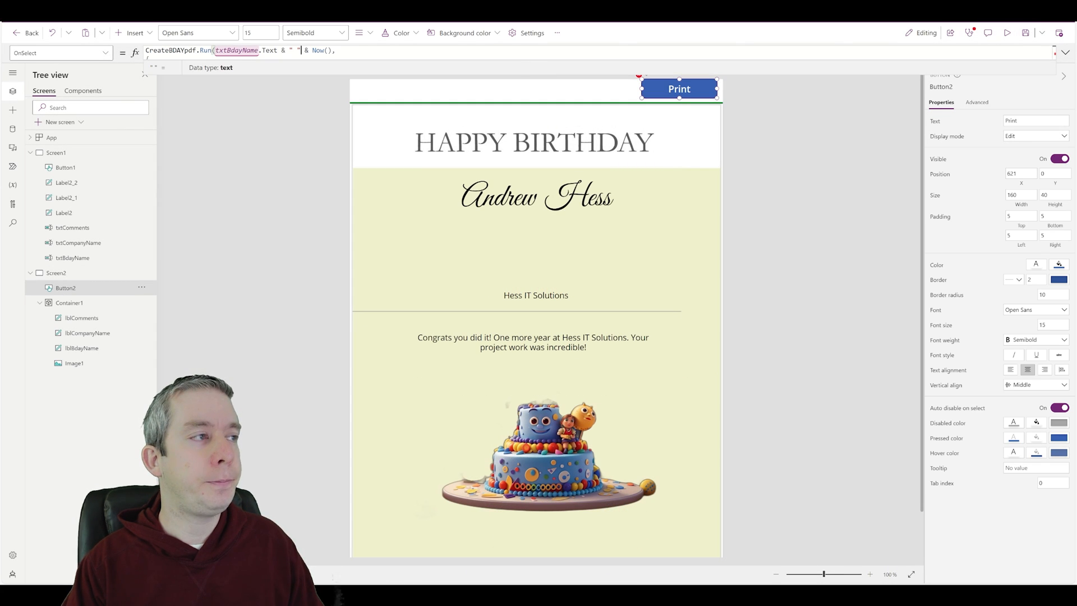
# Preview the birthday card app and print the card to generate a PDF.
pyautogui.click(1004, 32)
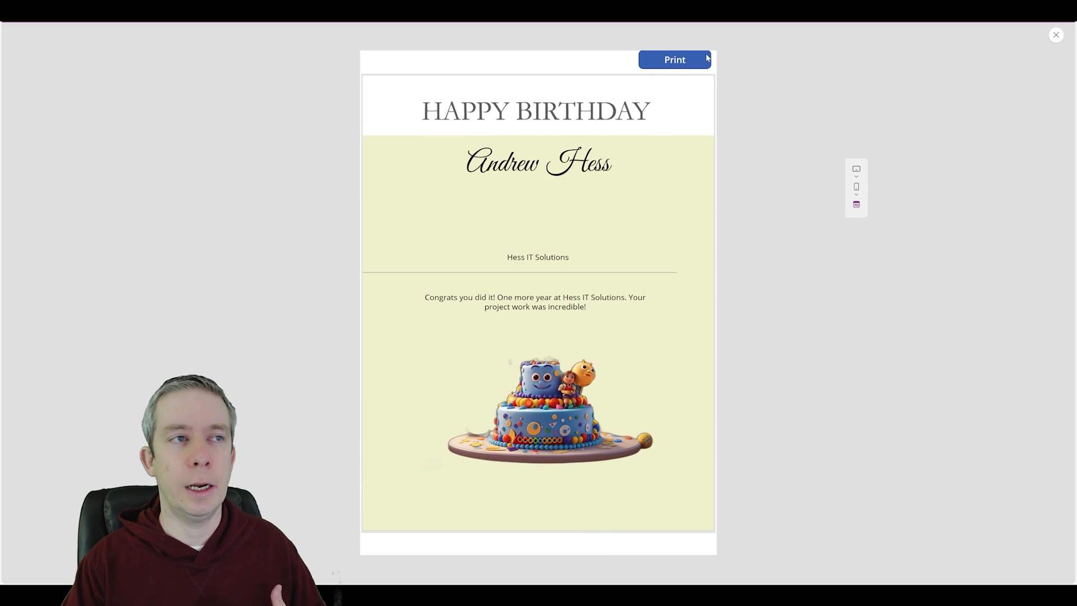
pyautogui.click(675, 59)
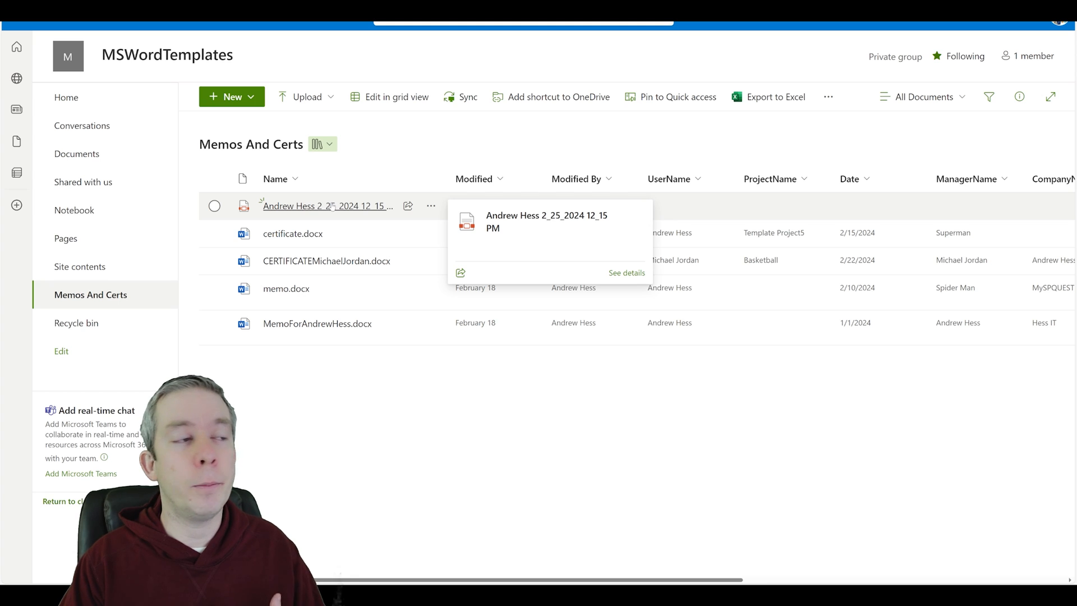
pyautogui.click(327, 206)
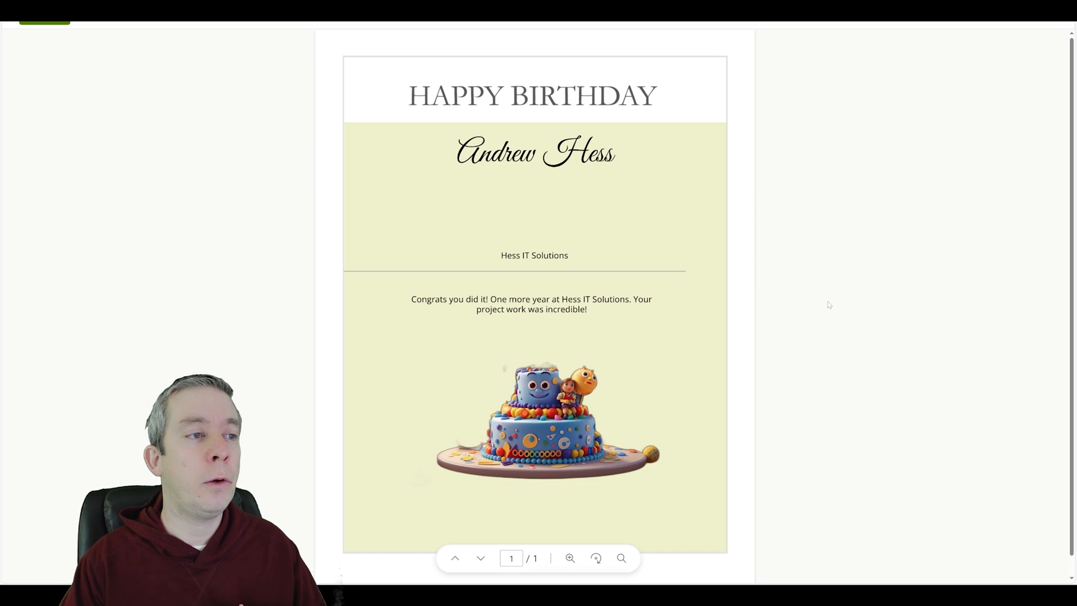
pyautogui.moveTo(848, 288)
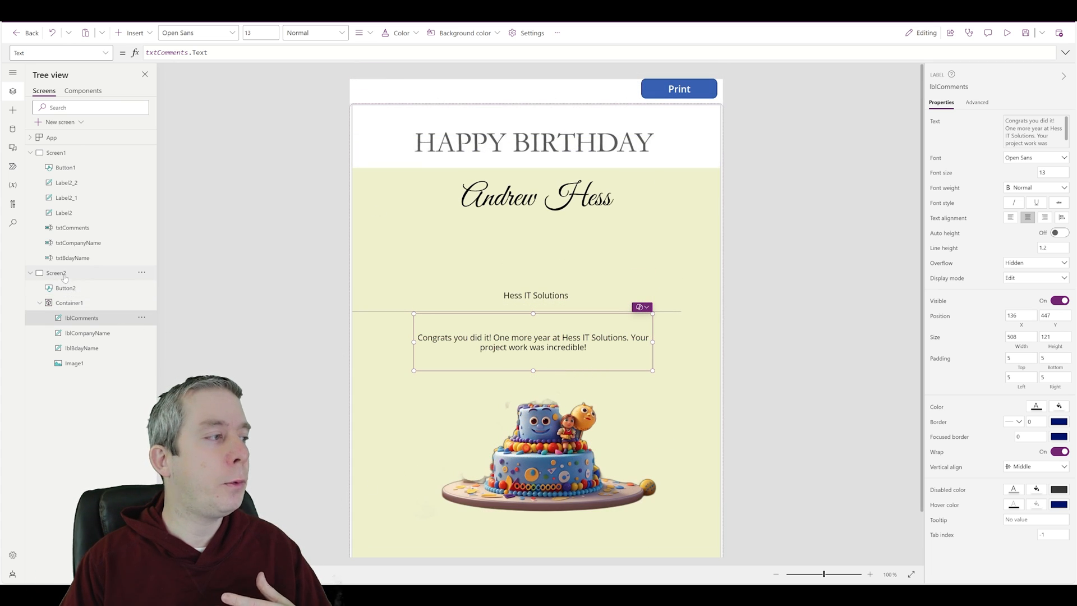
# Add a new screen from the Portrait print template and fit it into view.
pyautogui.click(54, 152)
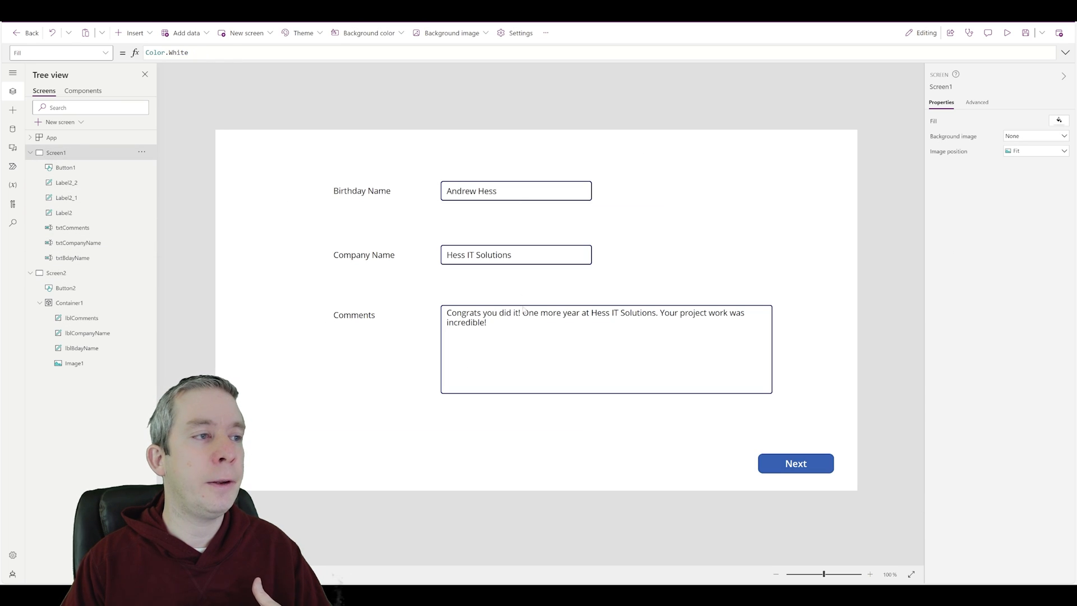
pyautogui.click(55, 122)
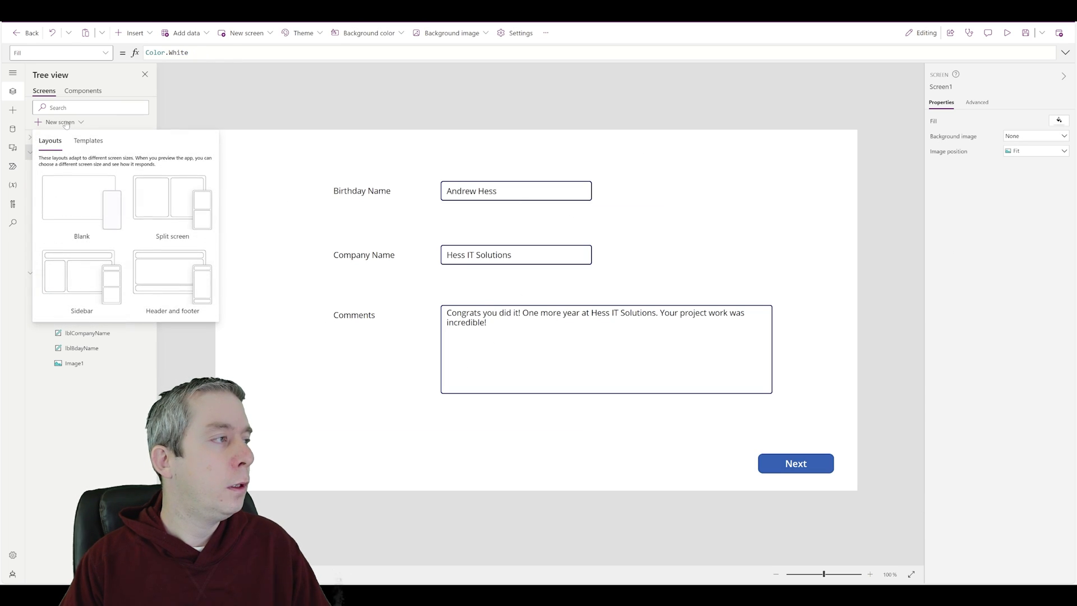
pyautogui.click(88, 141)
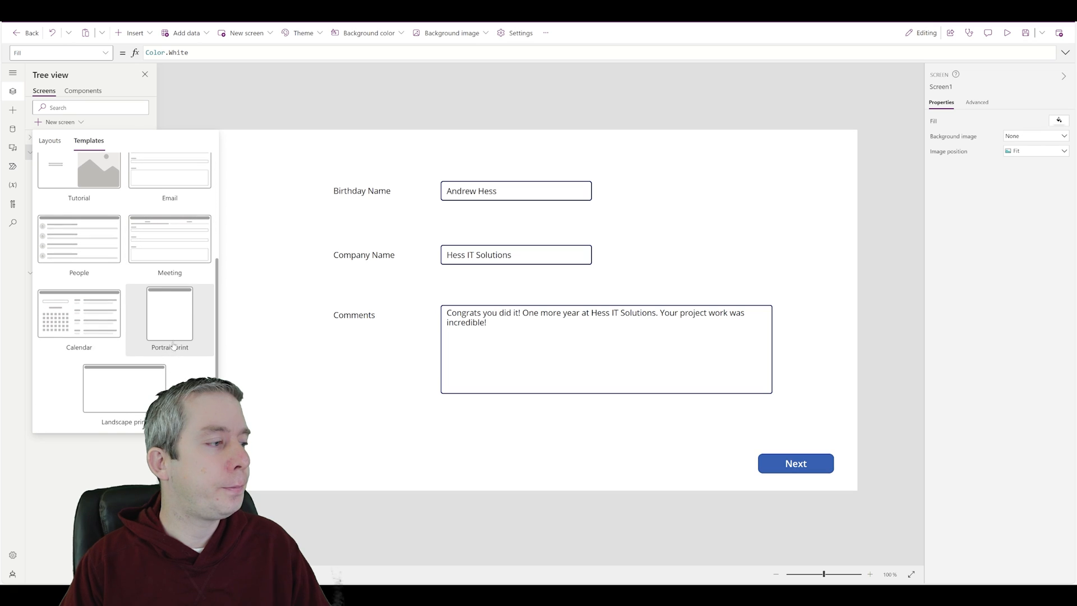
pyautogui.click(169, 314)
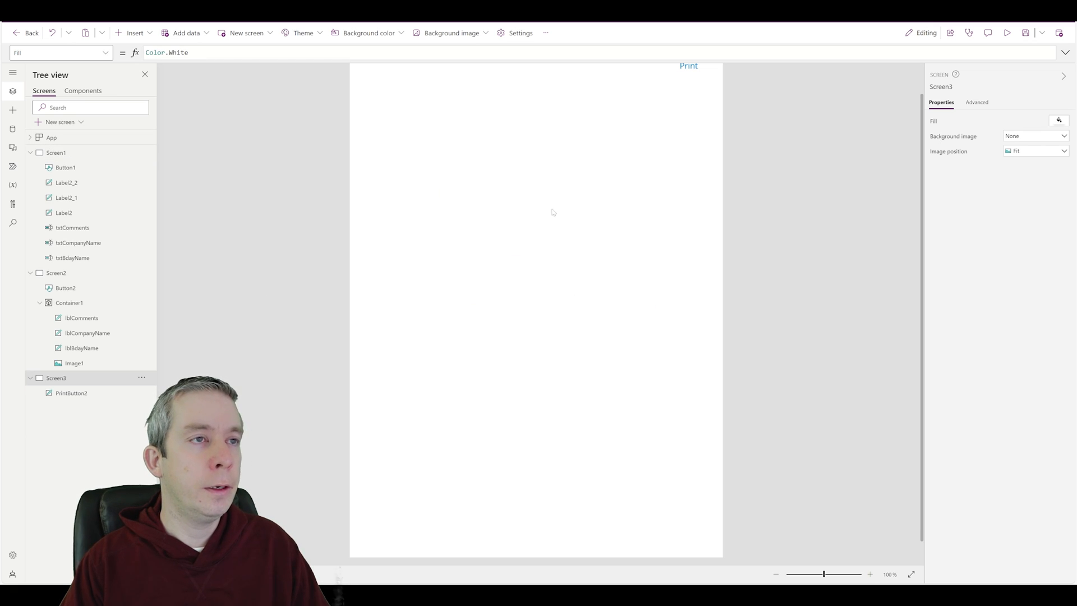
pyautogui.click(55, 273)
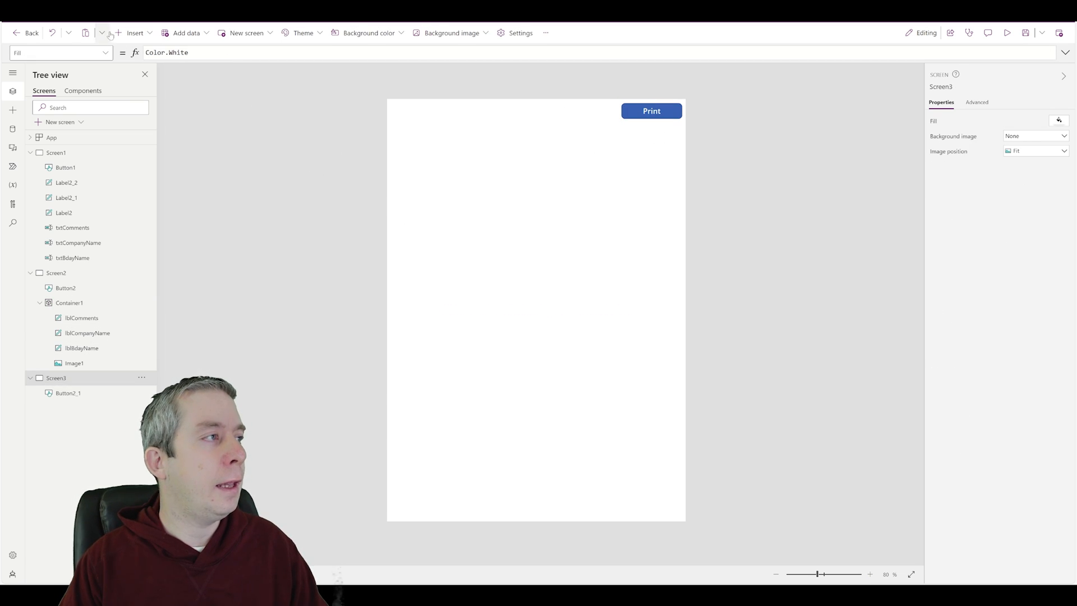
# Insert an empty container on the print screen and drag it into position.
pyautogui.click(132, 33)
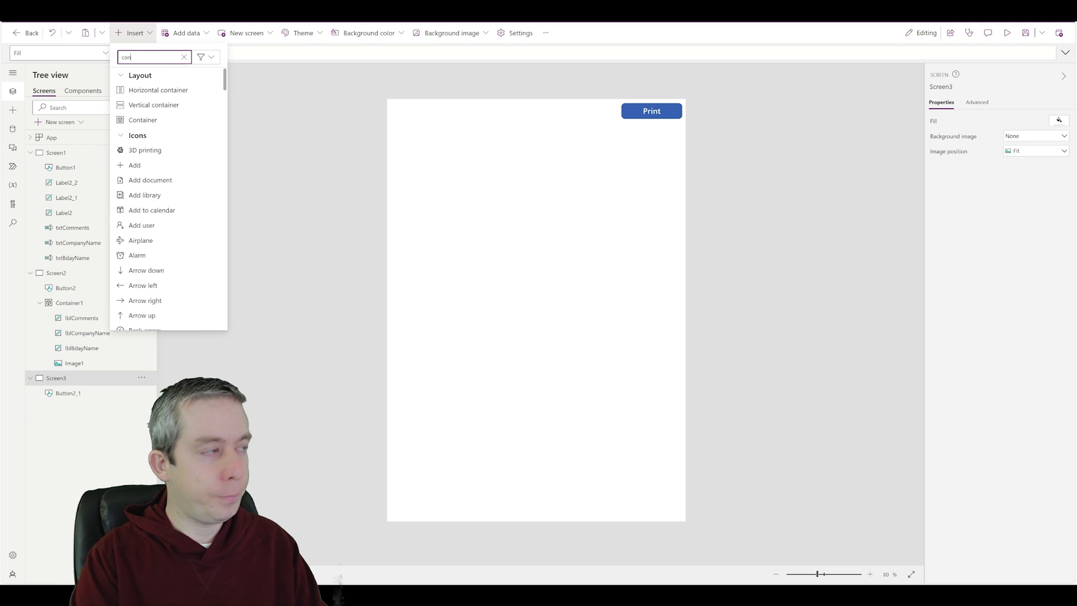
pyautogui.click(142, 119)
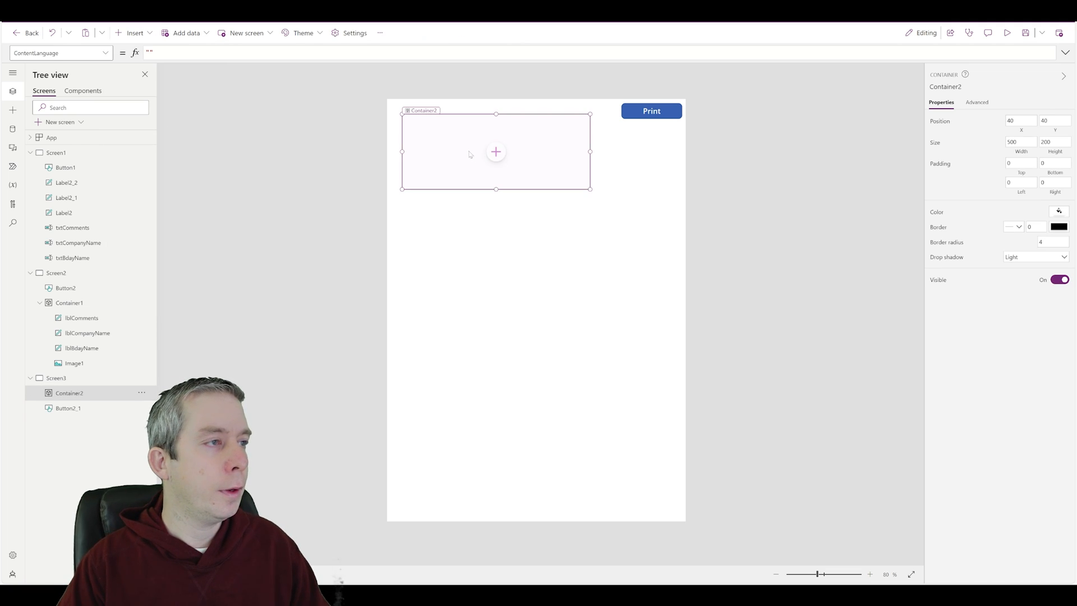
pyautogui.moveTo(496, 151); pyautogui.dragTo(495, 166)
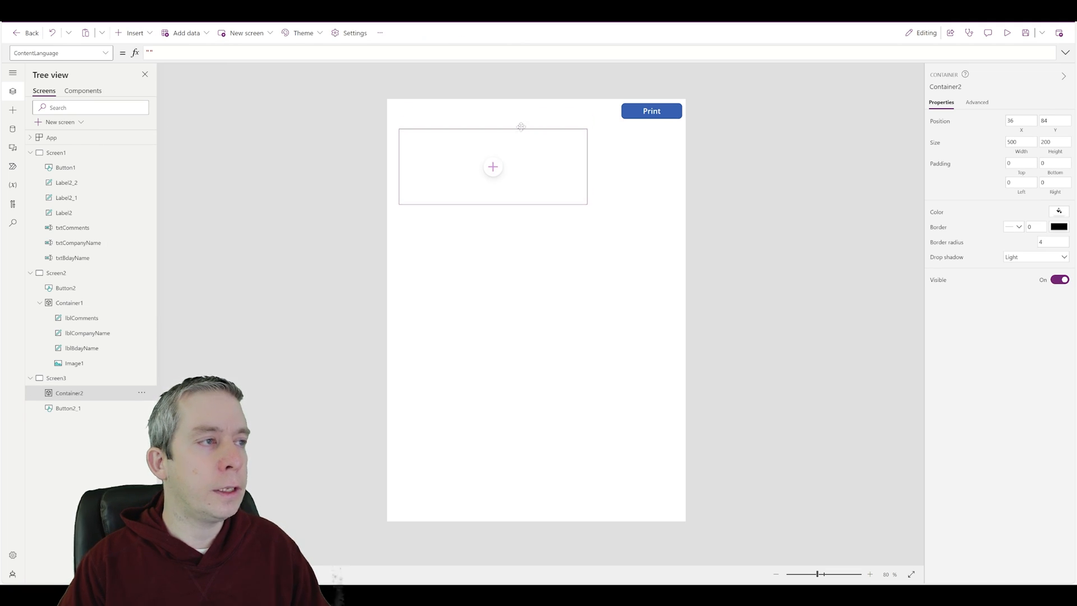
pyautogui.moveTo(492, 202); pyautogui.dragTo(494, 515)
pyautogui.write('mult')
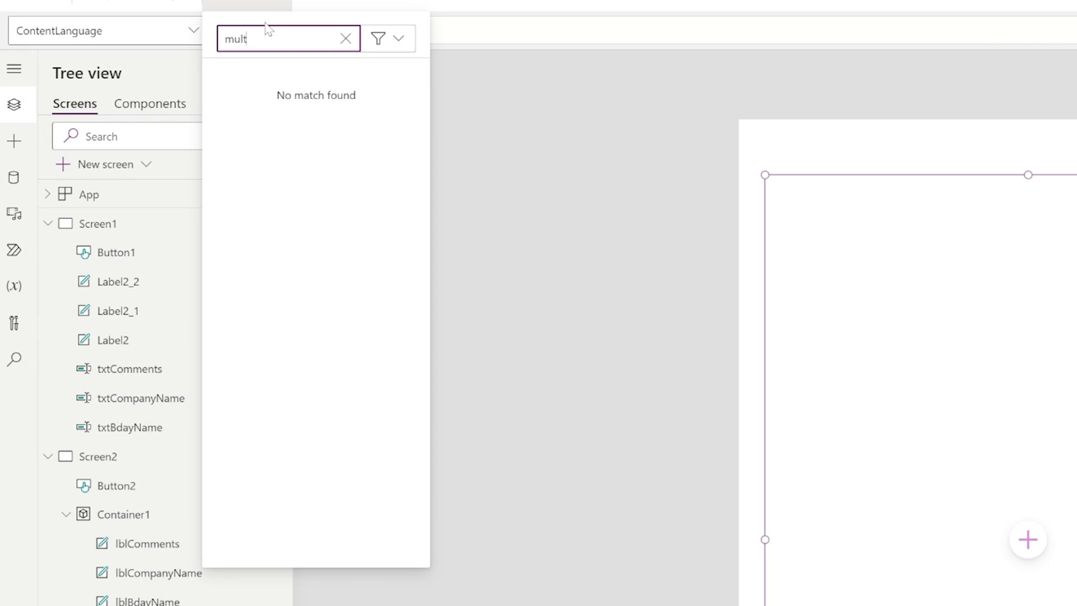
# Add an HTML text control showing "Your Name:" followed by the entered name.
pyautogui.write('html')
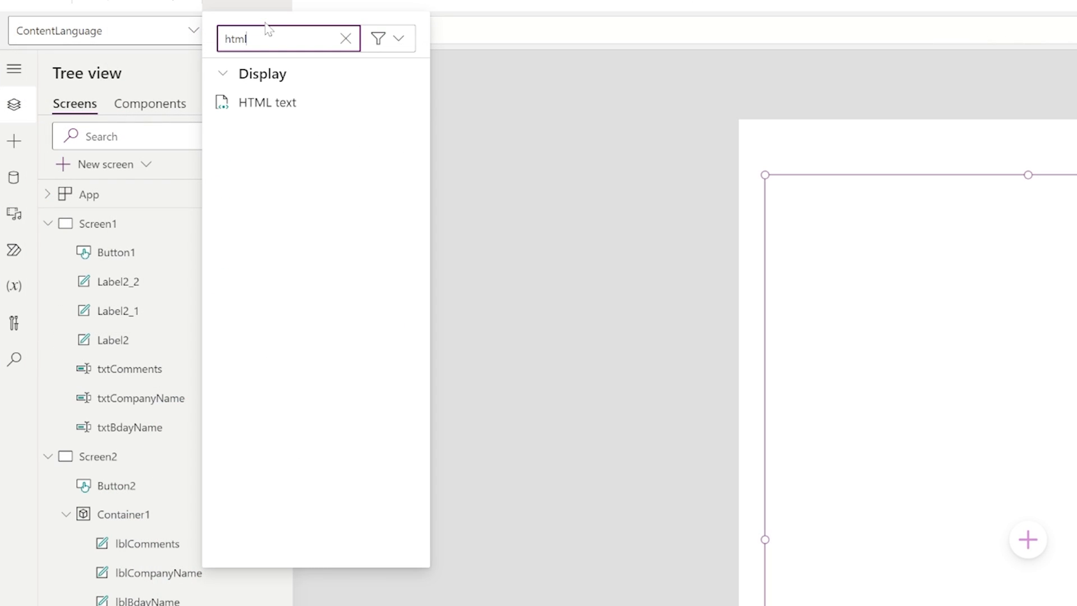
pyautogui.click(267, 102)
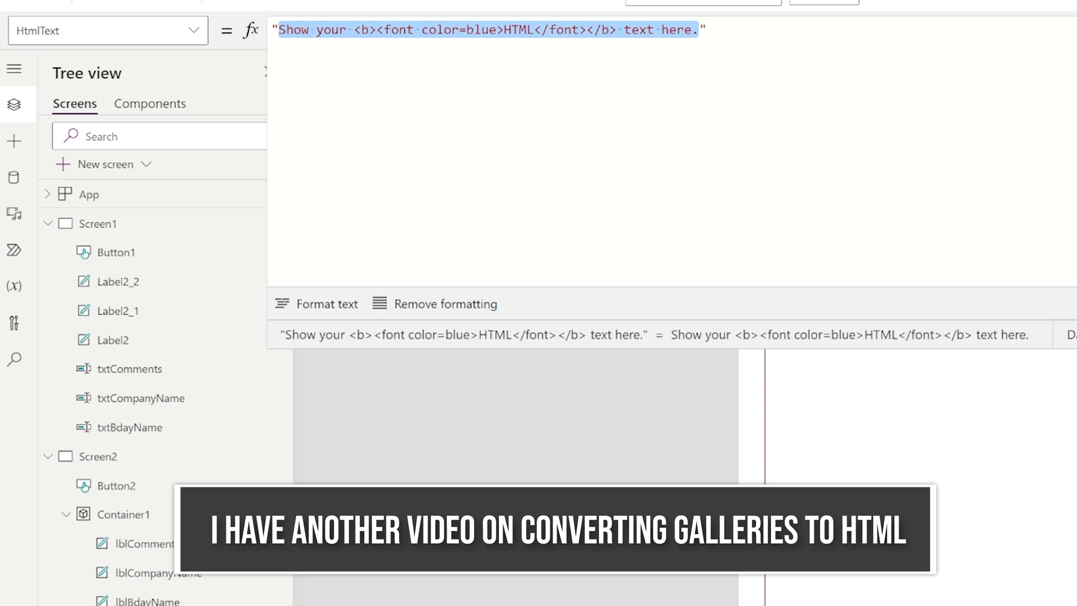
pyautogui.write('N"')
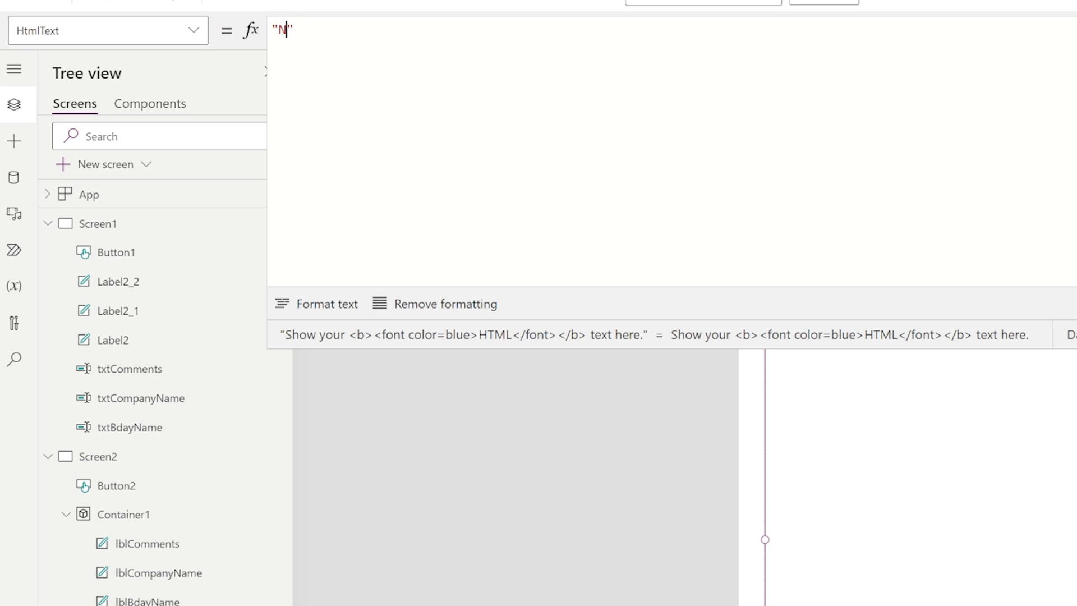
pyautogui.write('our Na')
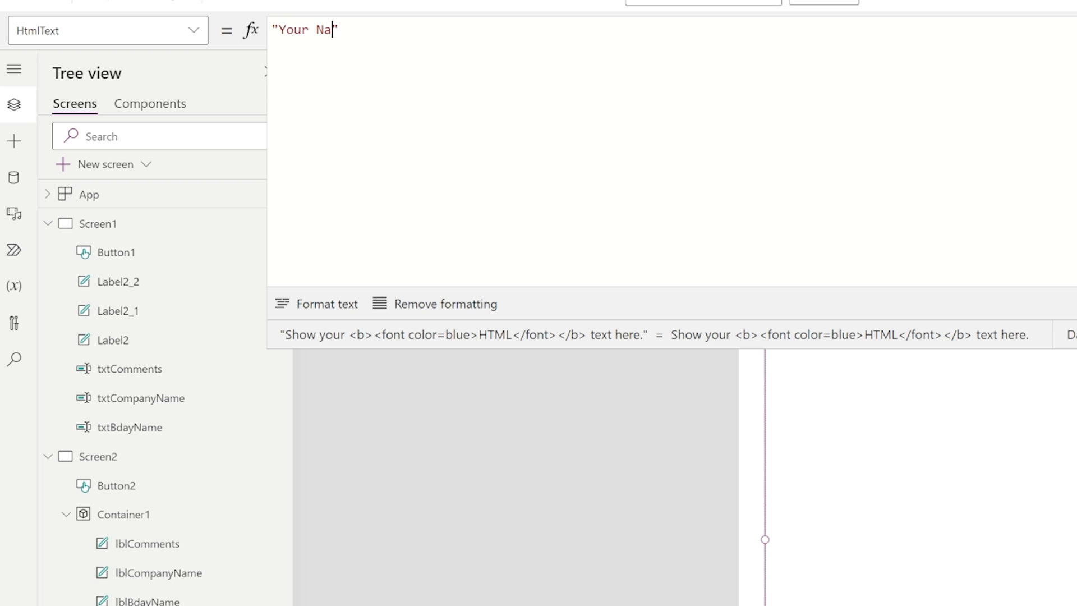
pyautogui.write('me:"')
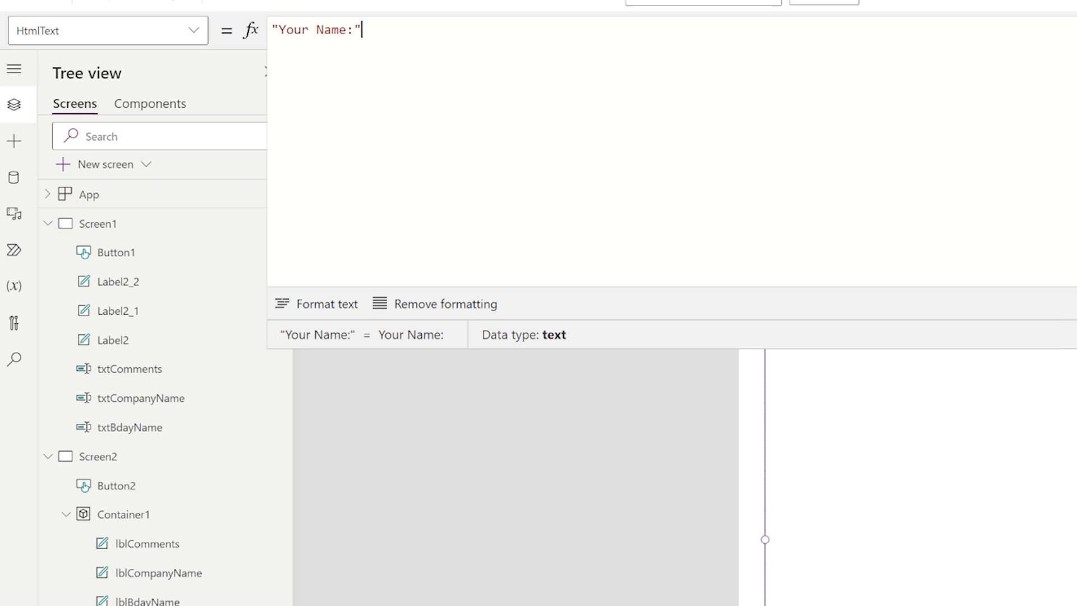
pyautogui.write('& txtBdayName.Te')
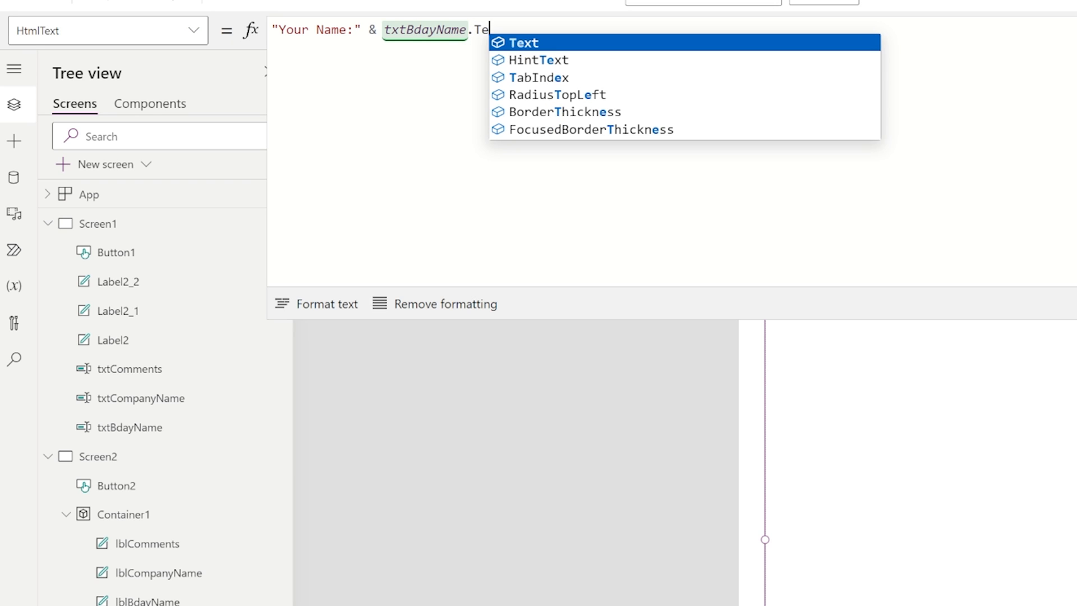
pyautogui.write('xt &')
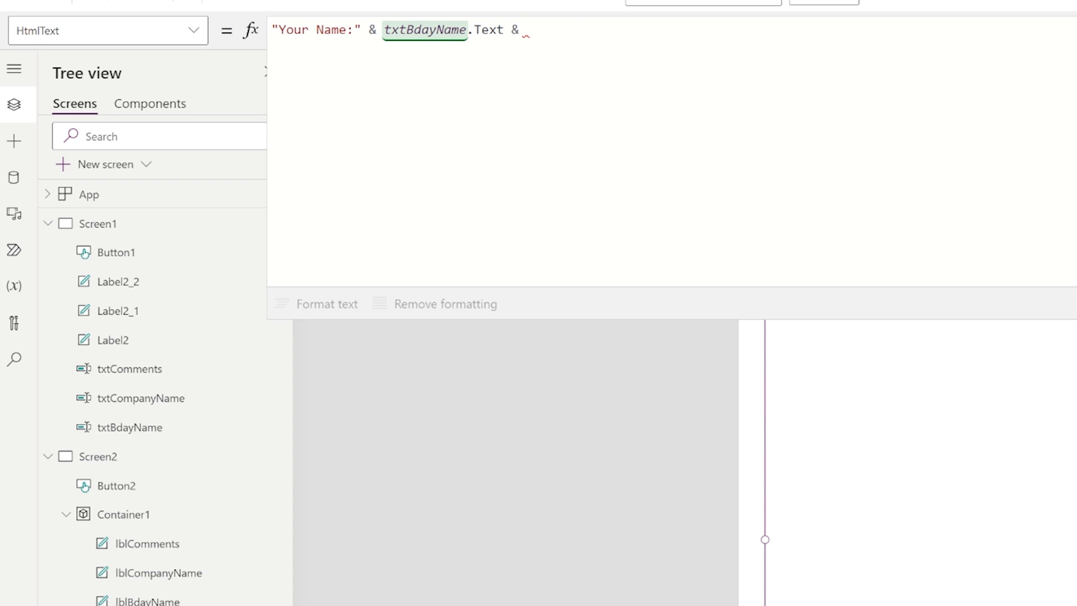
pyautogui.write('"')
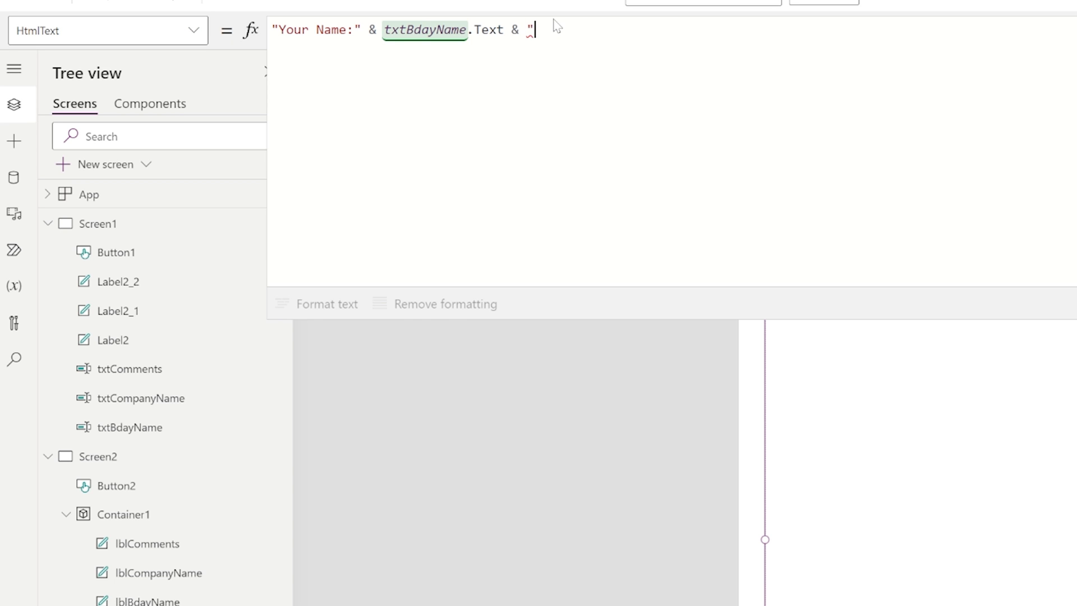
# Append "<br>"-separated Company Name and Comments labels with txtCompanyName.Text and txtComments.Text.
pyautogui.write('<br>"')
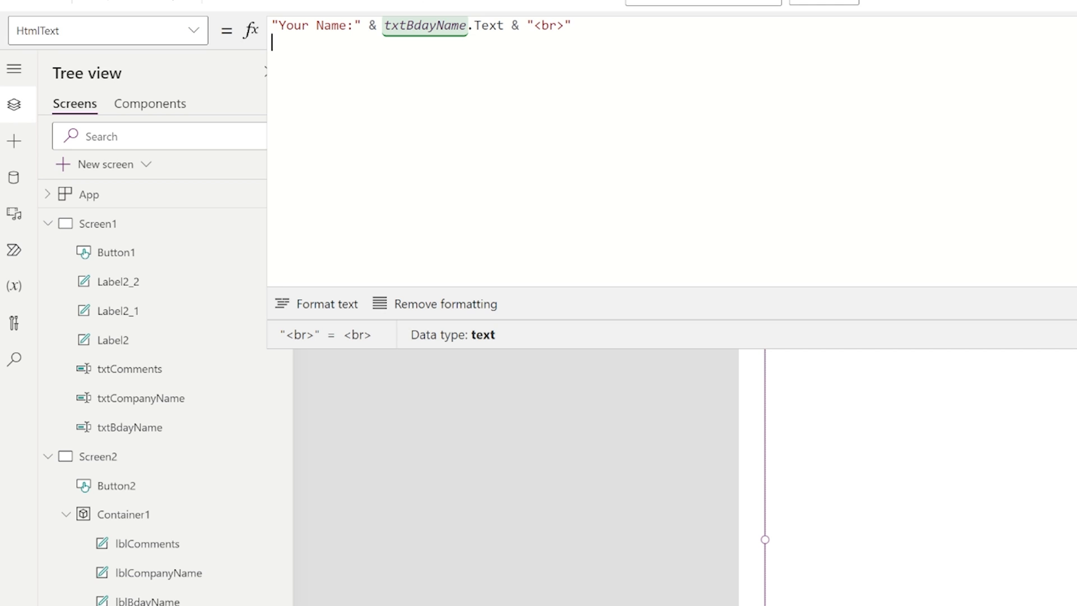
pyautogui.write('&')
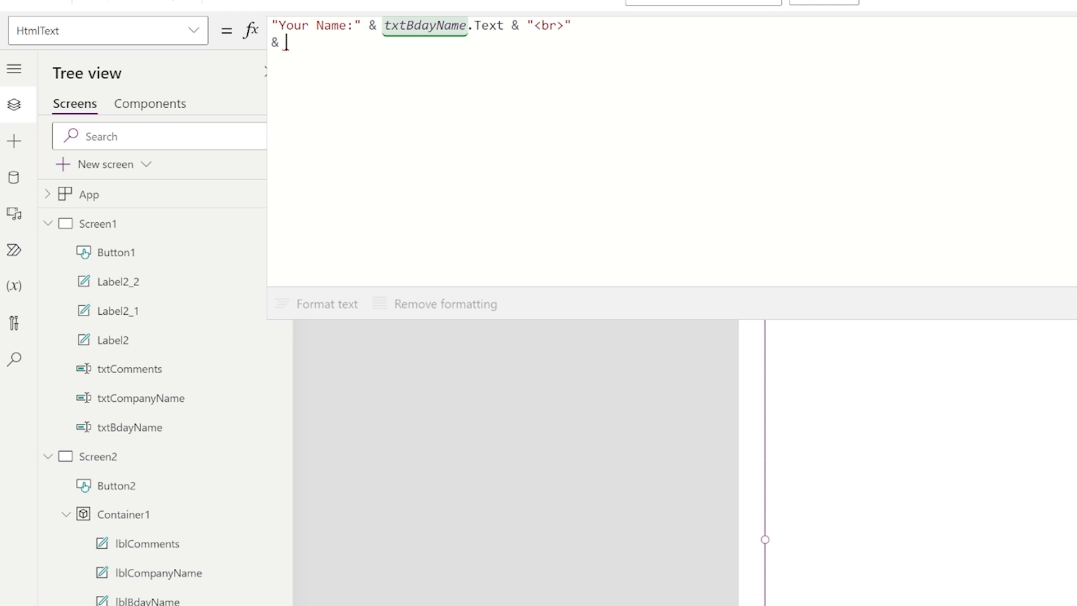
pyautogui.write('"')
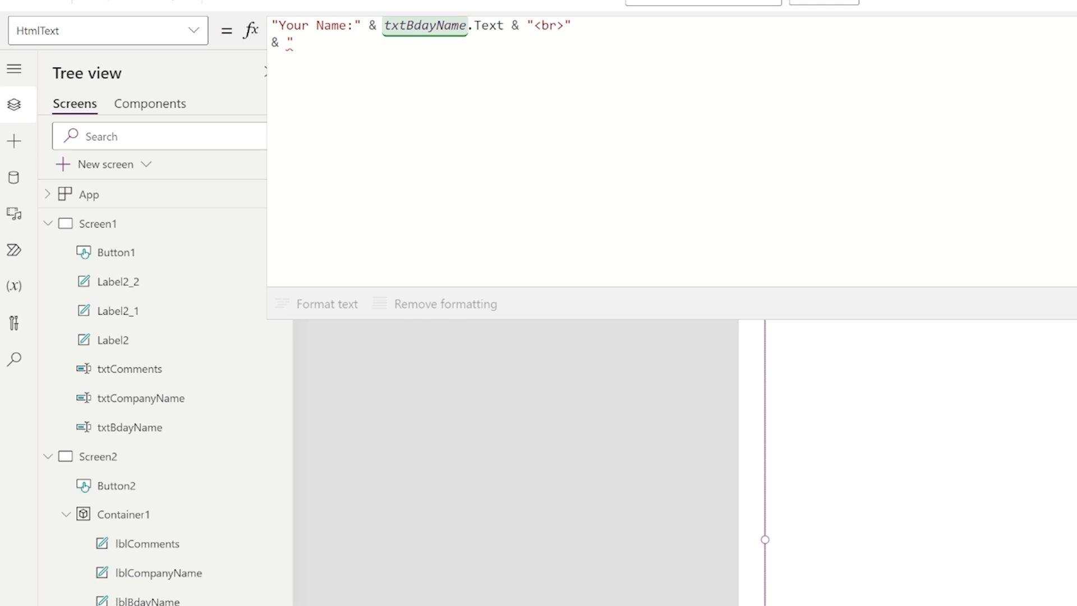
pyautogui.write('Company Name:')
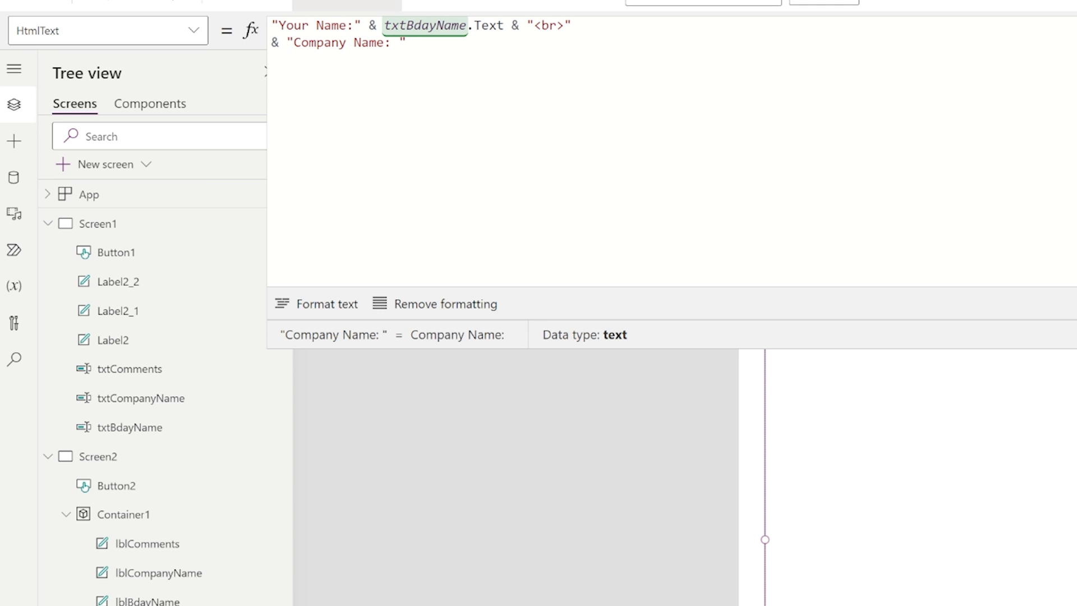
pyautogui.click(356, 25)
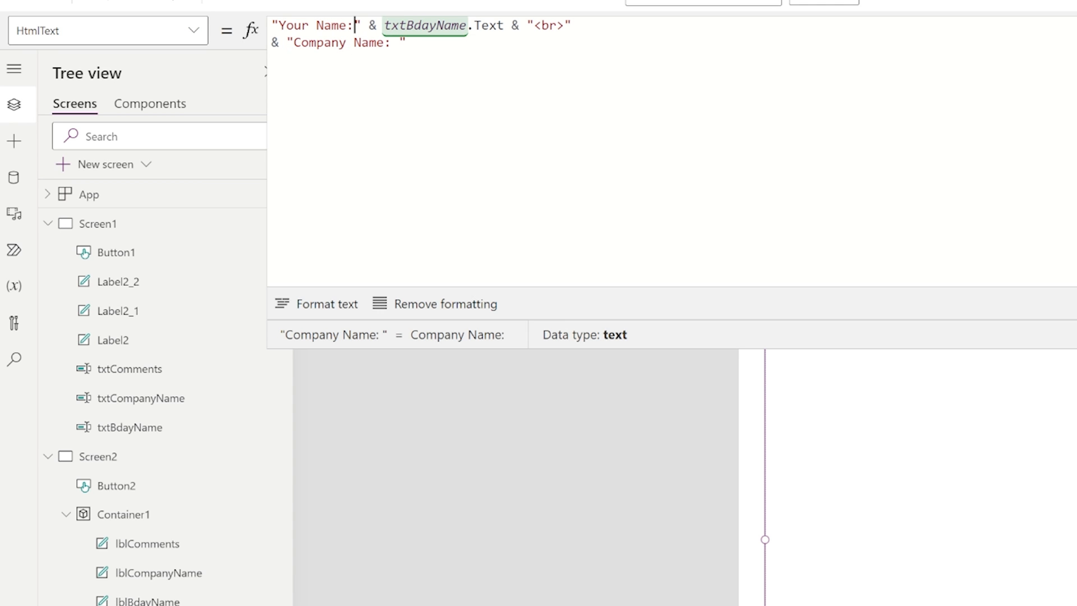
pyautogui.write('&')
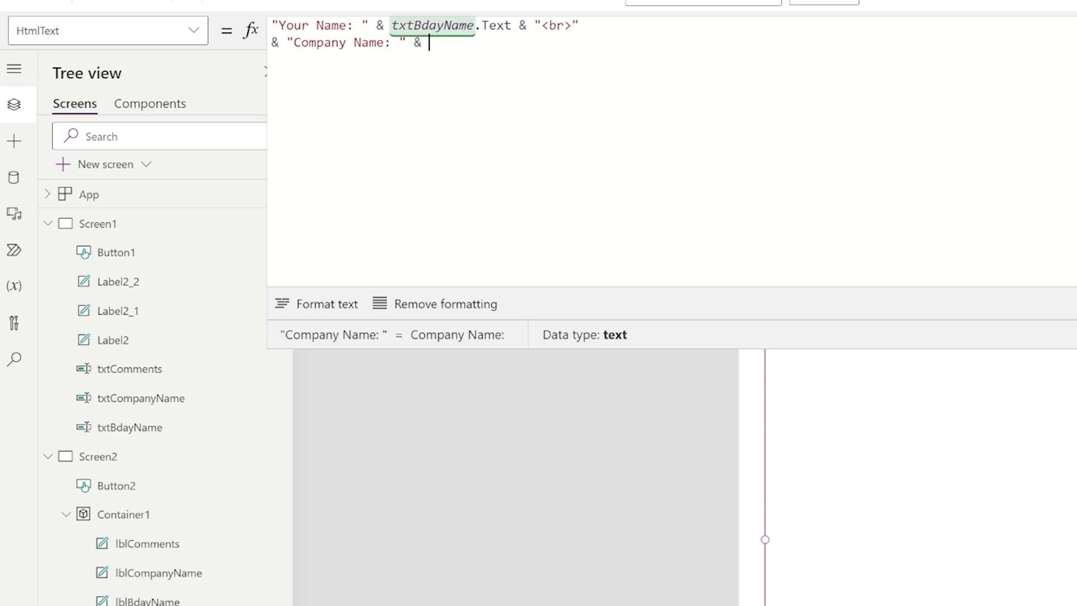
pyautogui.write('txtCompanyName.Text & "')
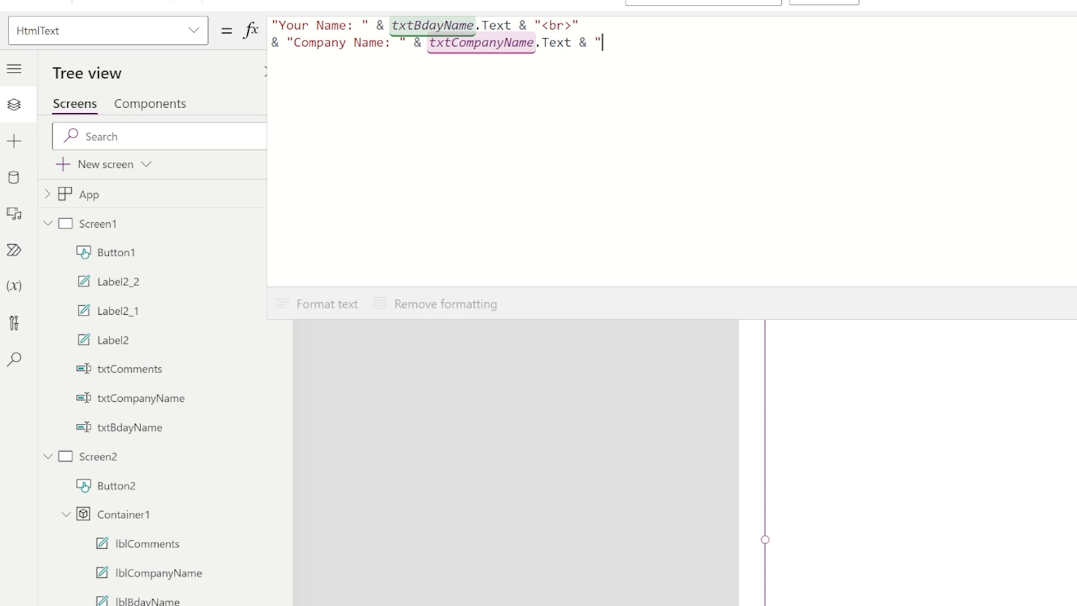
pyautogui.write('<br>')
pyautogui.write('&')
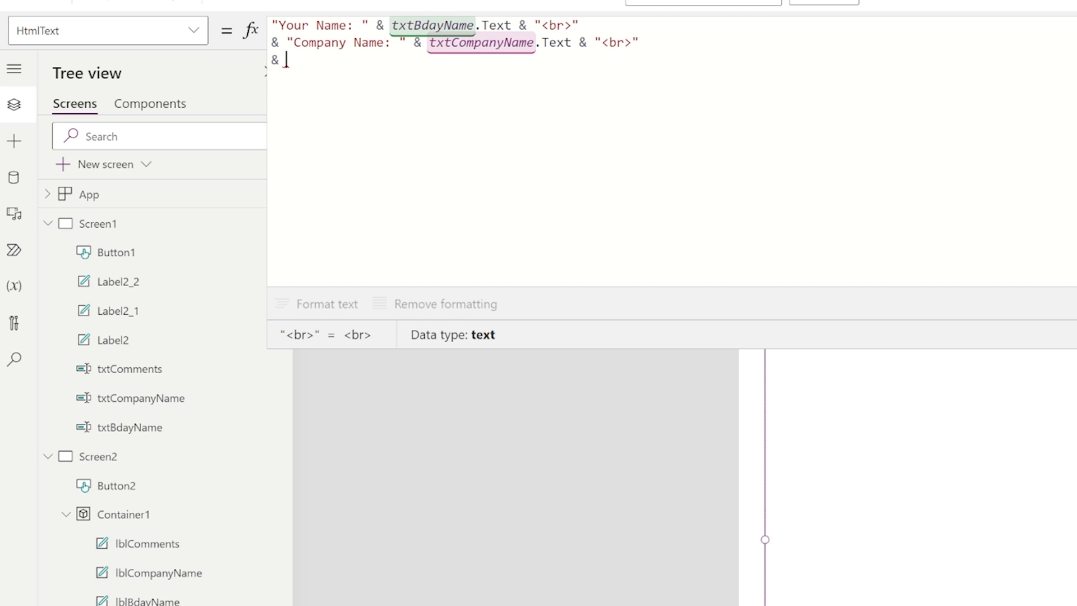
pyautogui.write('"Comments:')
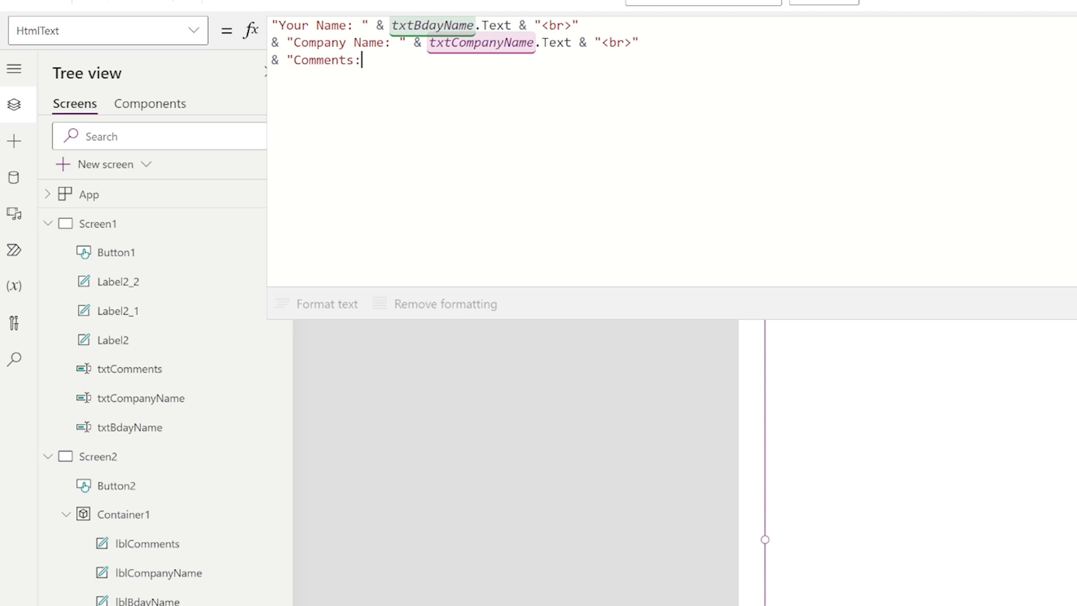
pyautogui.write('" & txt')
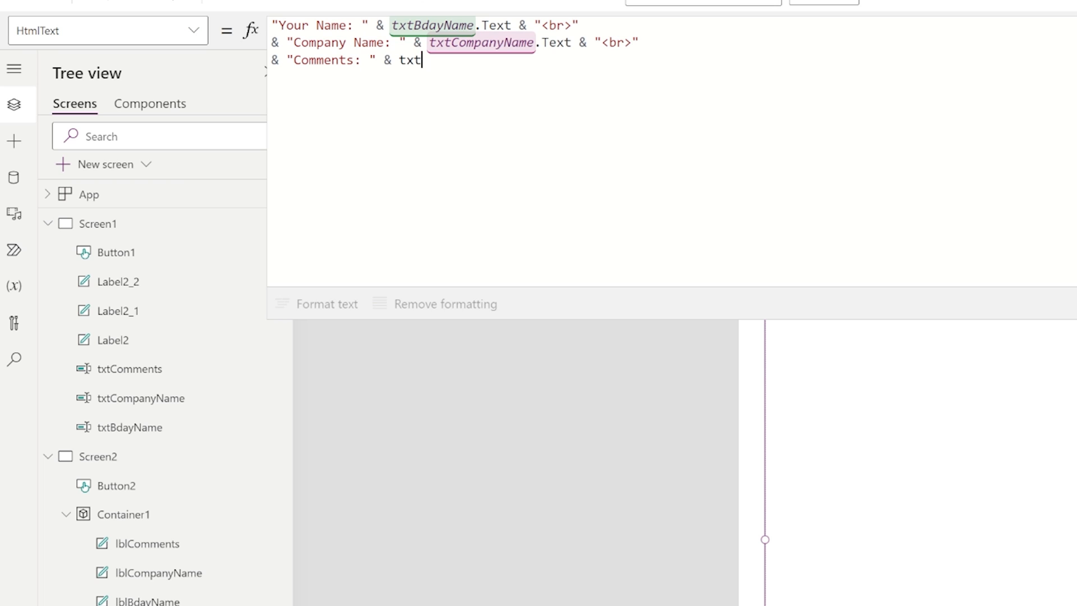
pyautogui.write('Comments.Text')
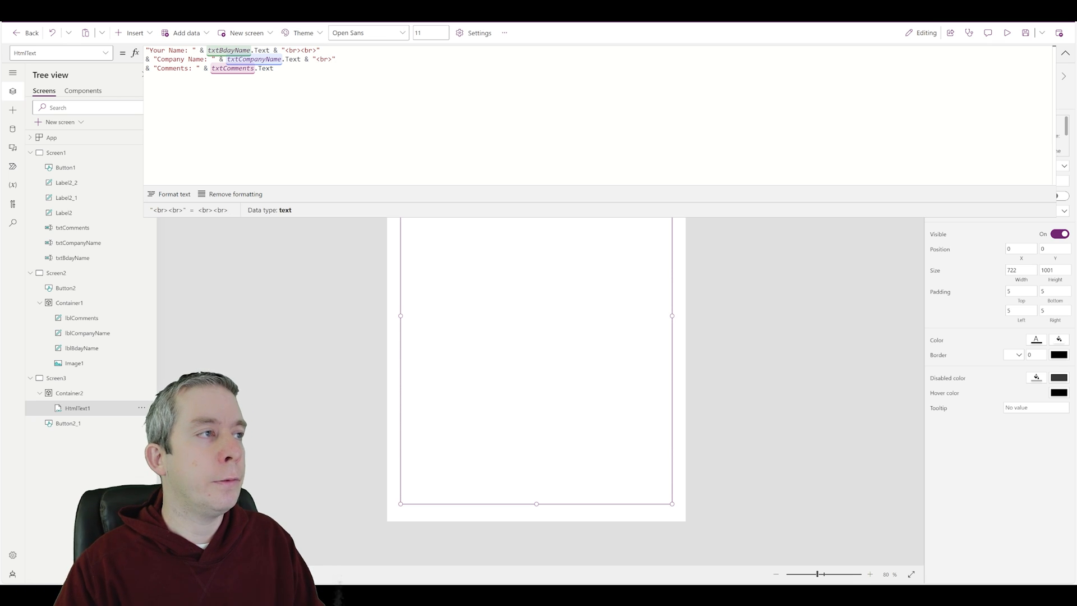
# Use "<br><br>" separators, set the HTML text font size to 20, and preview.
pyautogui.write('<br>')
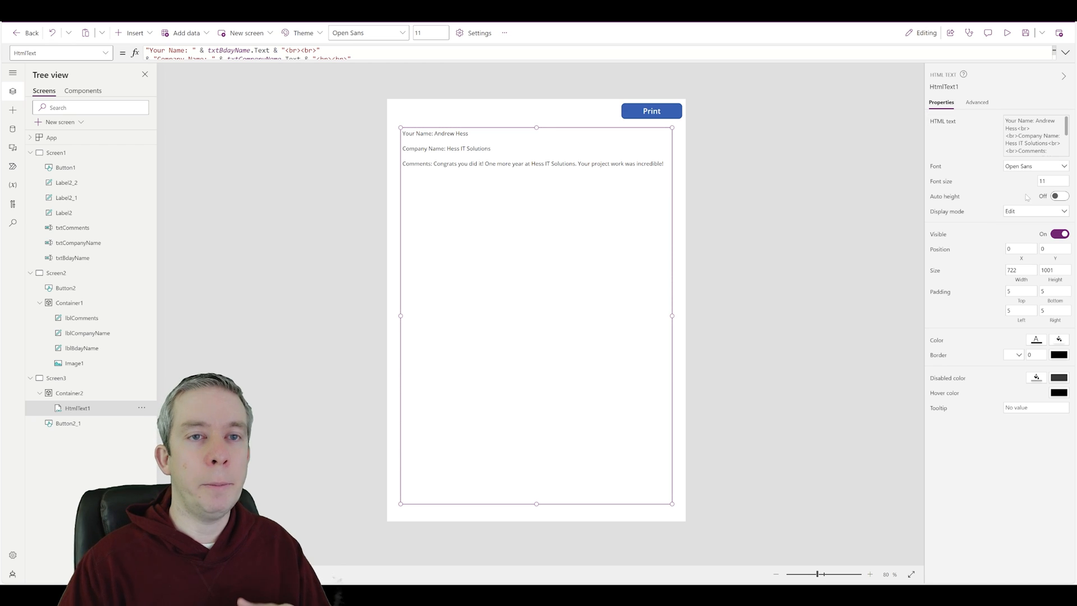
pyautogui.click(1043, 181)
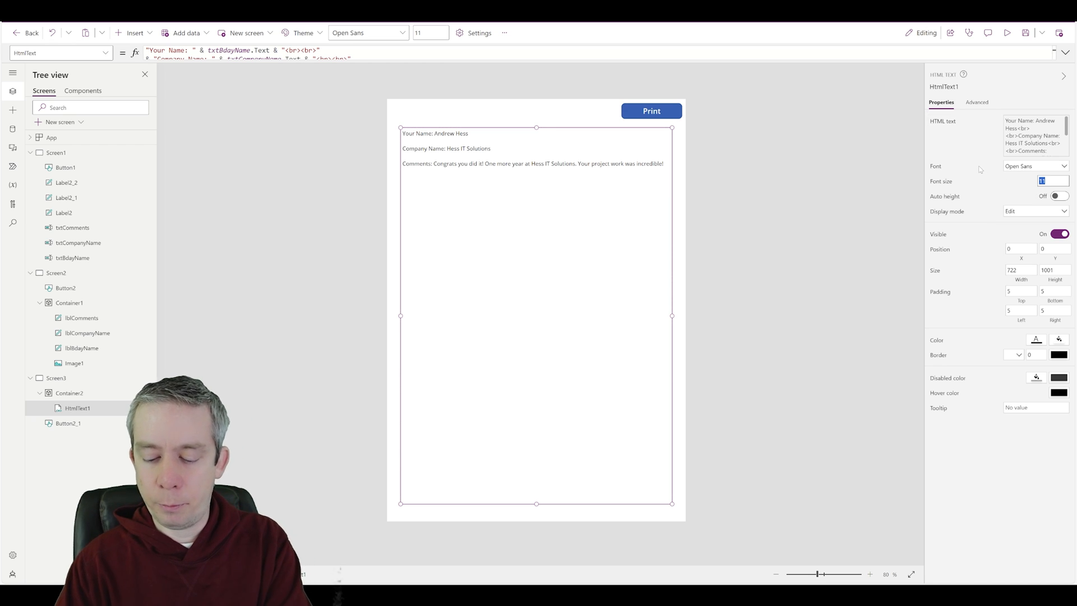
pyautogui.write('20')
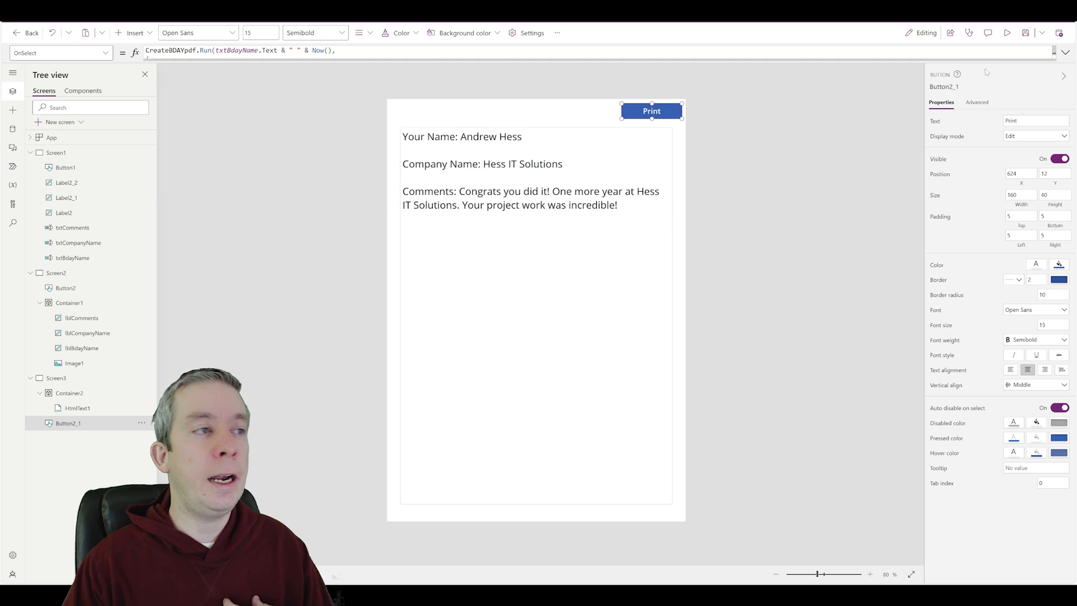
pyautogui.click(1009, 33)
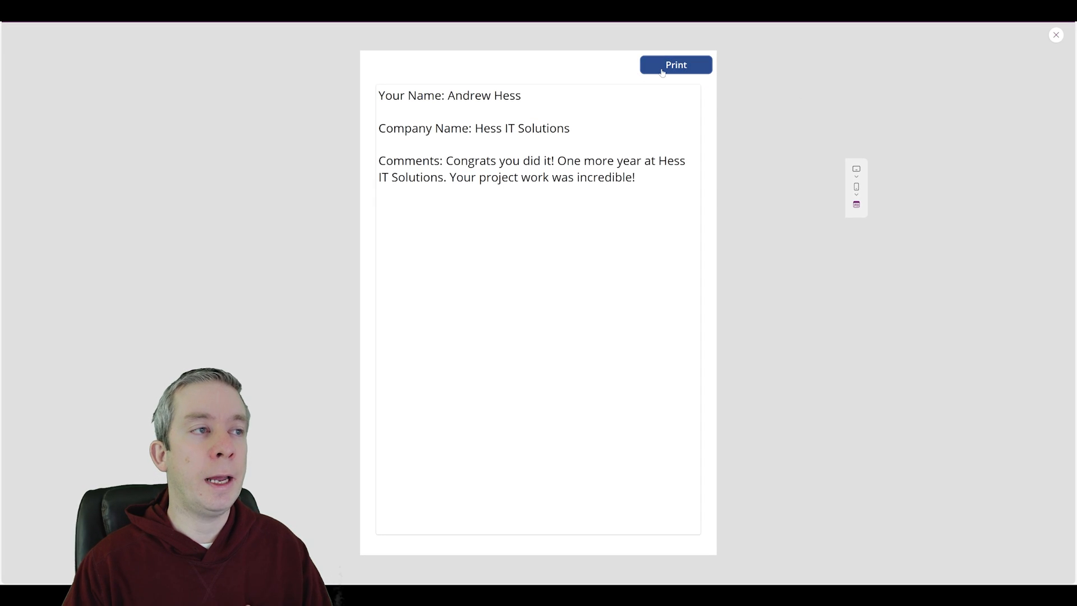
# Print the card in the running app to send its contents to the flow.
pyautogui.click(676, 65)
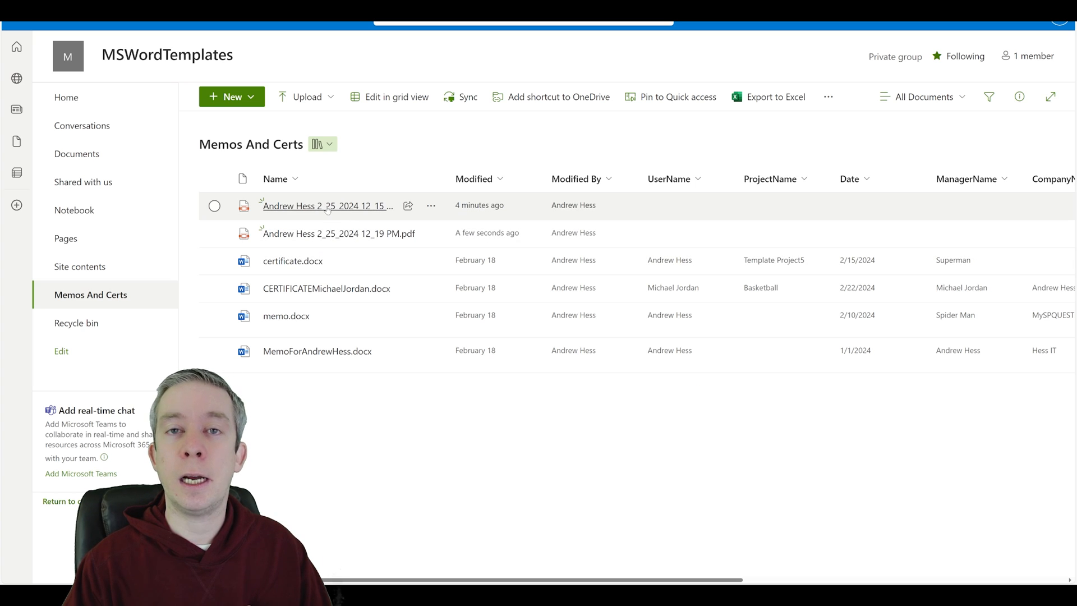
pyautogui.click(327, 205)
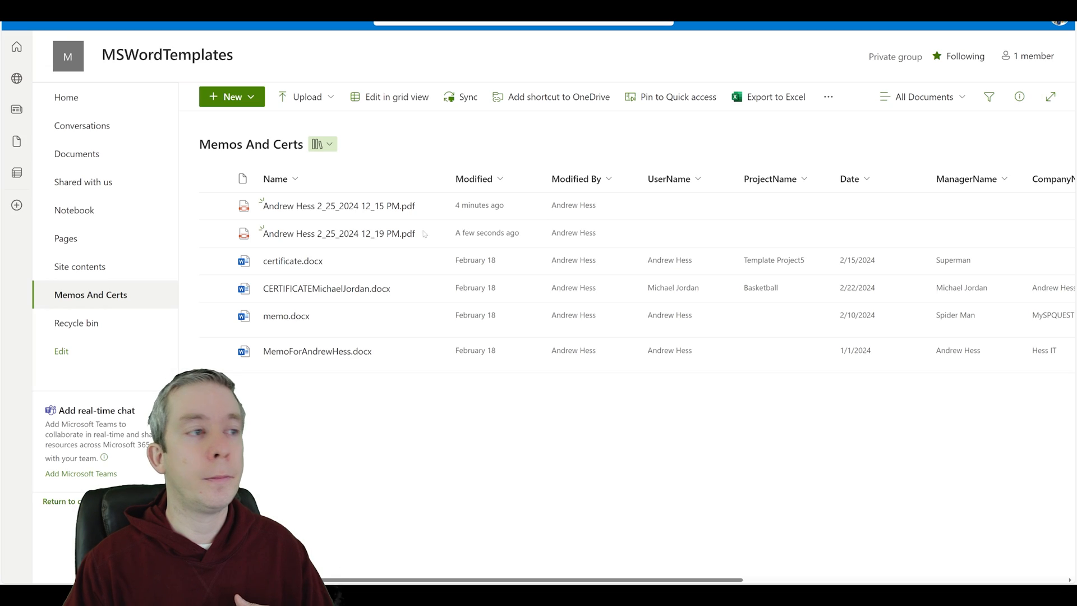
pyautogui.moveTo(485, 234)
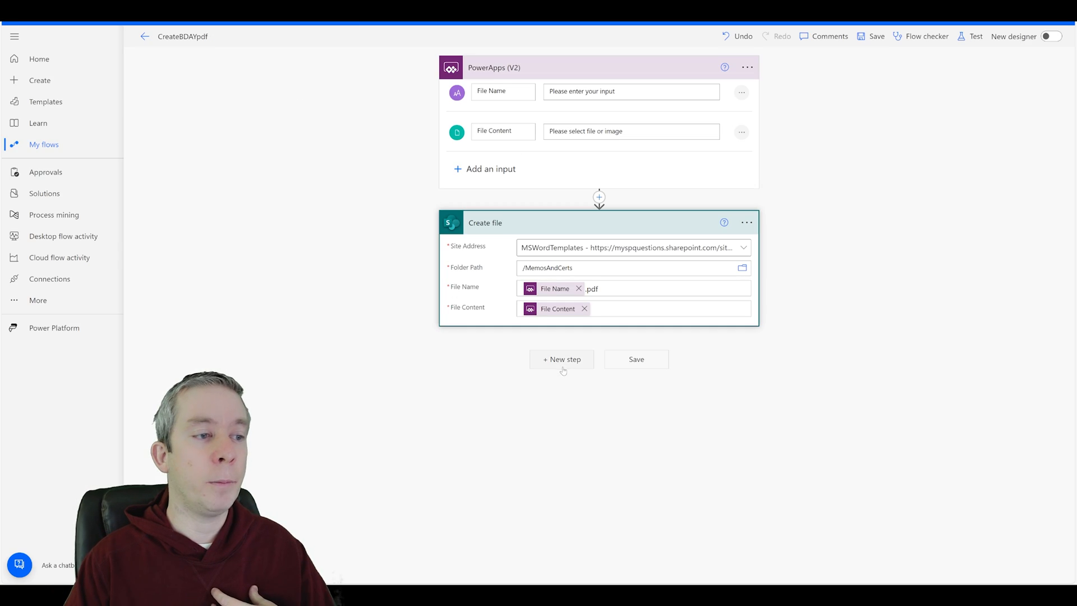
# Add an Outlook Send an email (V2) step with Happy Birthday body and .pdf attachment.
pyautogui.click(561, 359)
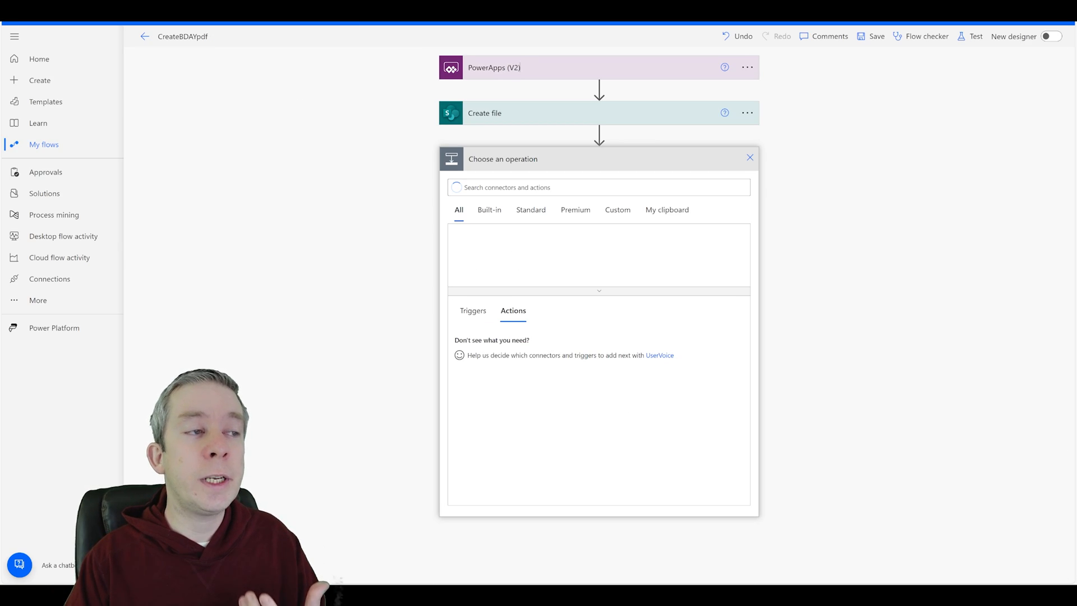
pyautogui.write('outlo')
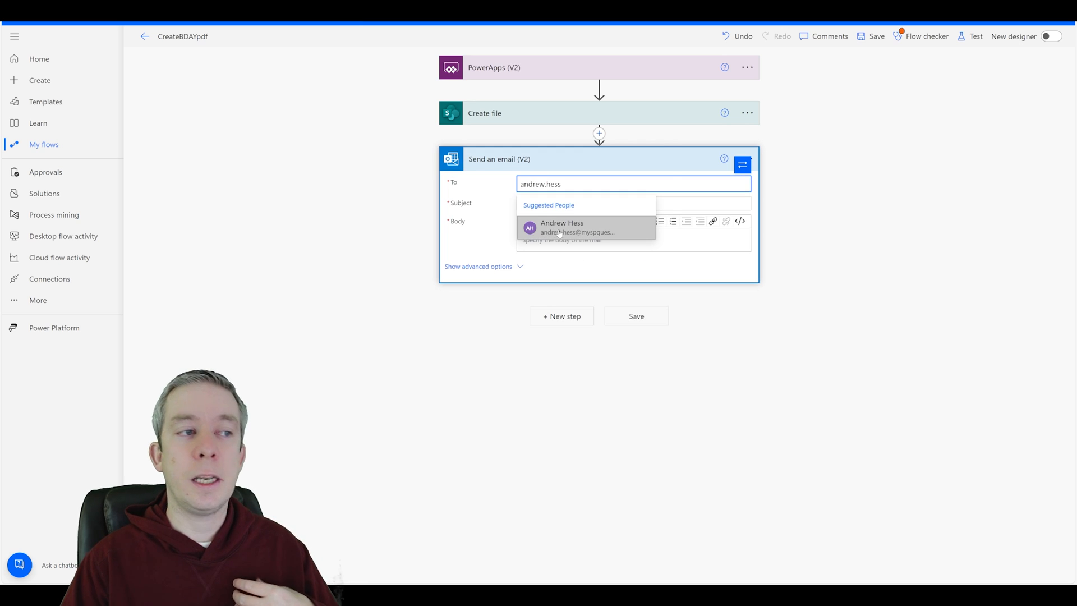
pyautogui.click(562, 228)
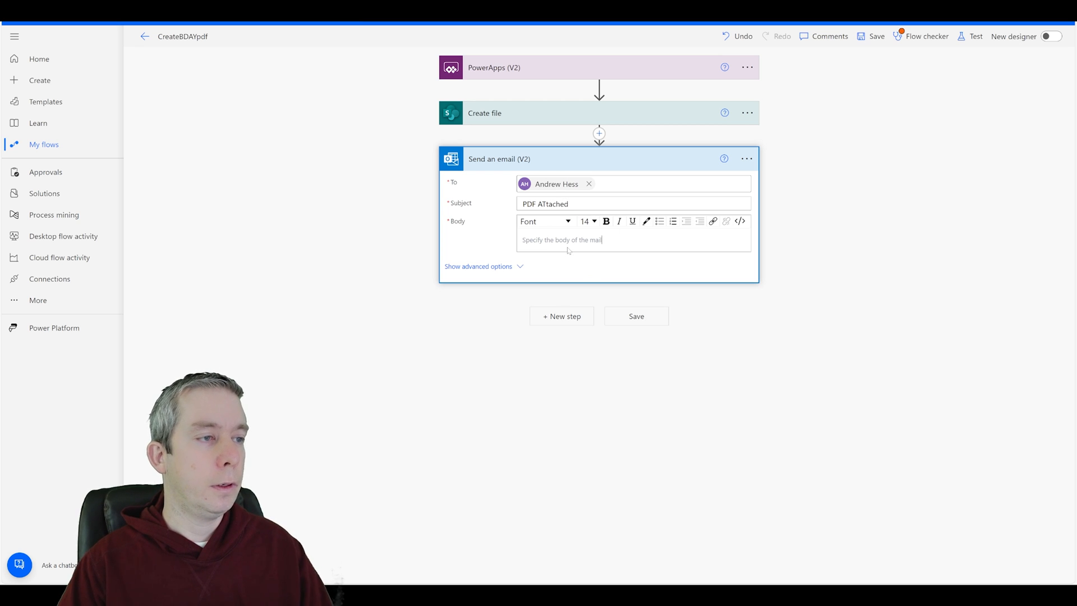
pyautogui.write('Happy')
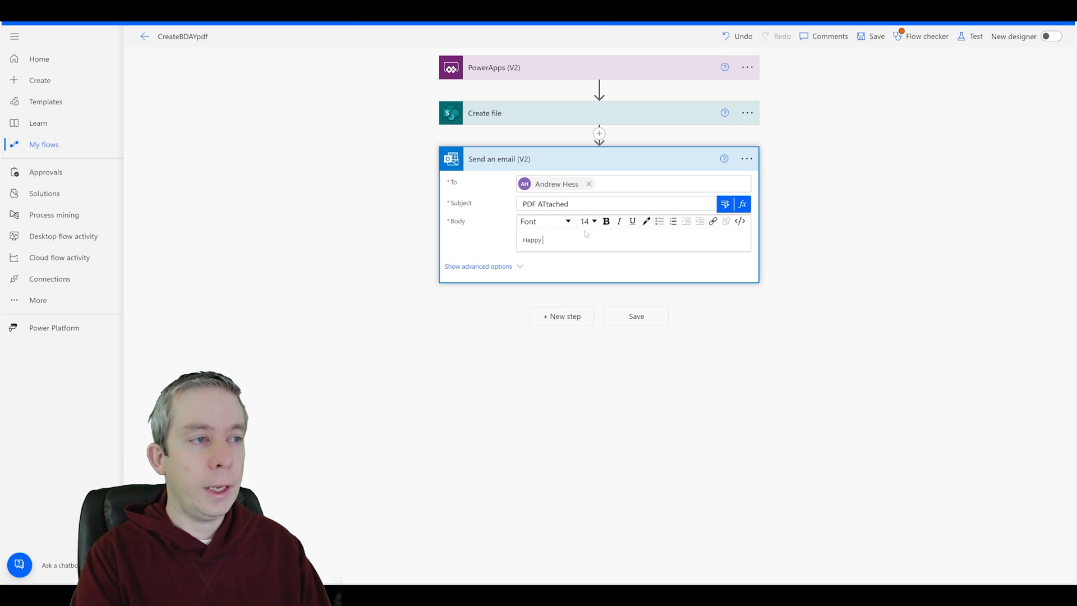
pyautogui.write('Birthday')
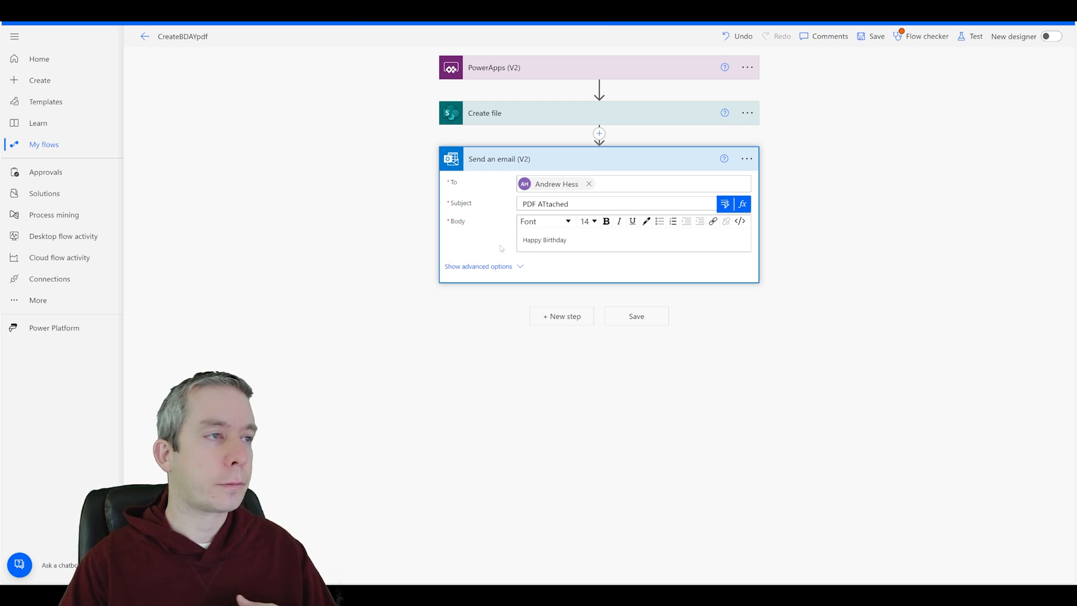
pyautogui.click(478, 266)
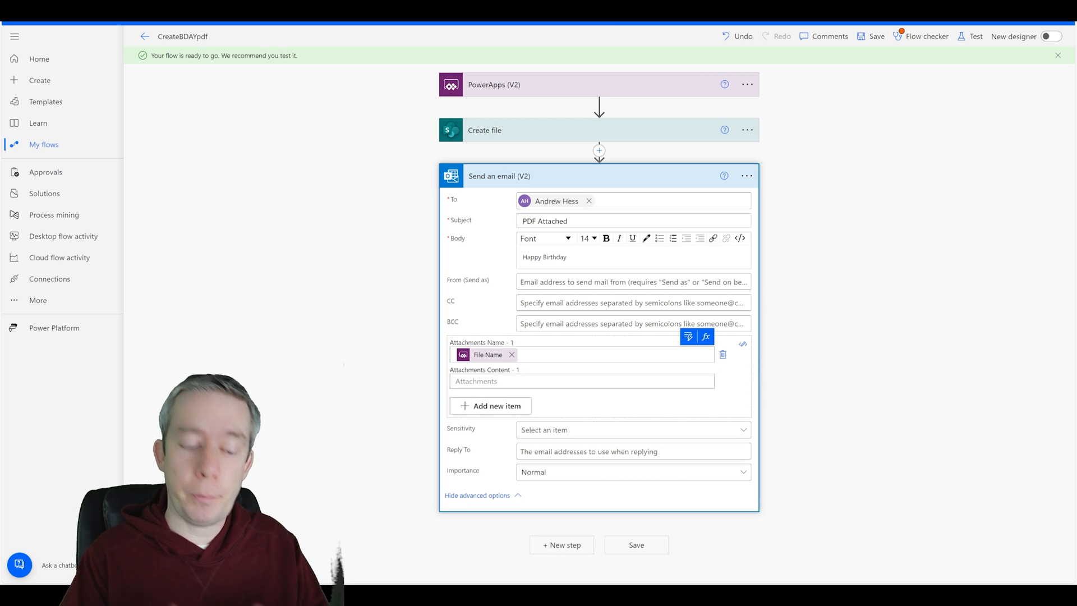
pyautogui.write('.pdf')
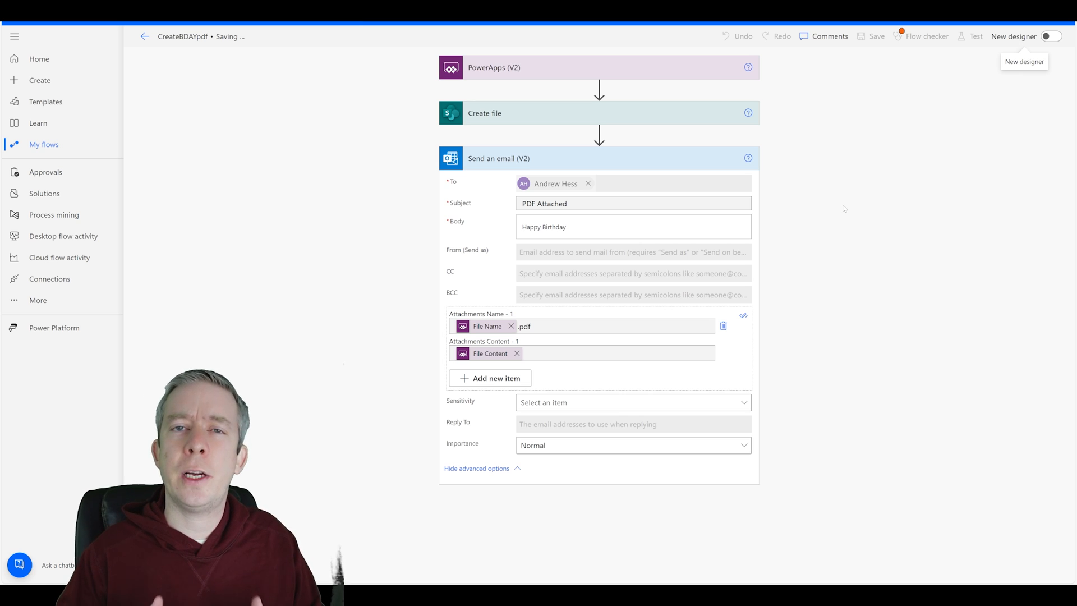
# Save the flow and preview the card app to test the email.
pyautogui.click(875, 36)
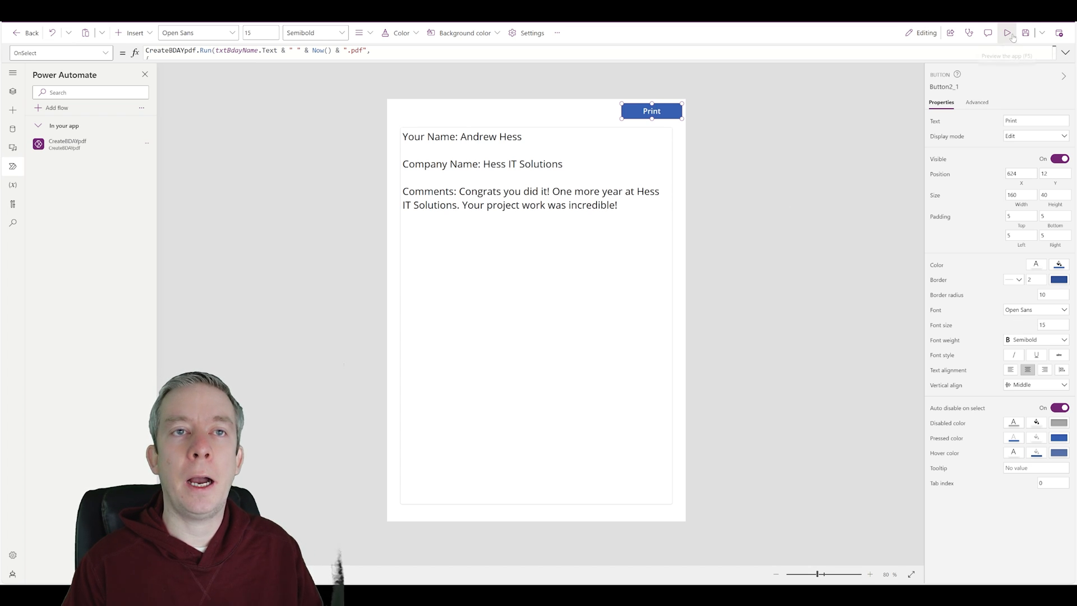
pyautogui.click(1007, 32)
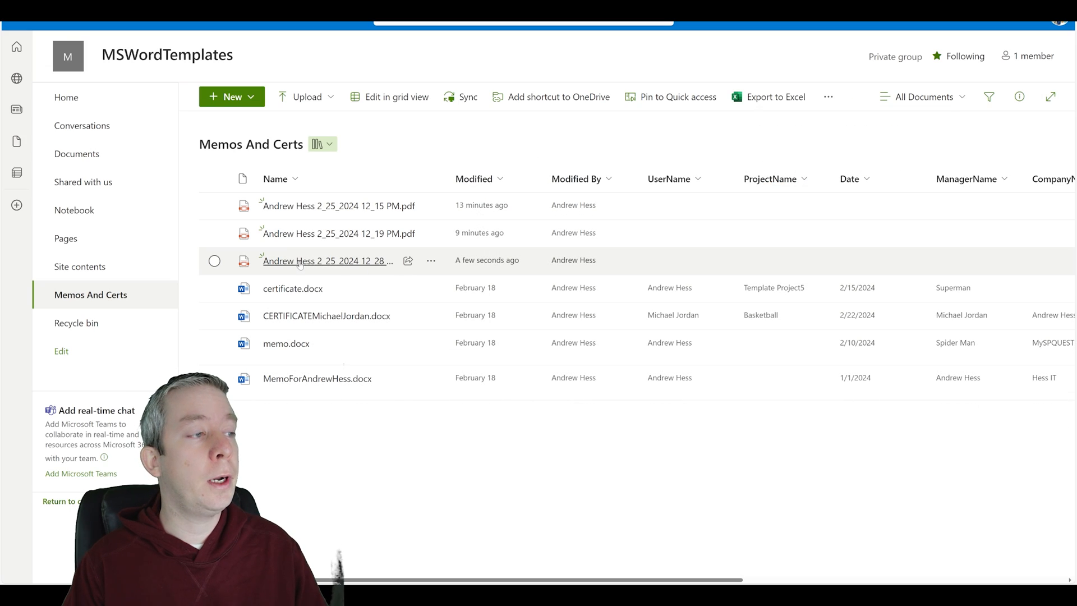
pyautogui.click(325, 261)
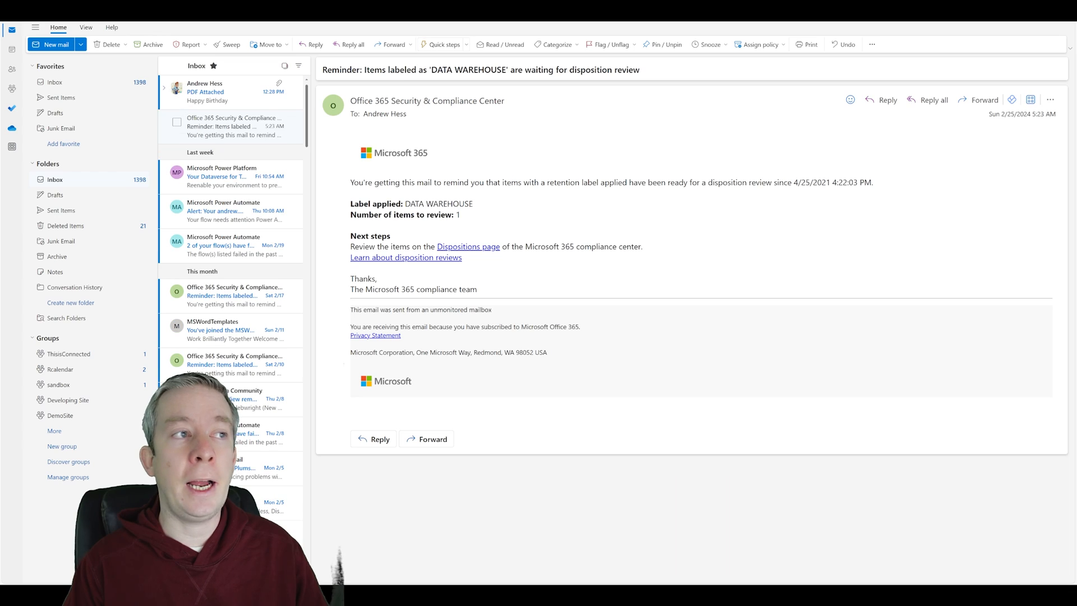
pyautogui.click(216, 92)
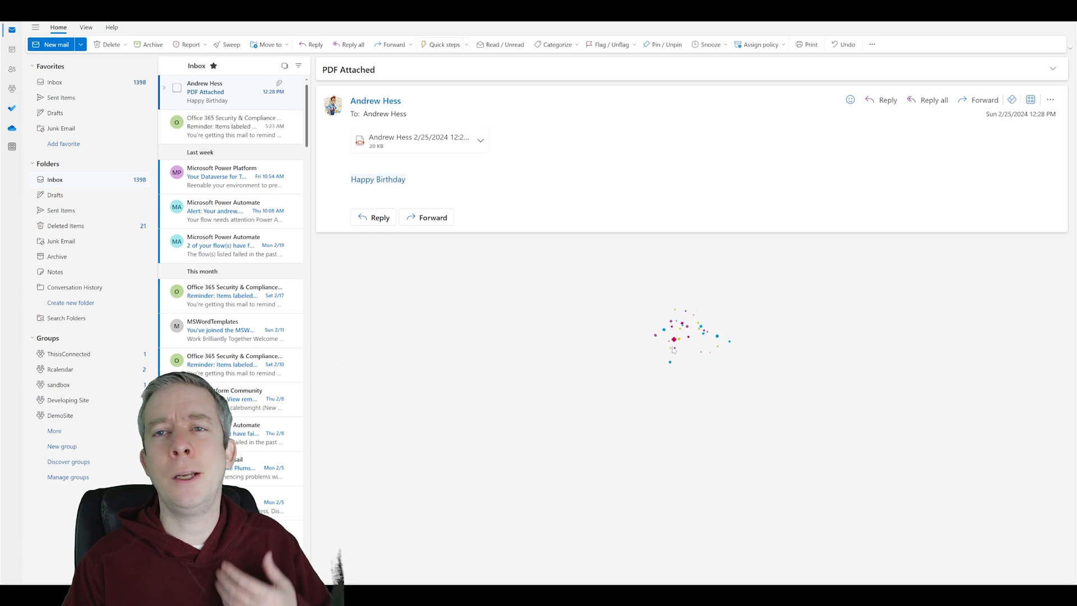
pyautogui.click(412, 141)
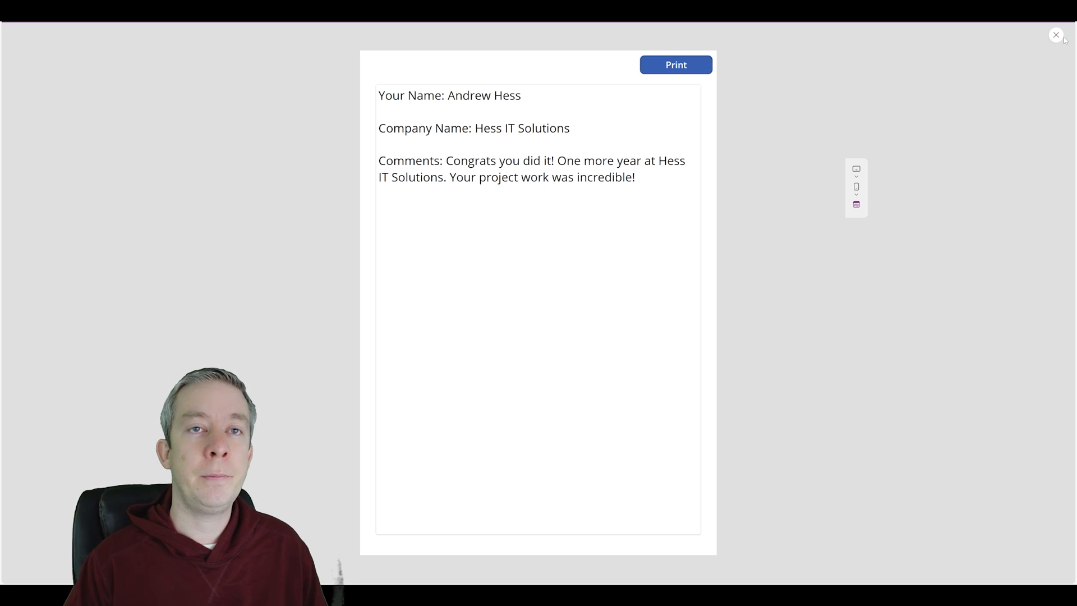
# Preview the Happy Birthday card screen (Screen2), press Print to trigger the flow, then return to editing.
pyautogui.click(1055, 34)
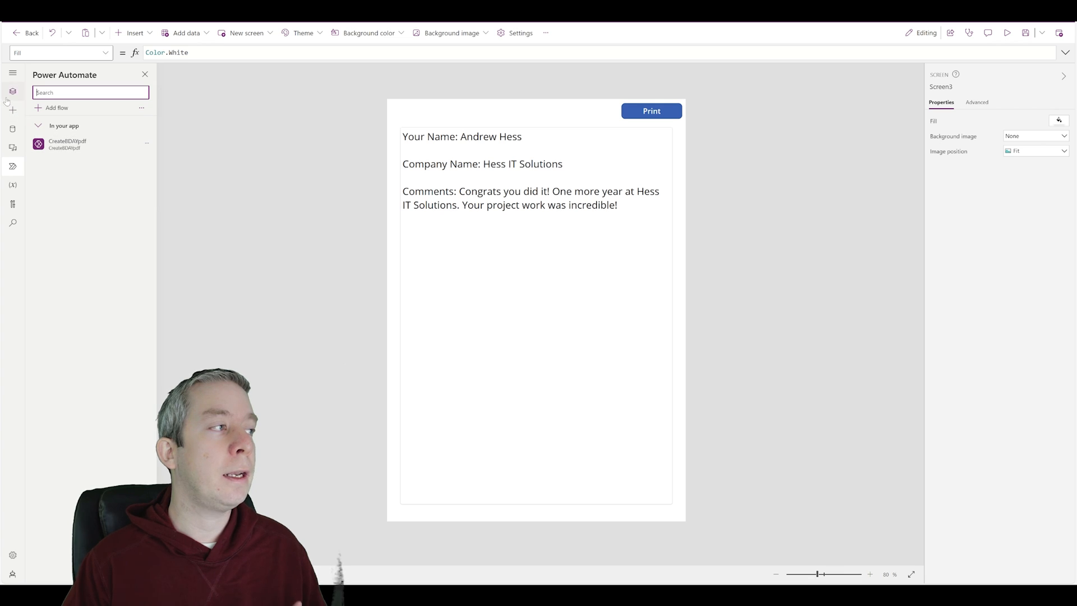
pyautogui.click(9, 90)
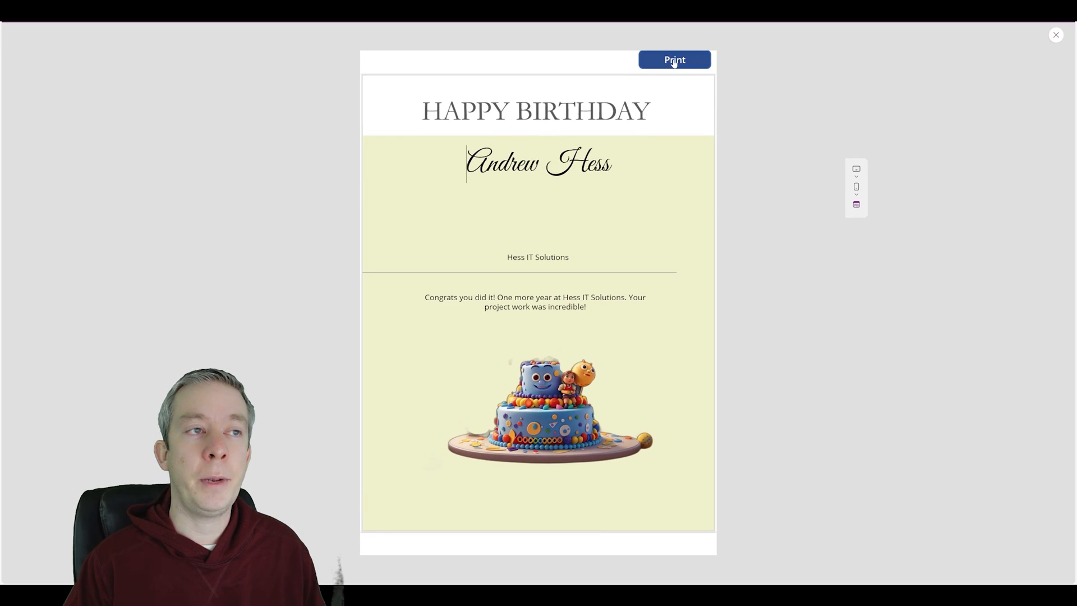
pyautogui.click(674, 59)
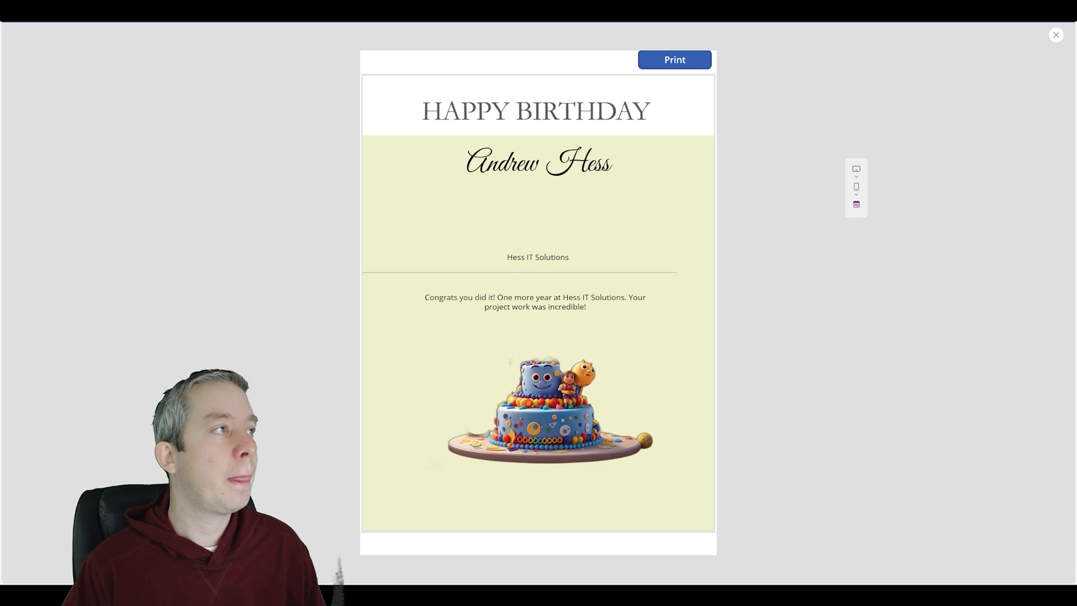
pyautogui.click(1055, 34)
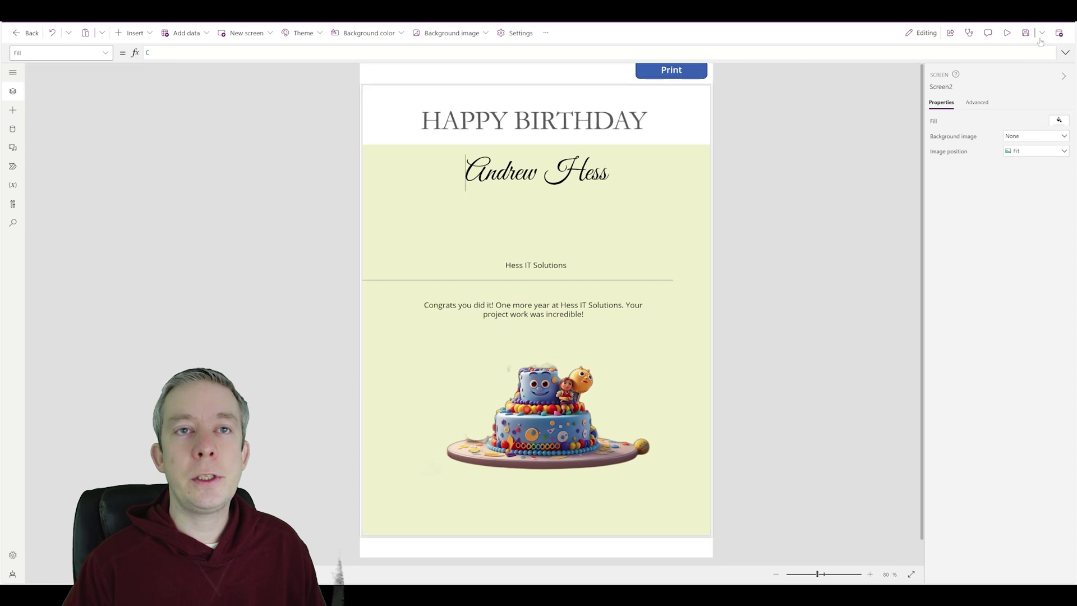